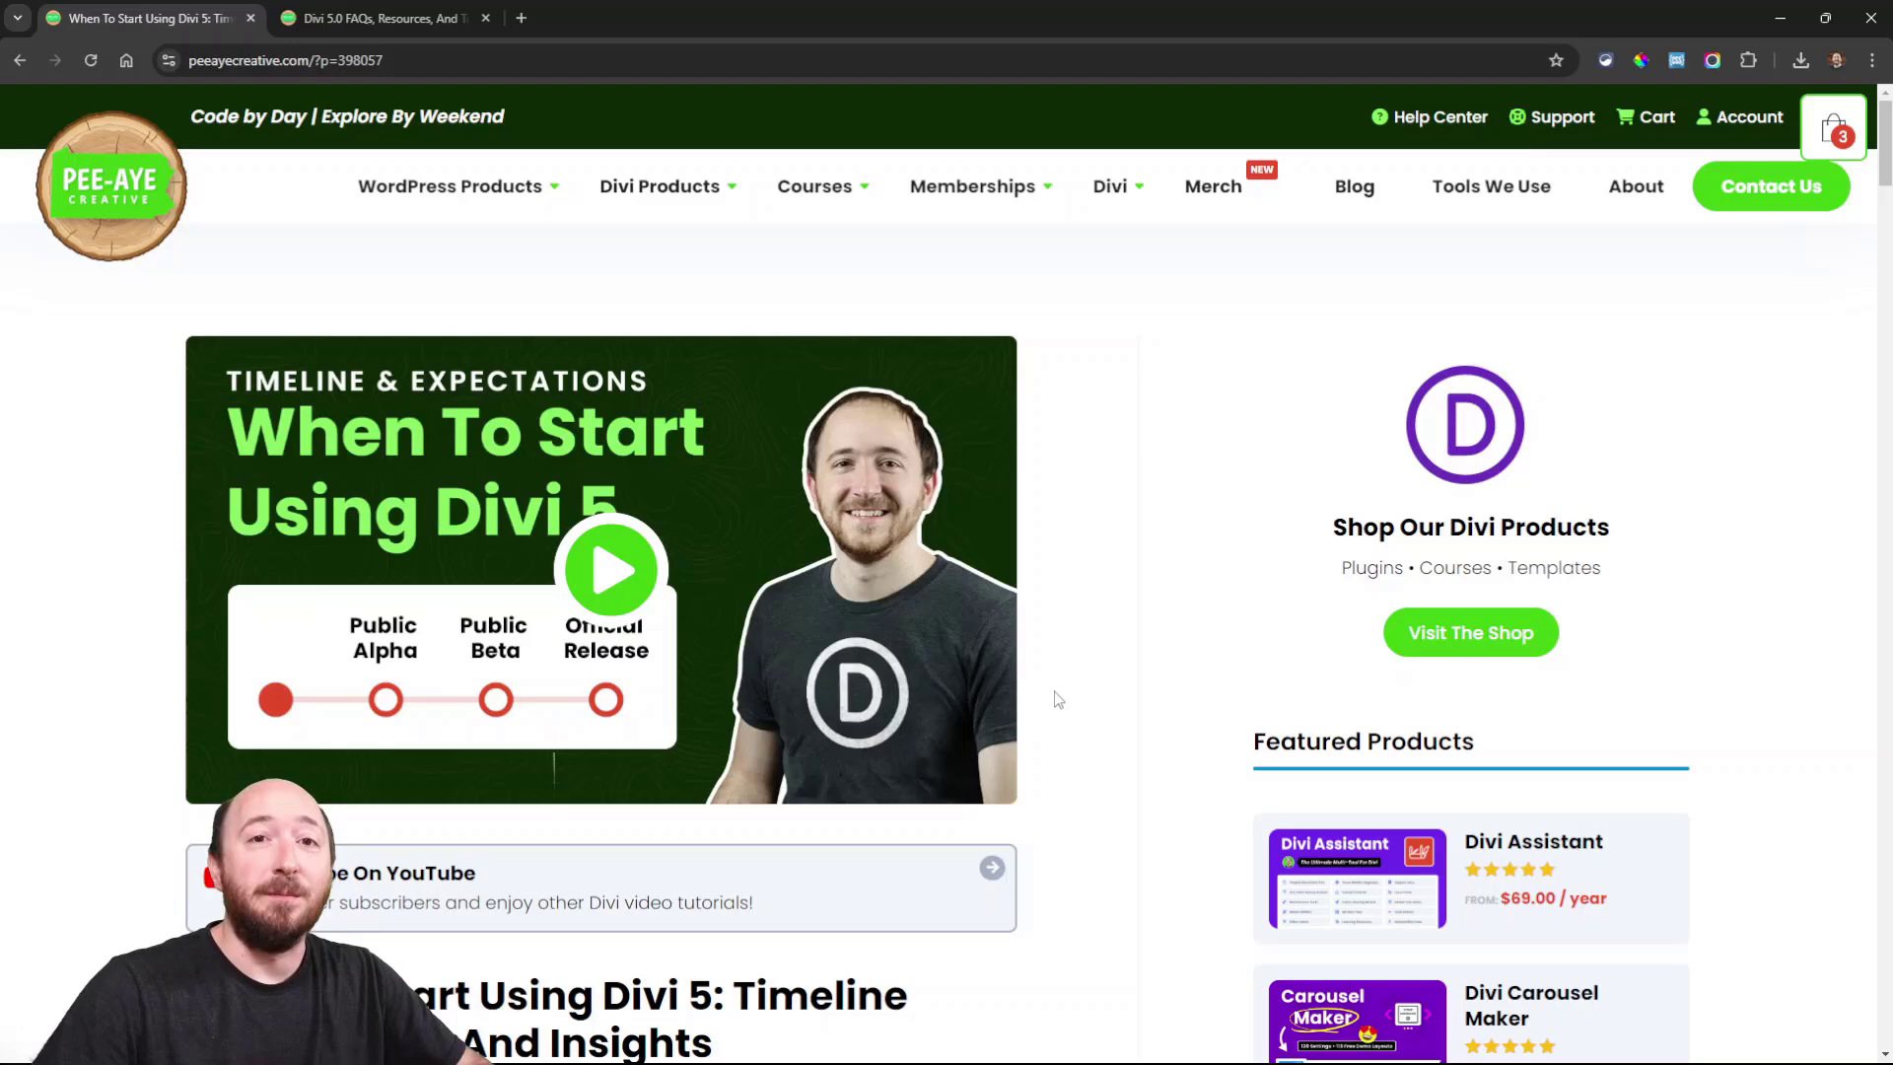
mouse_move(1051, 700)
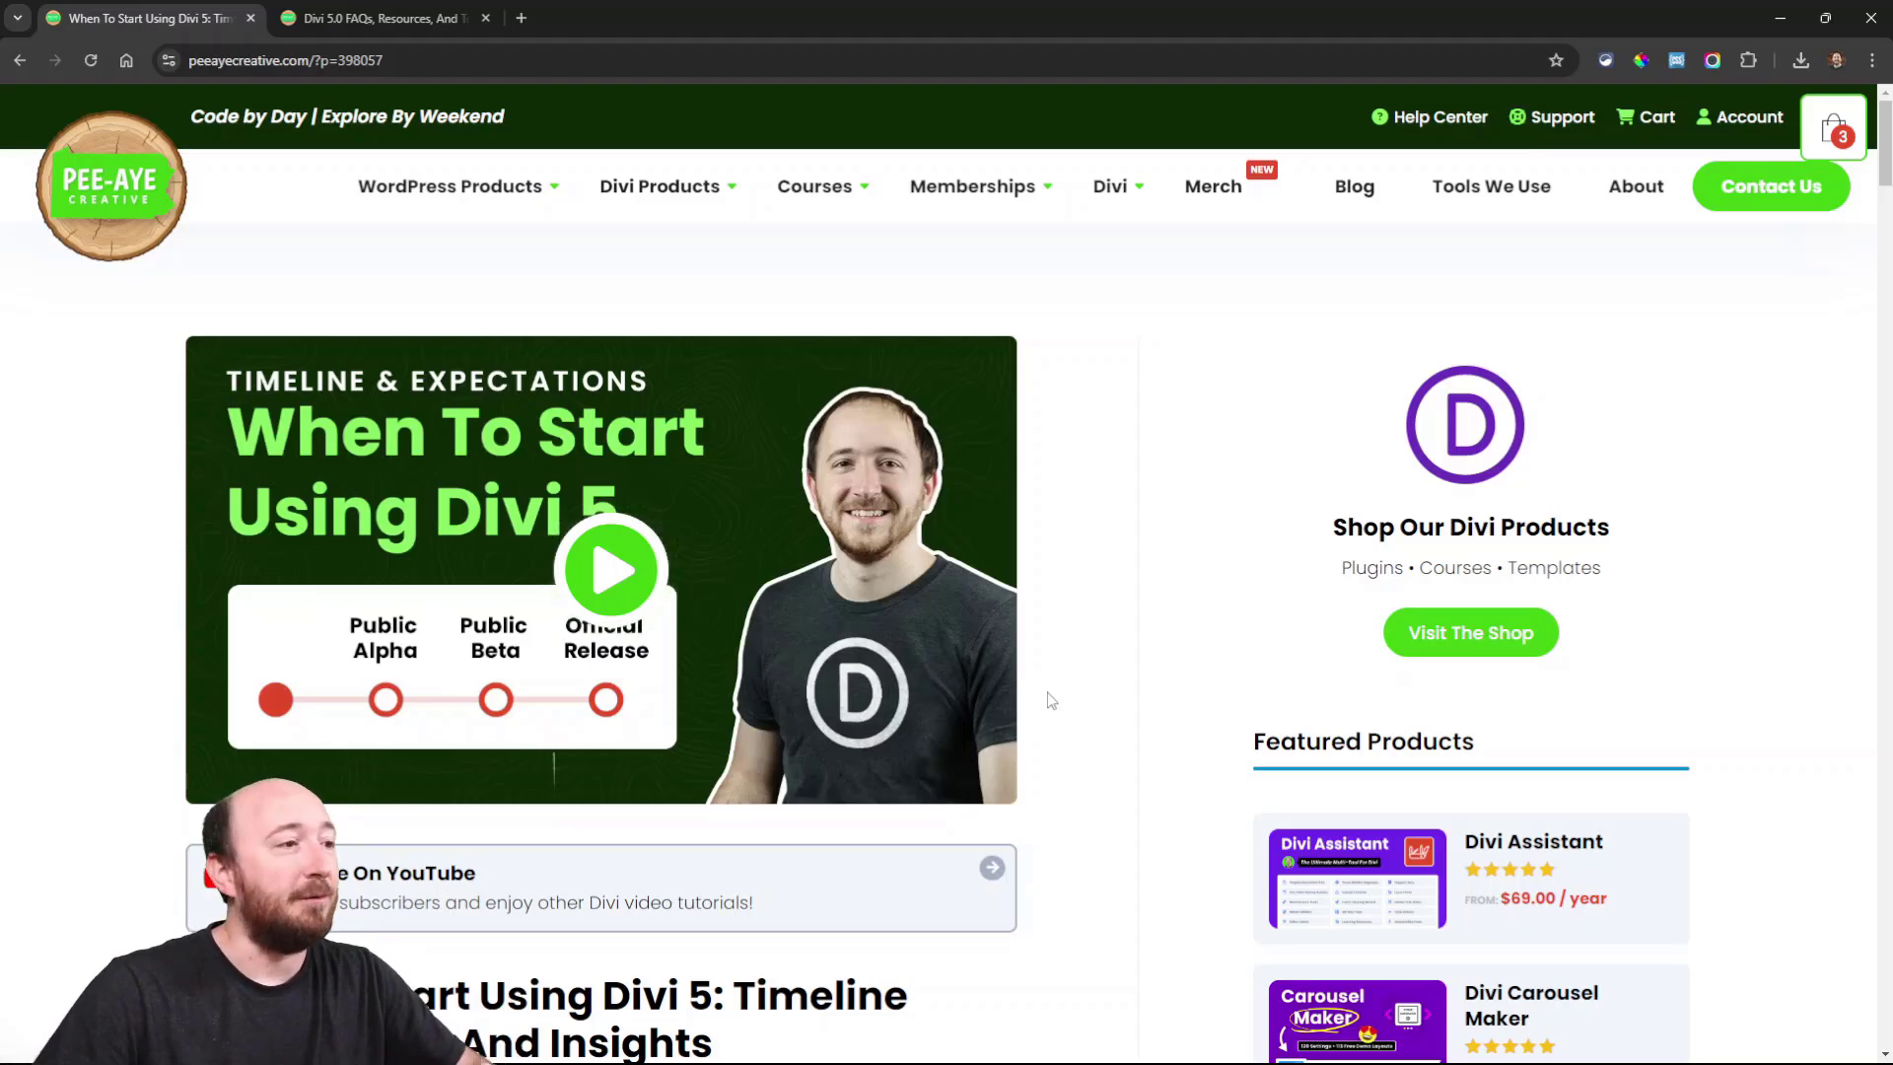
- Scroll the Divi 5 blog post past the intro to Nick Roach's Insights on the release timeline
scroll("down", 3)
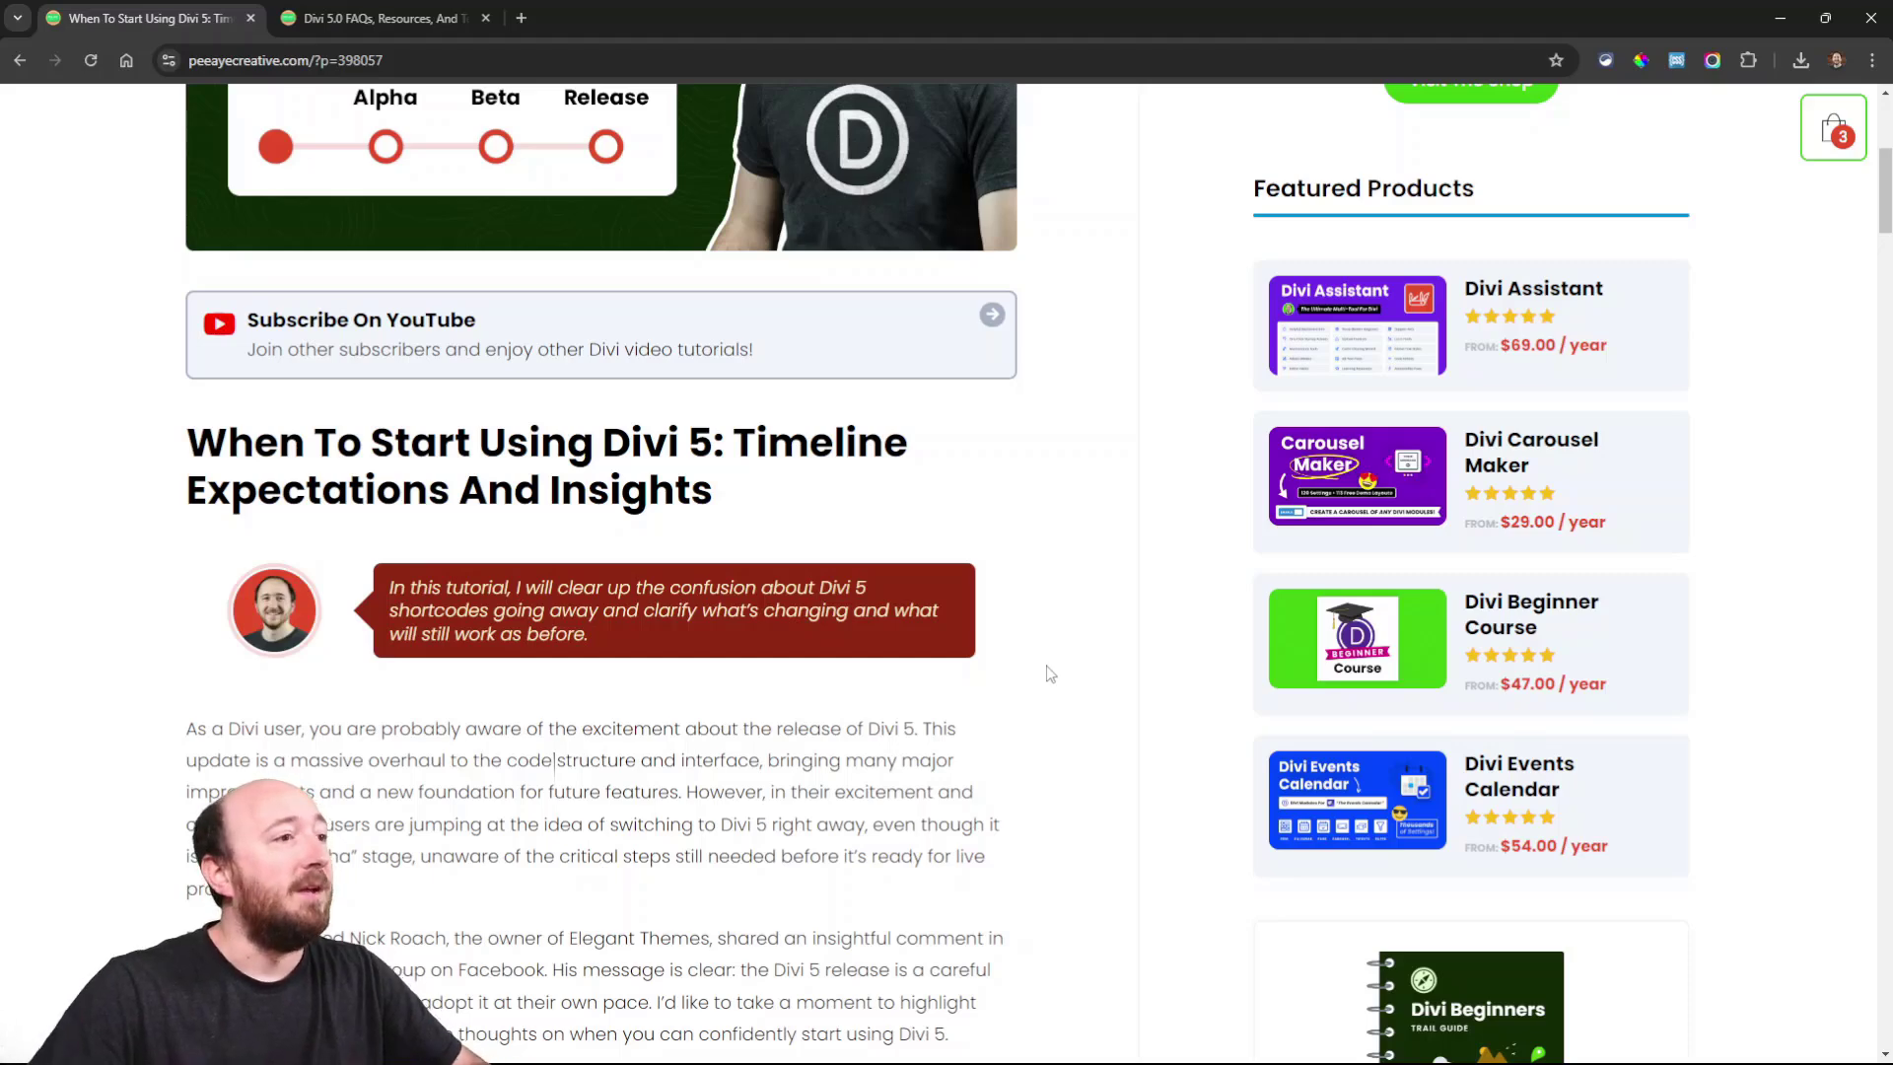
scroll("down", 3)
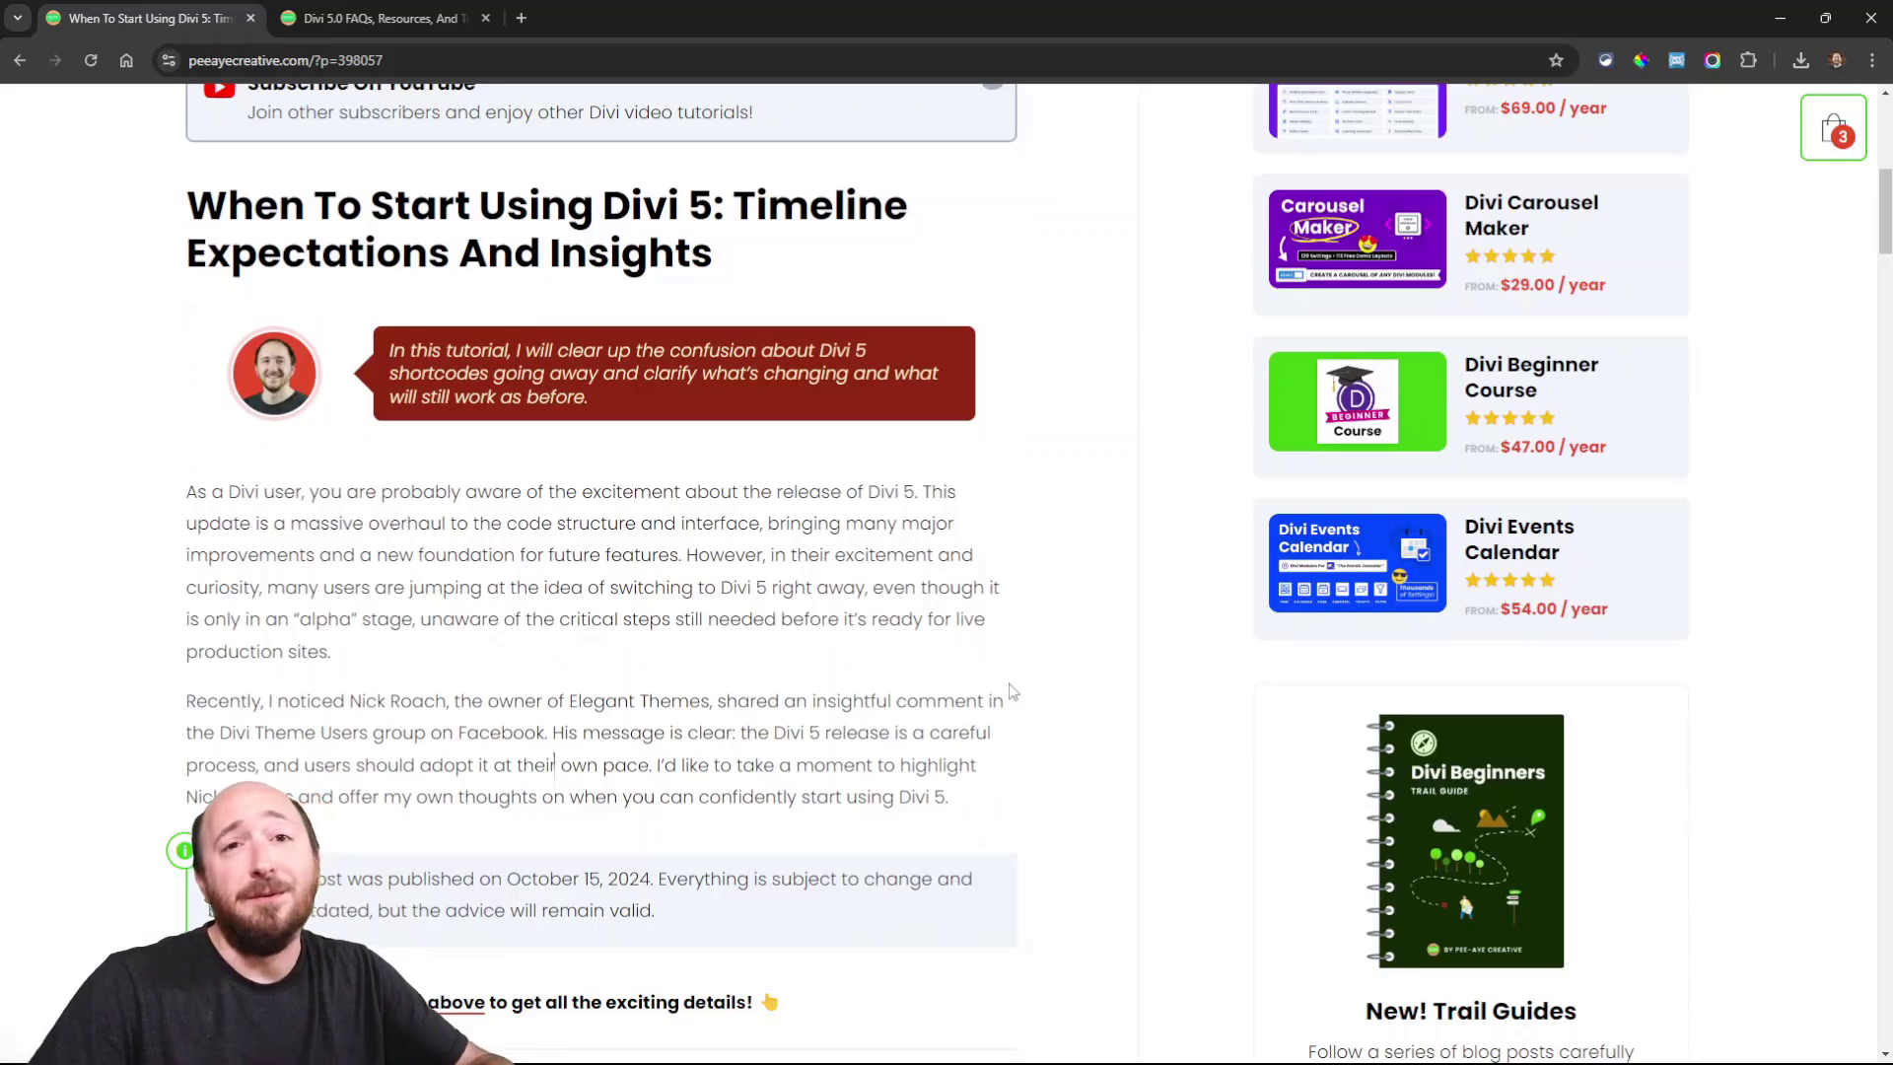
scroll("down", 3)
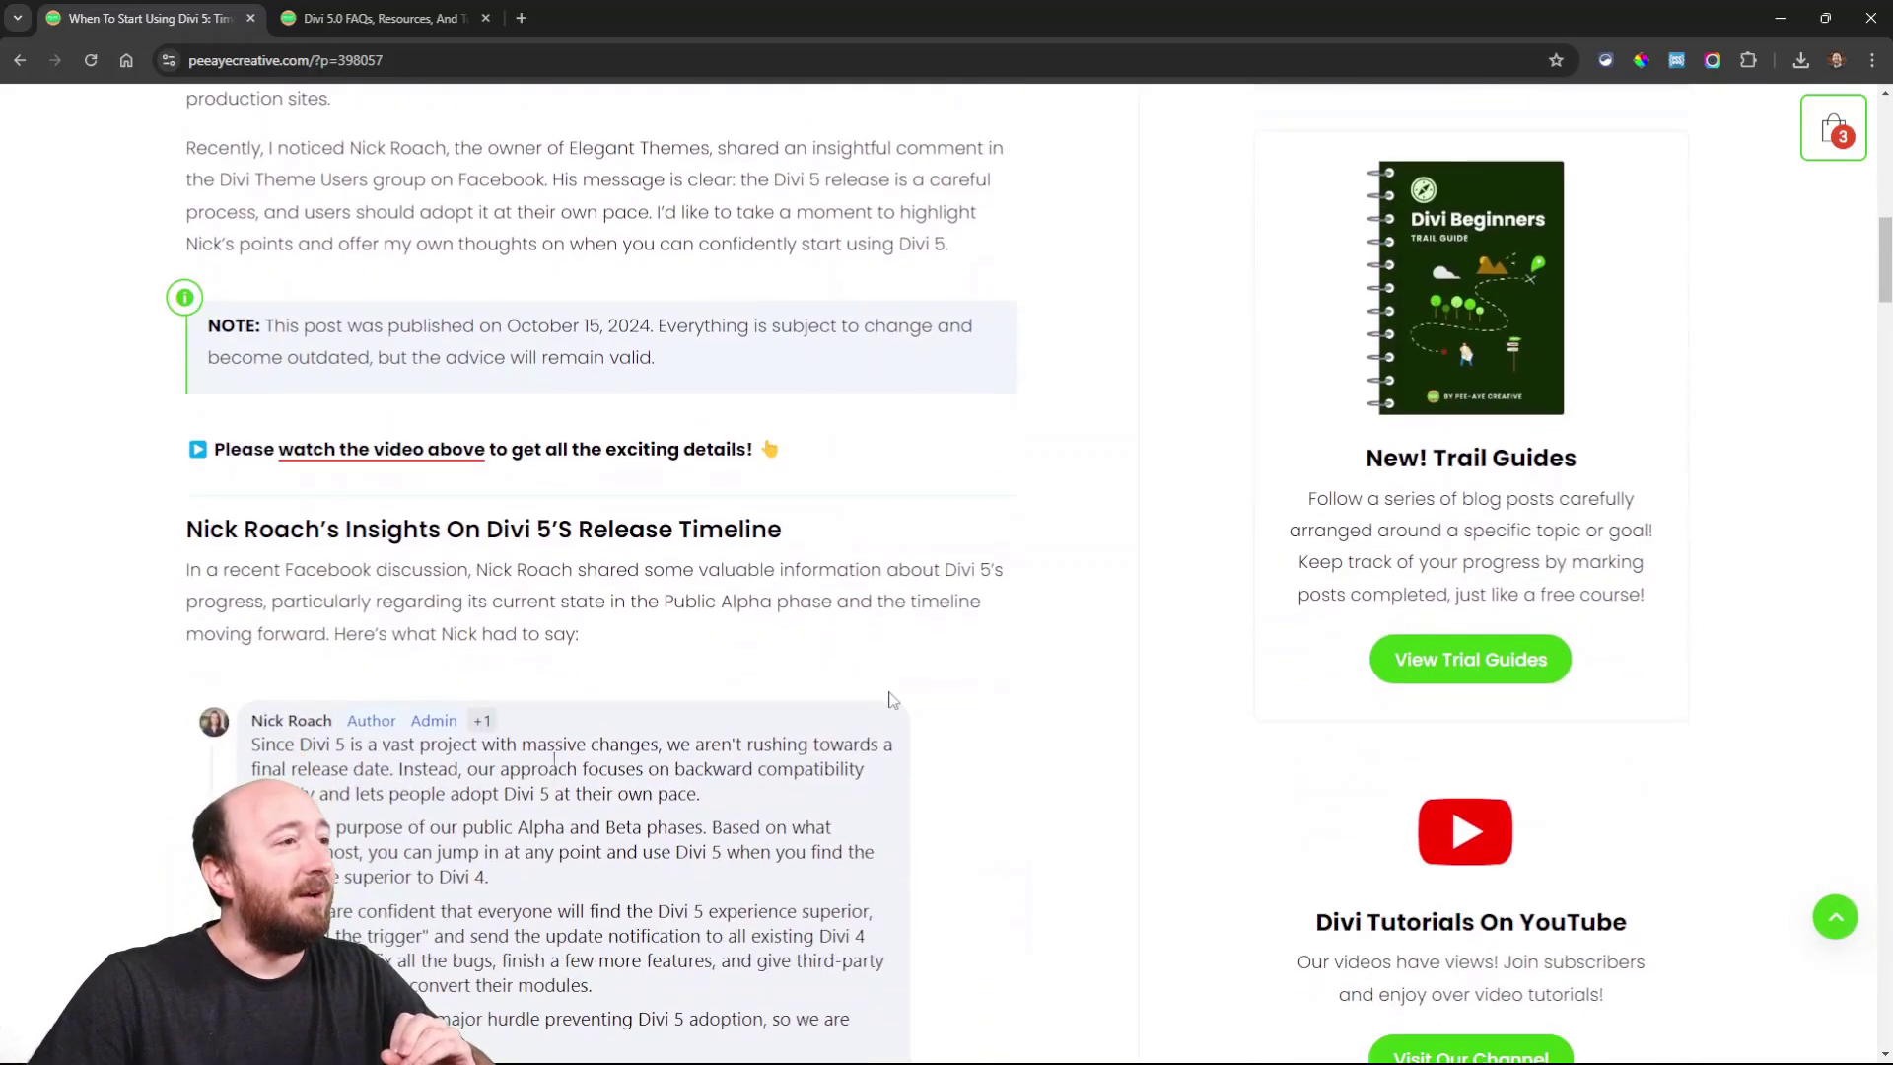
- Scroll through Nick Roach's quoted Facebook comment to its line about Divi 5 improving every 2 weeks
scroll("down", 3)
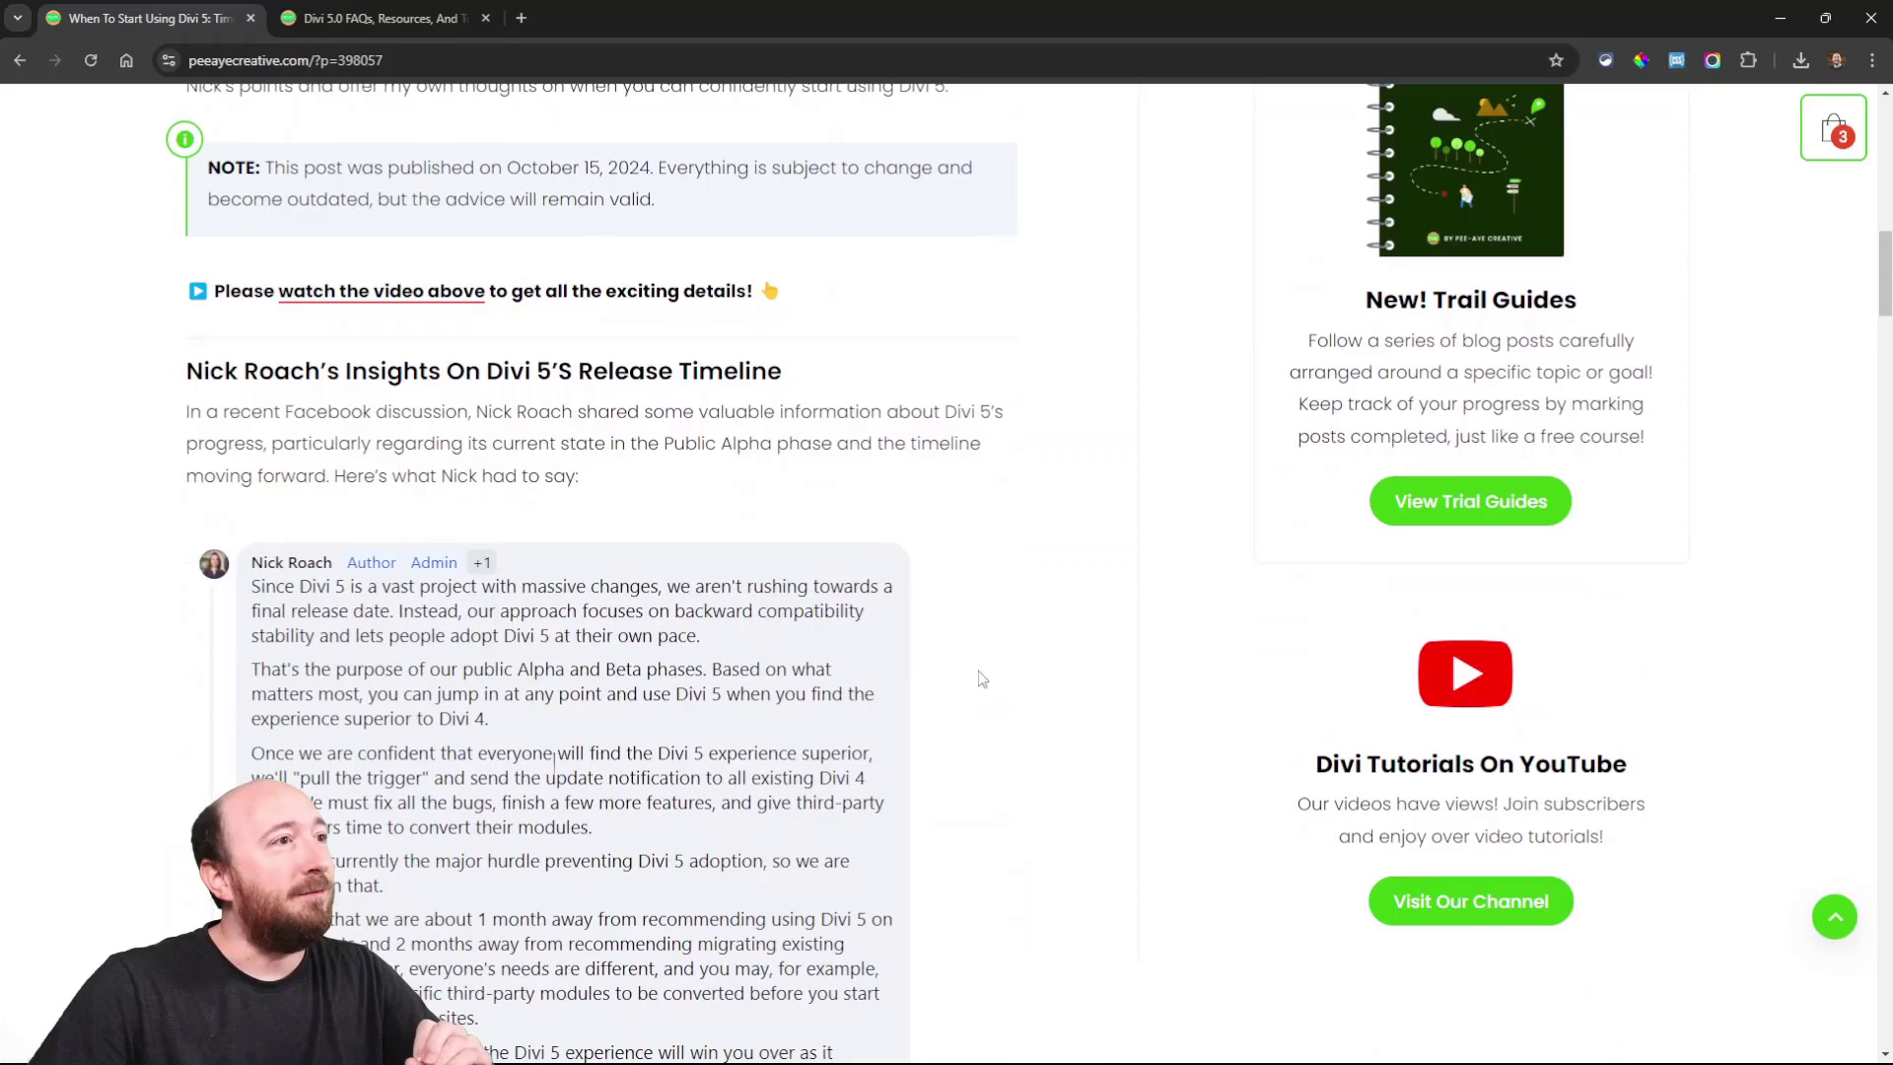
scroll("down", 3)
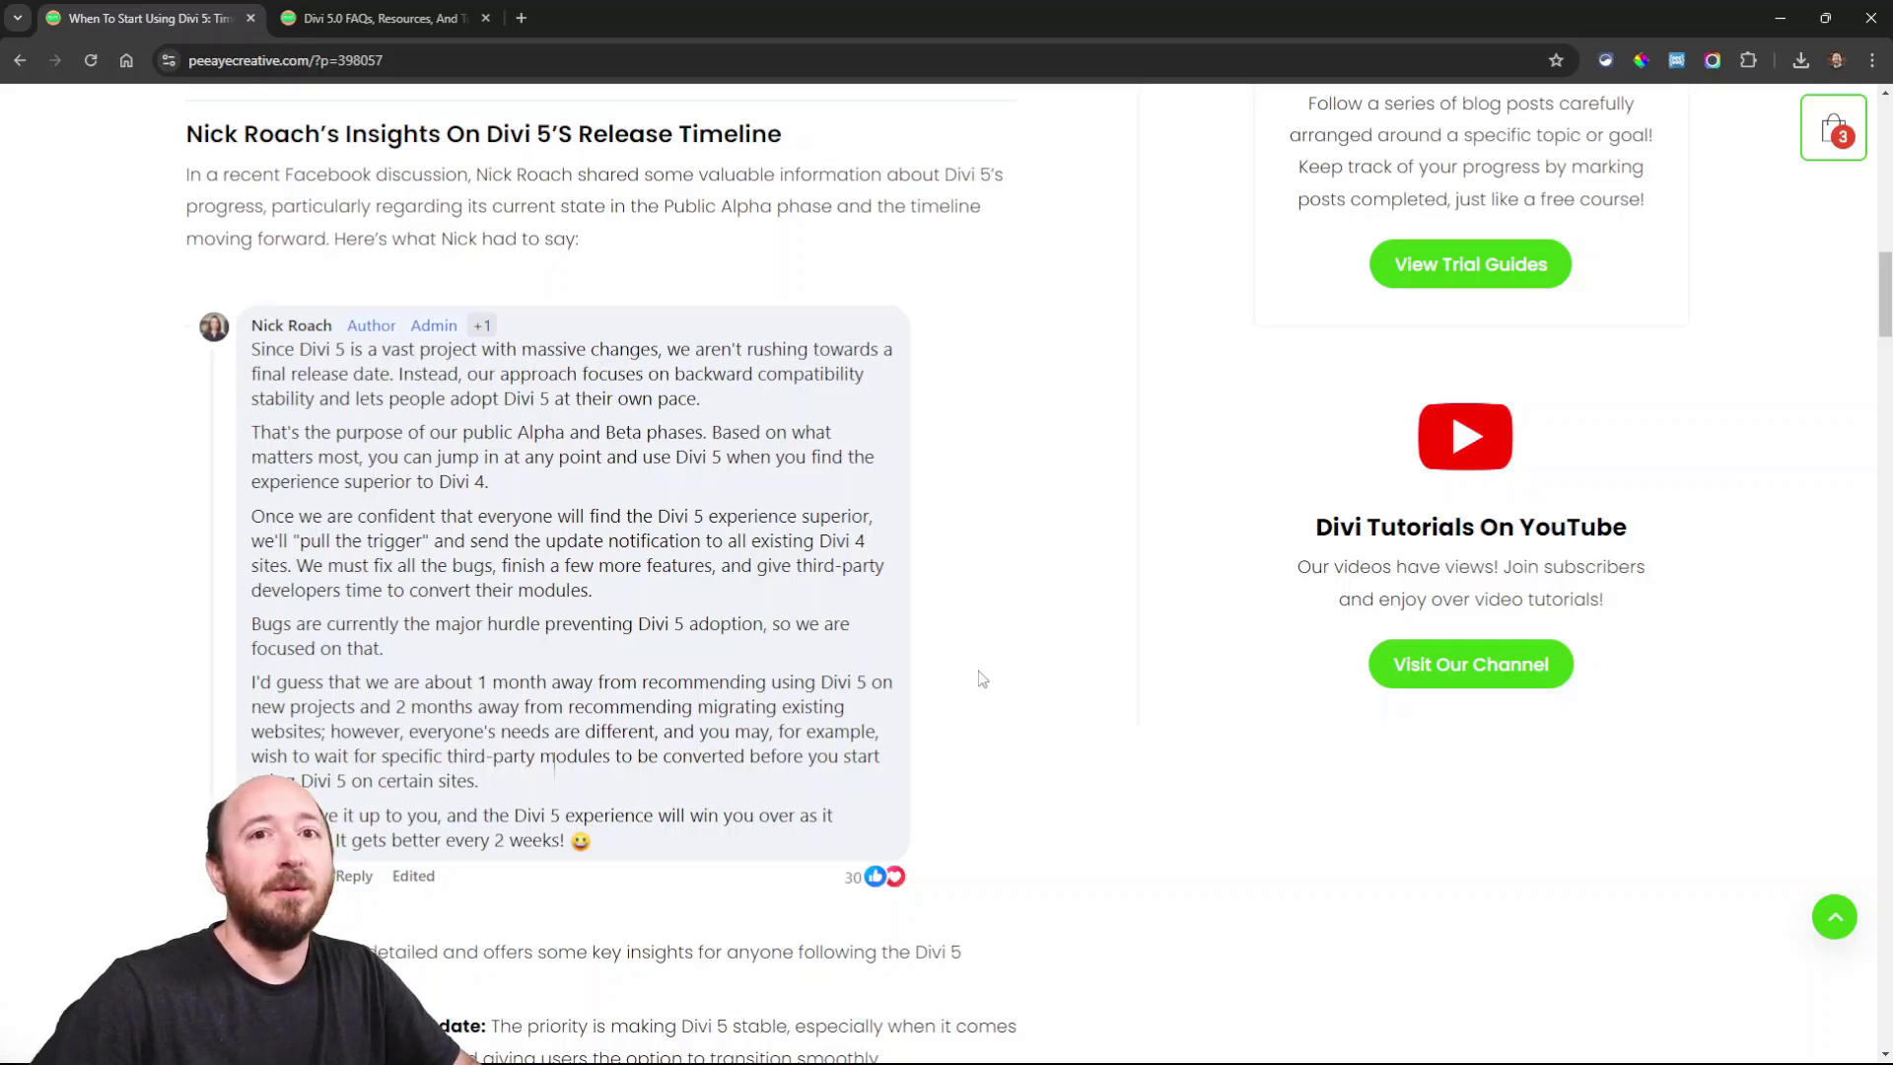
scroll("down", 3)
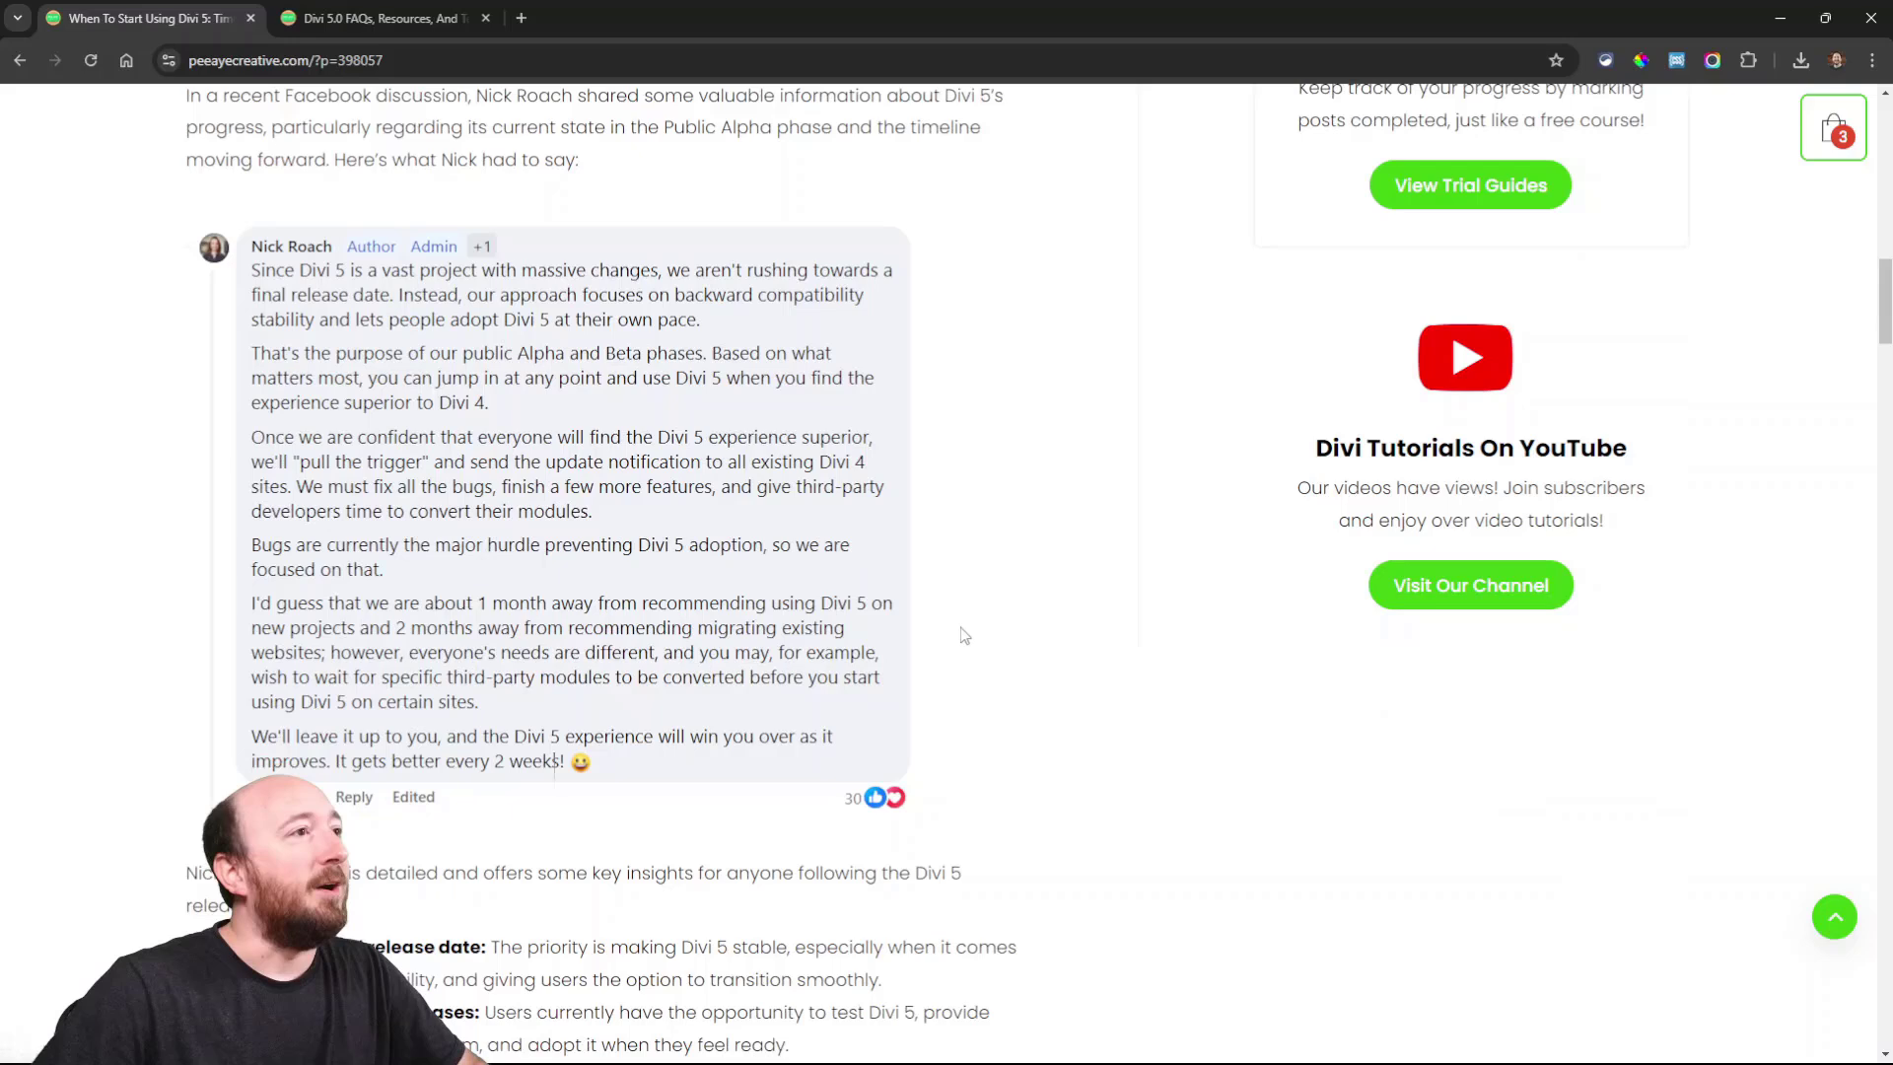
scroll("up", 3)
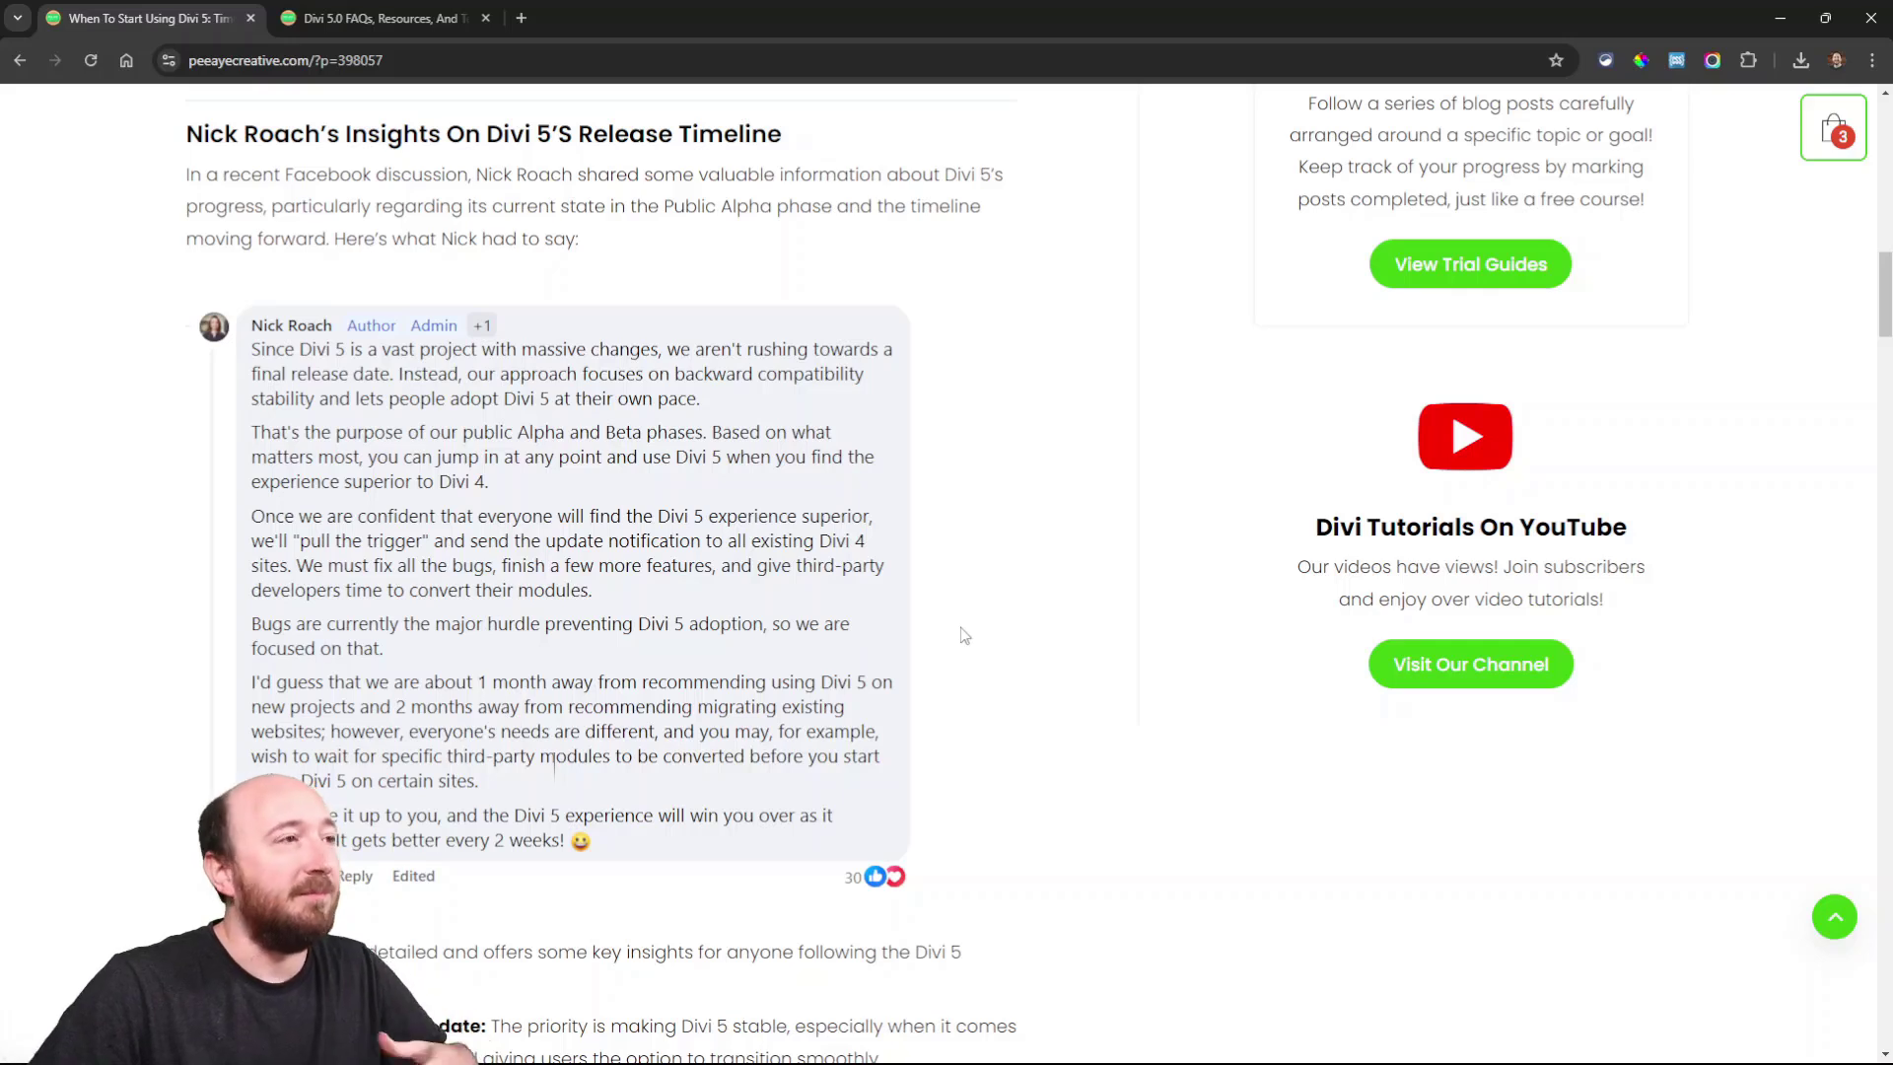
scroll("down", 3)
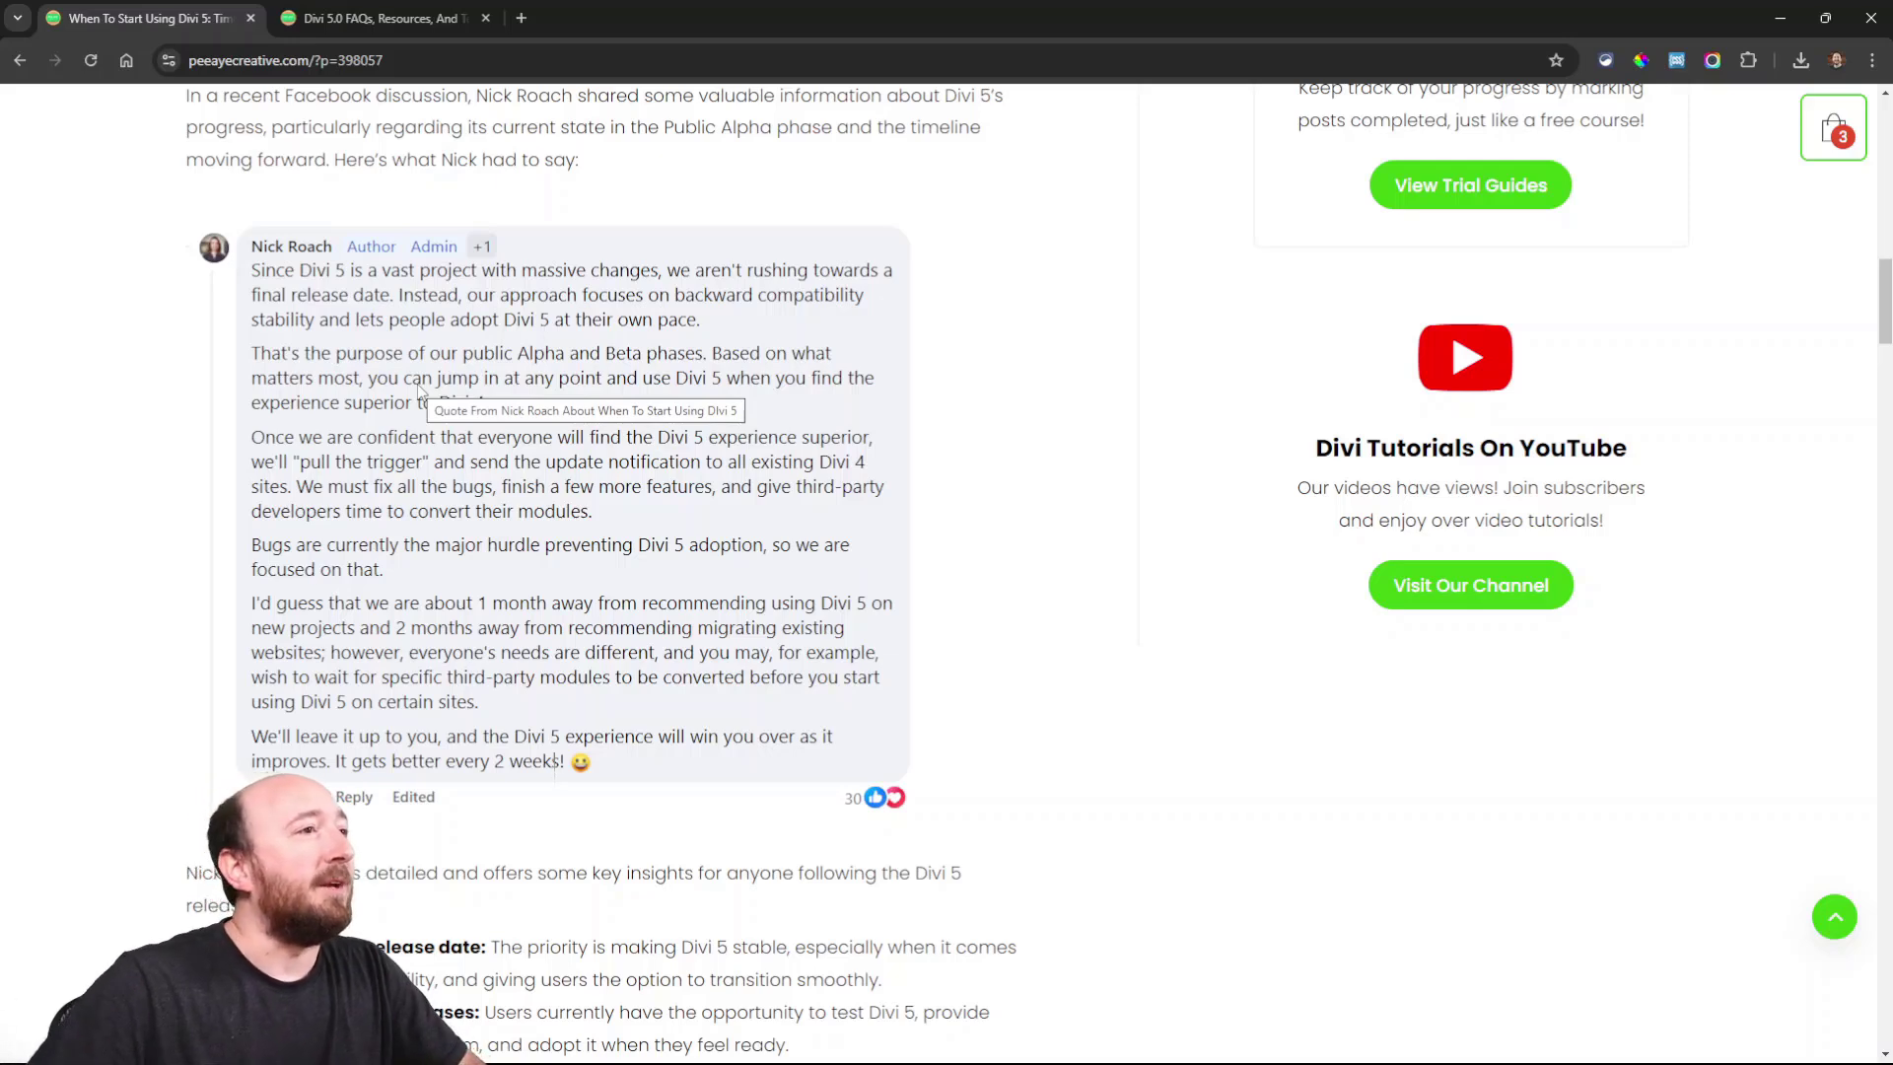
mouse_move(1031, 489)
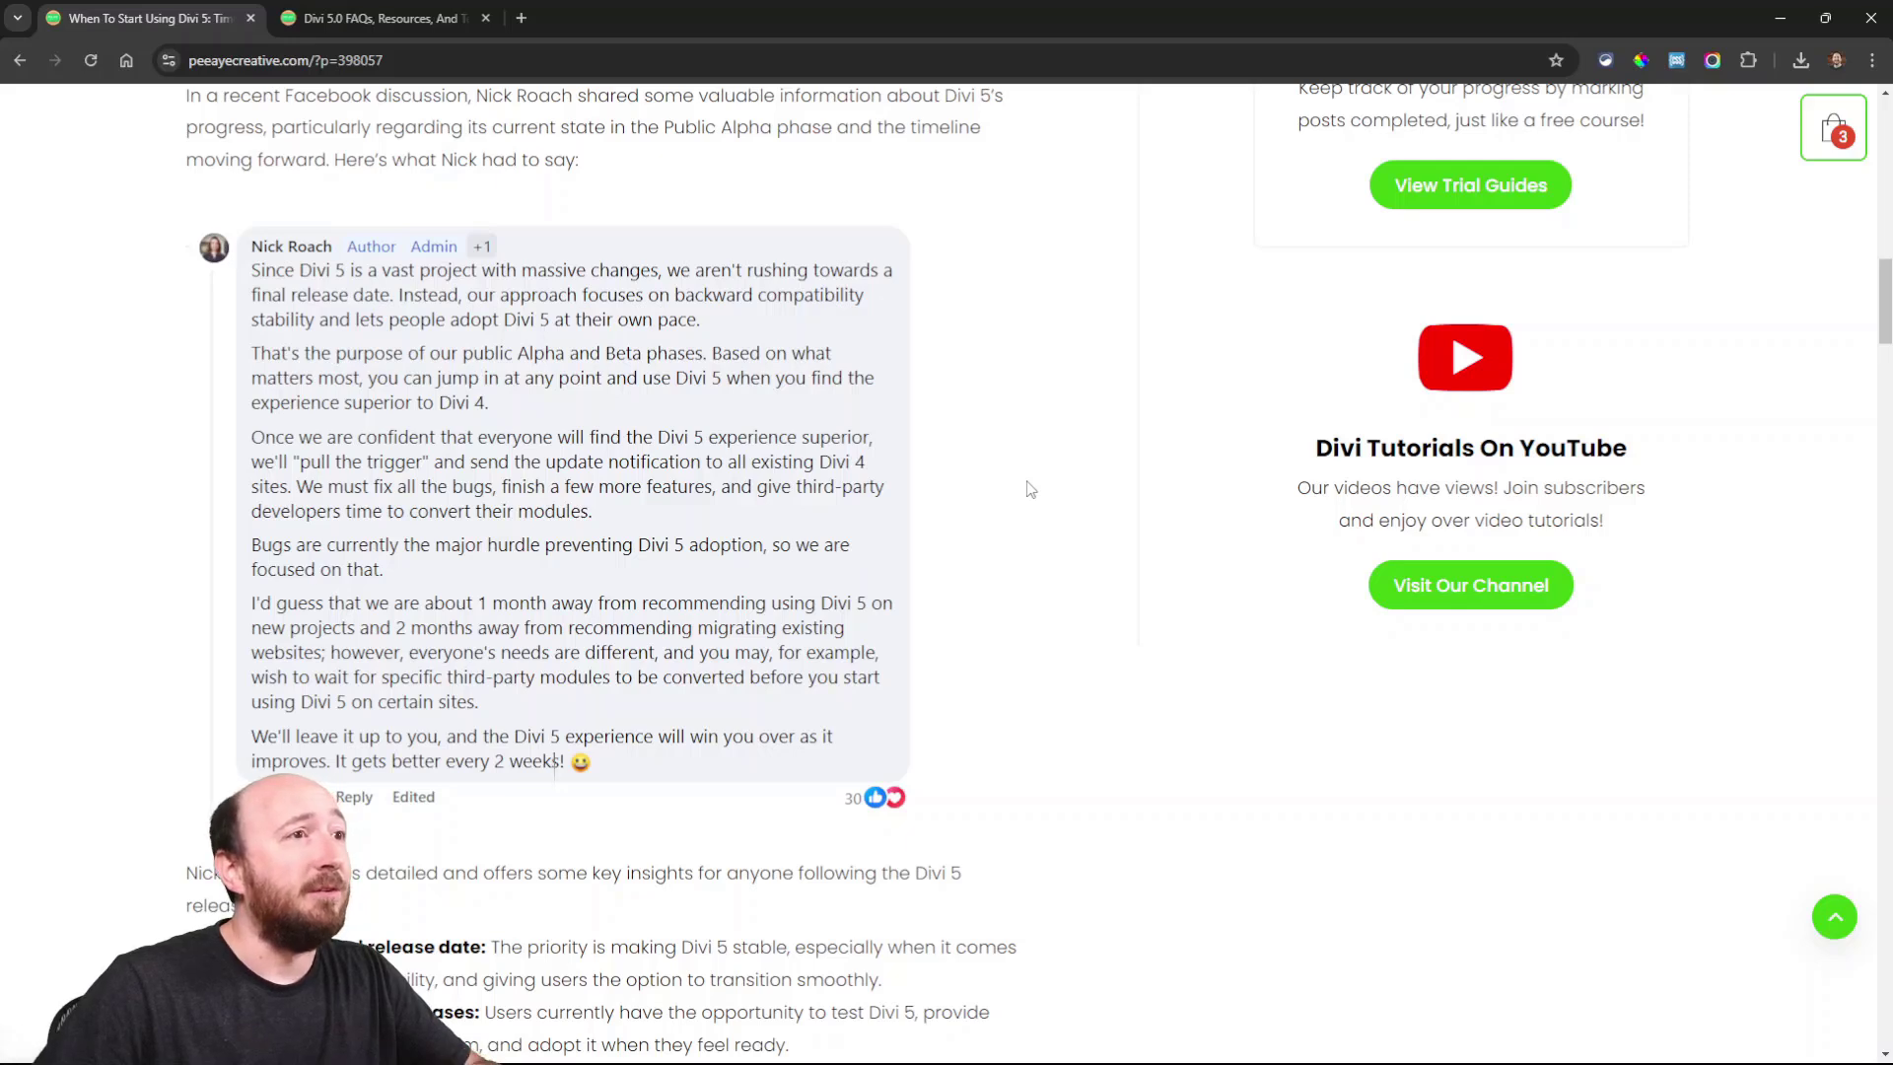
mouse_move(1062, 613)
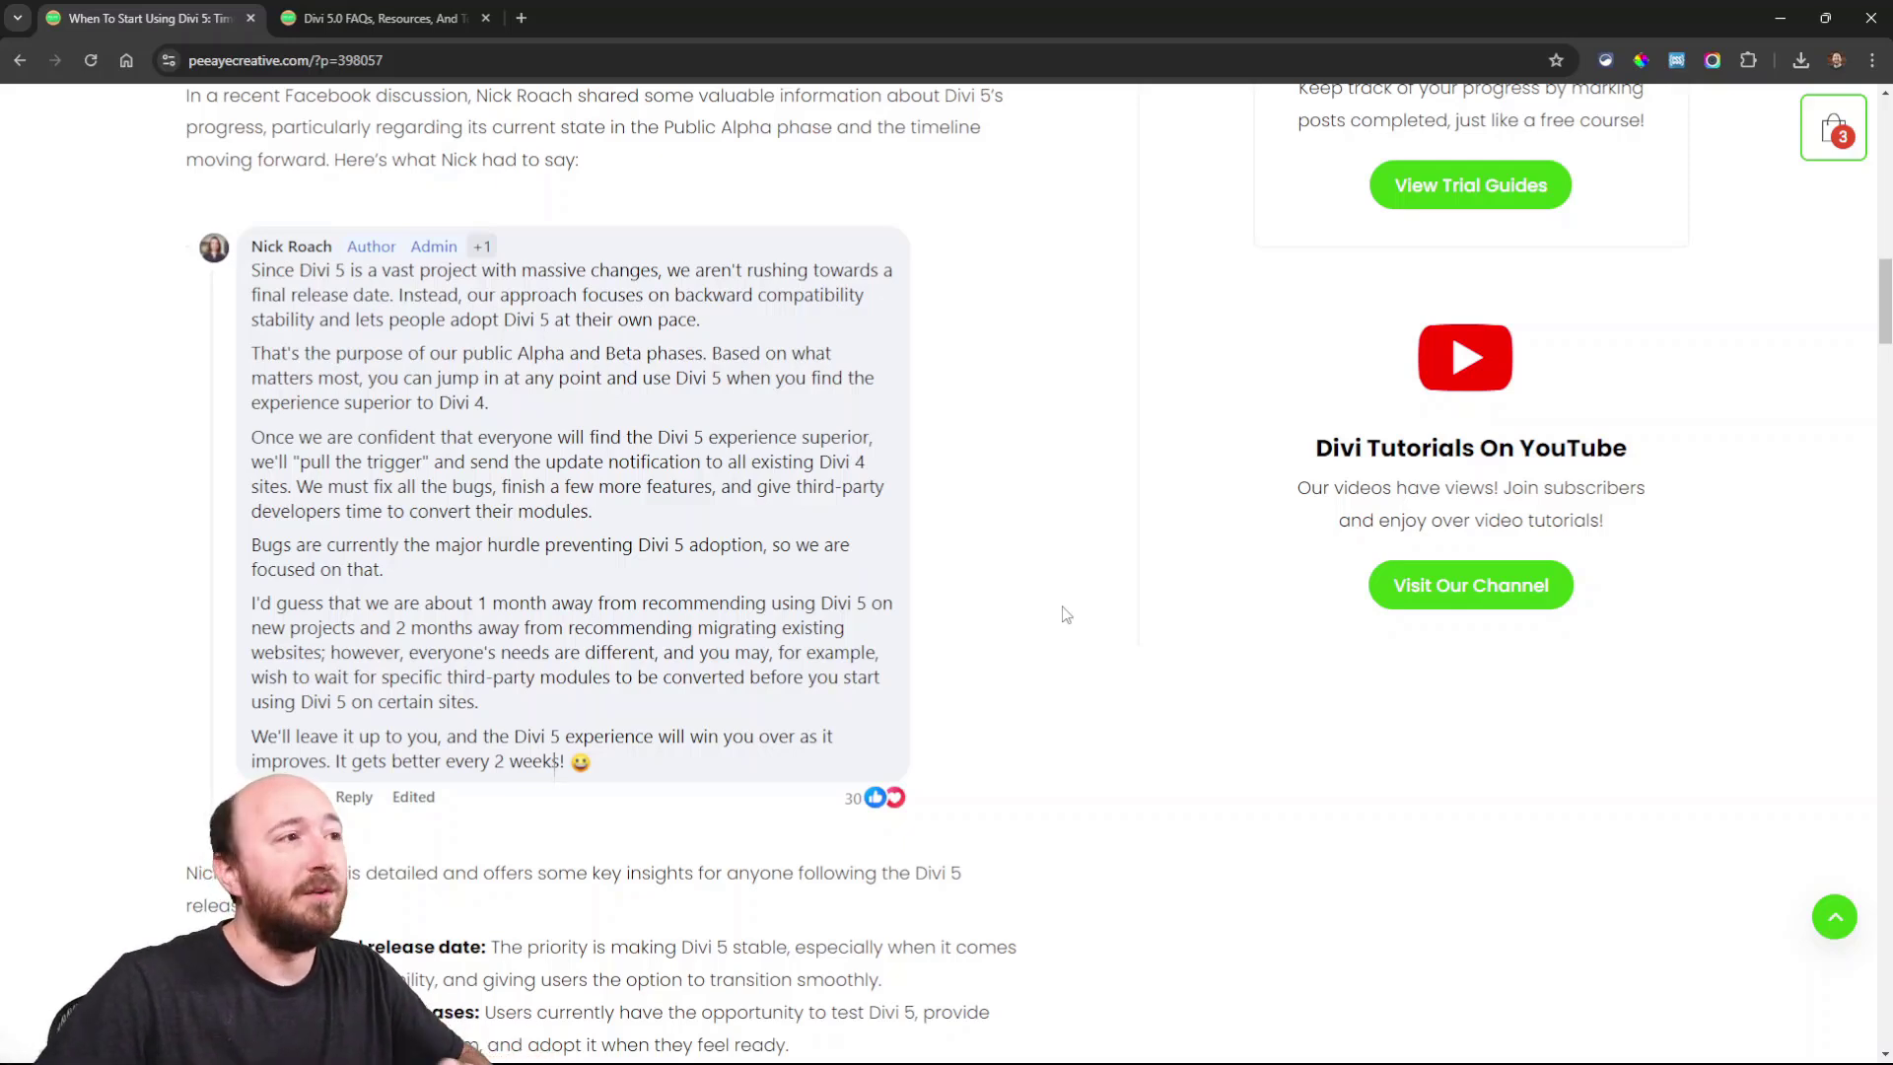
scroll("down", 3)
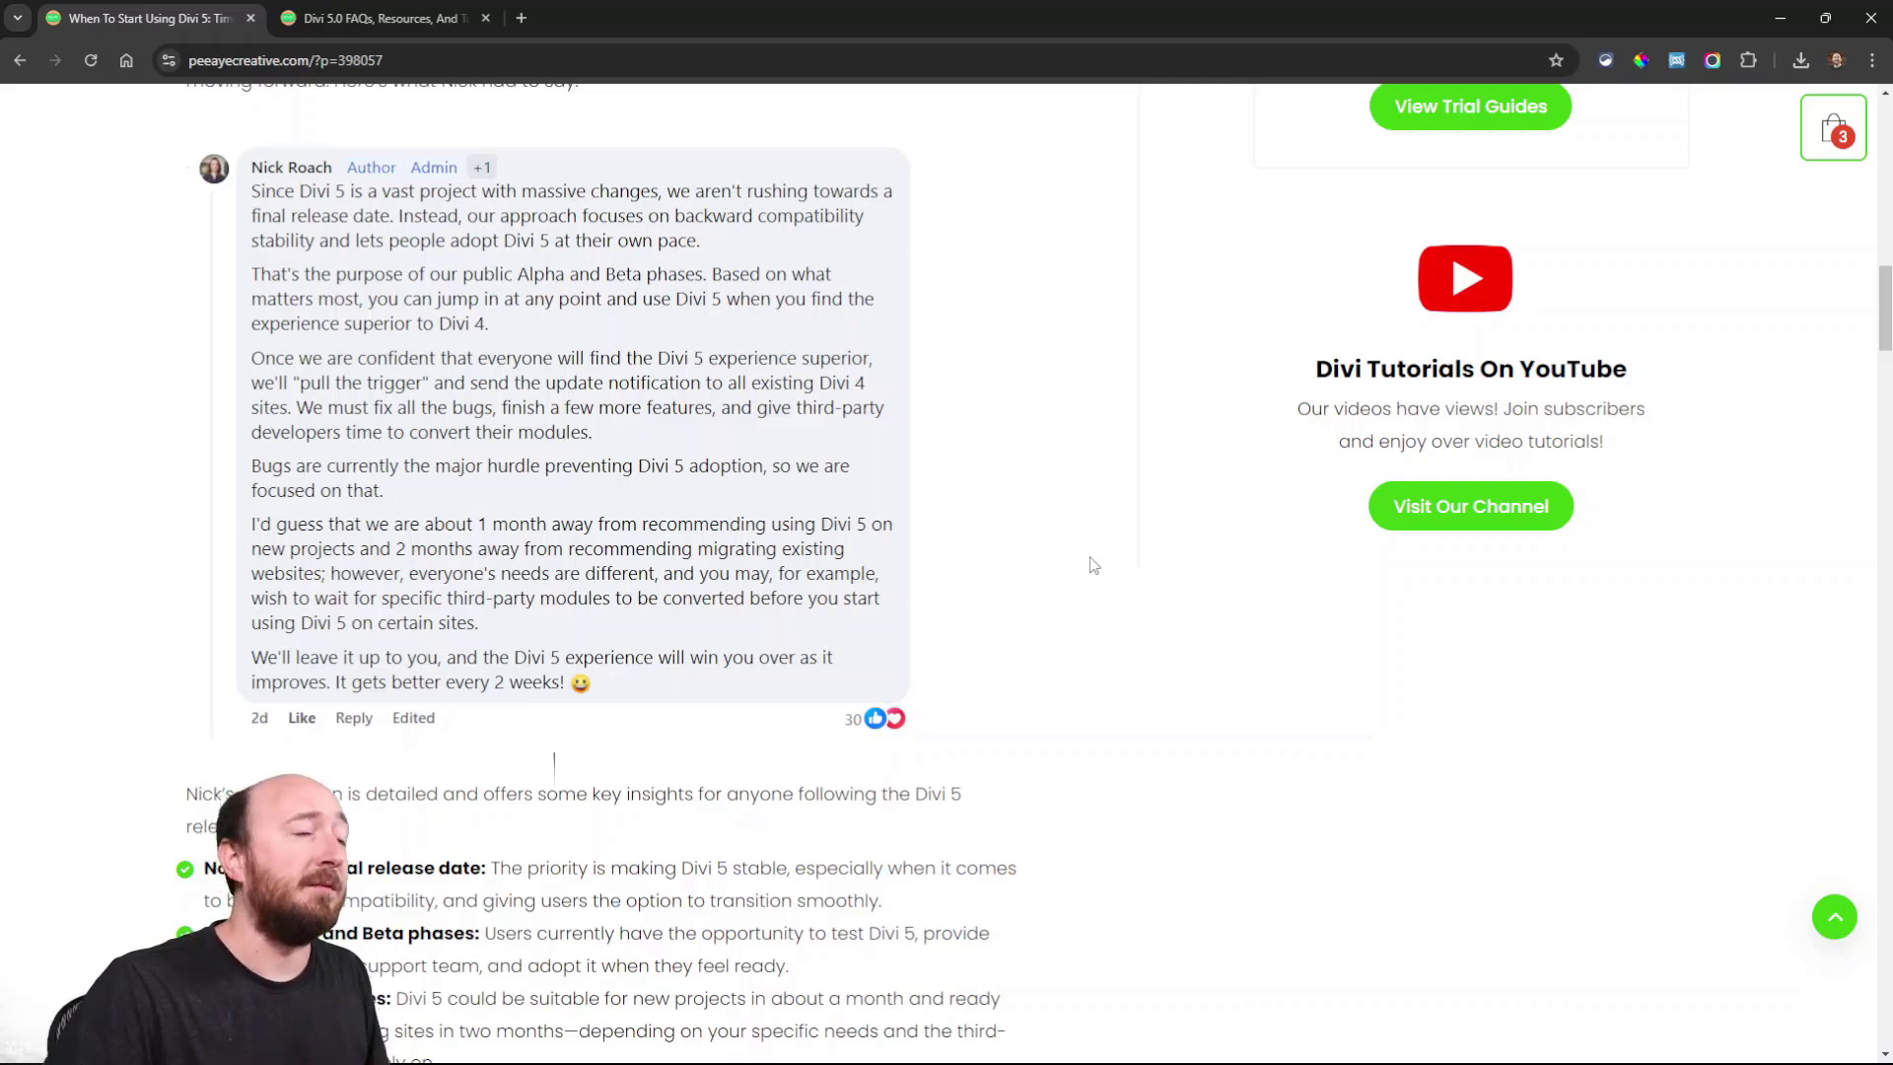
- Scroll to the key-insight bullets: no rush for release, Alpha and Beta phases, estimated timelines
scroll("down", 3)
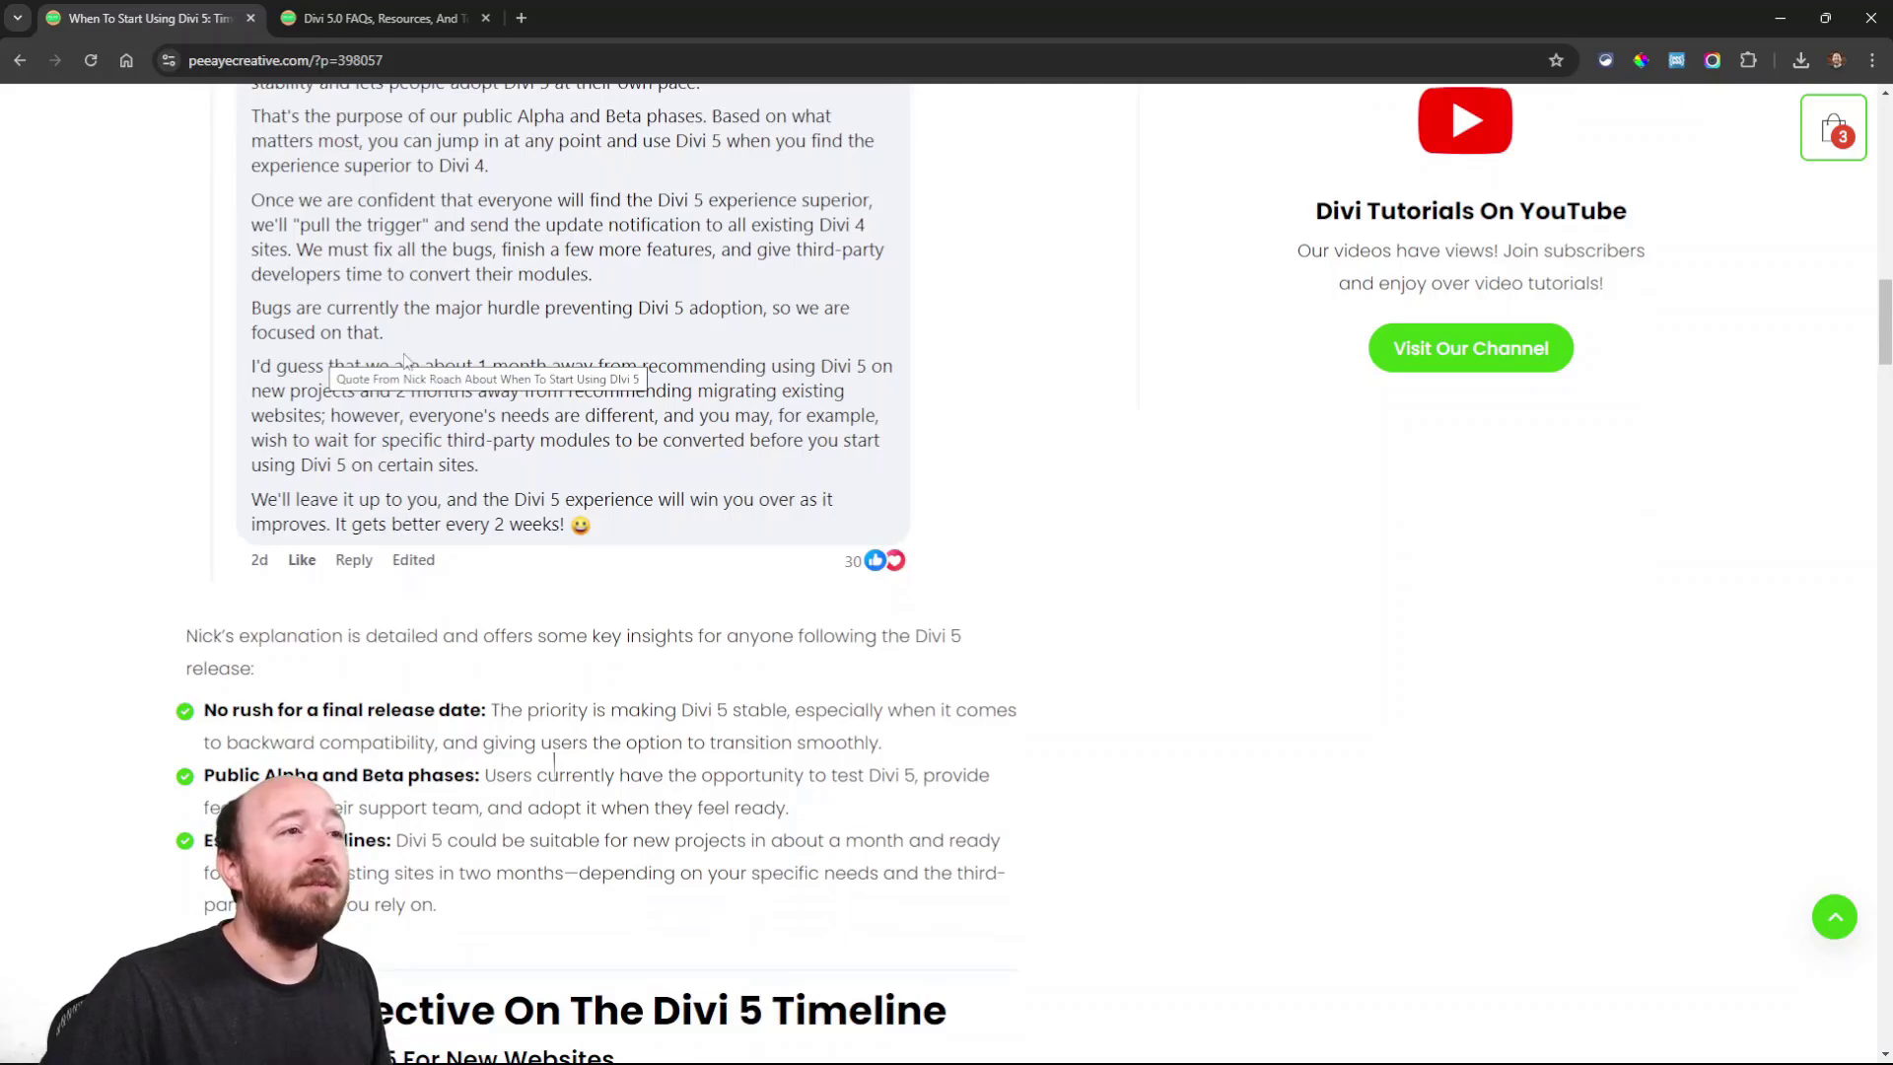
mouse_move(1045, 416)
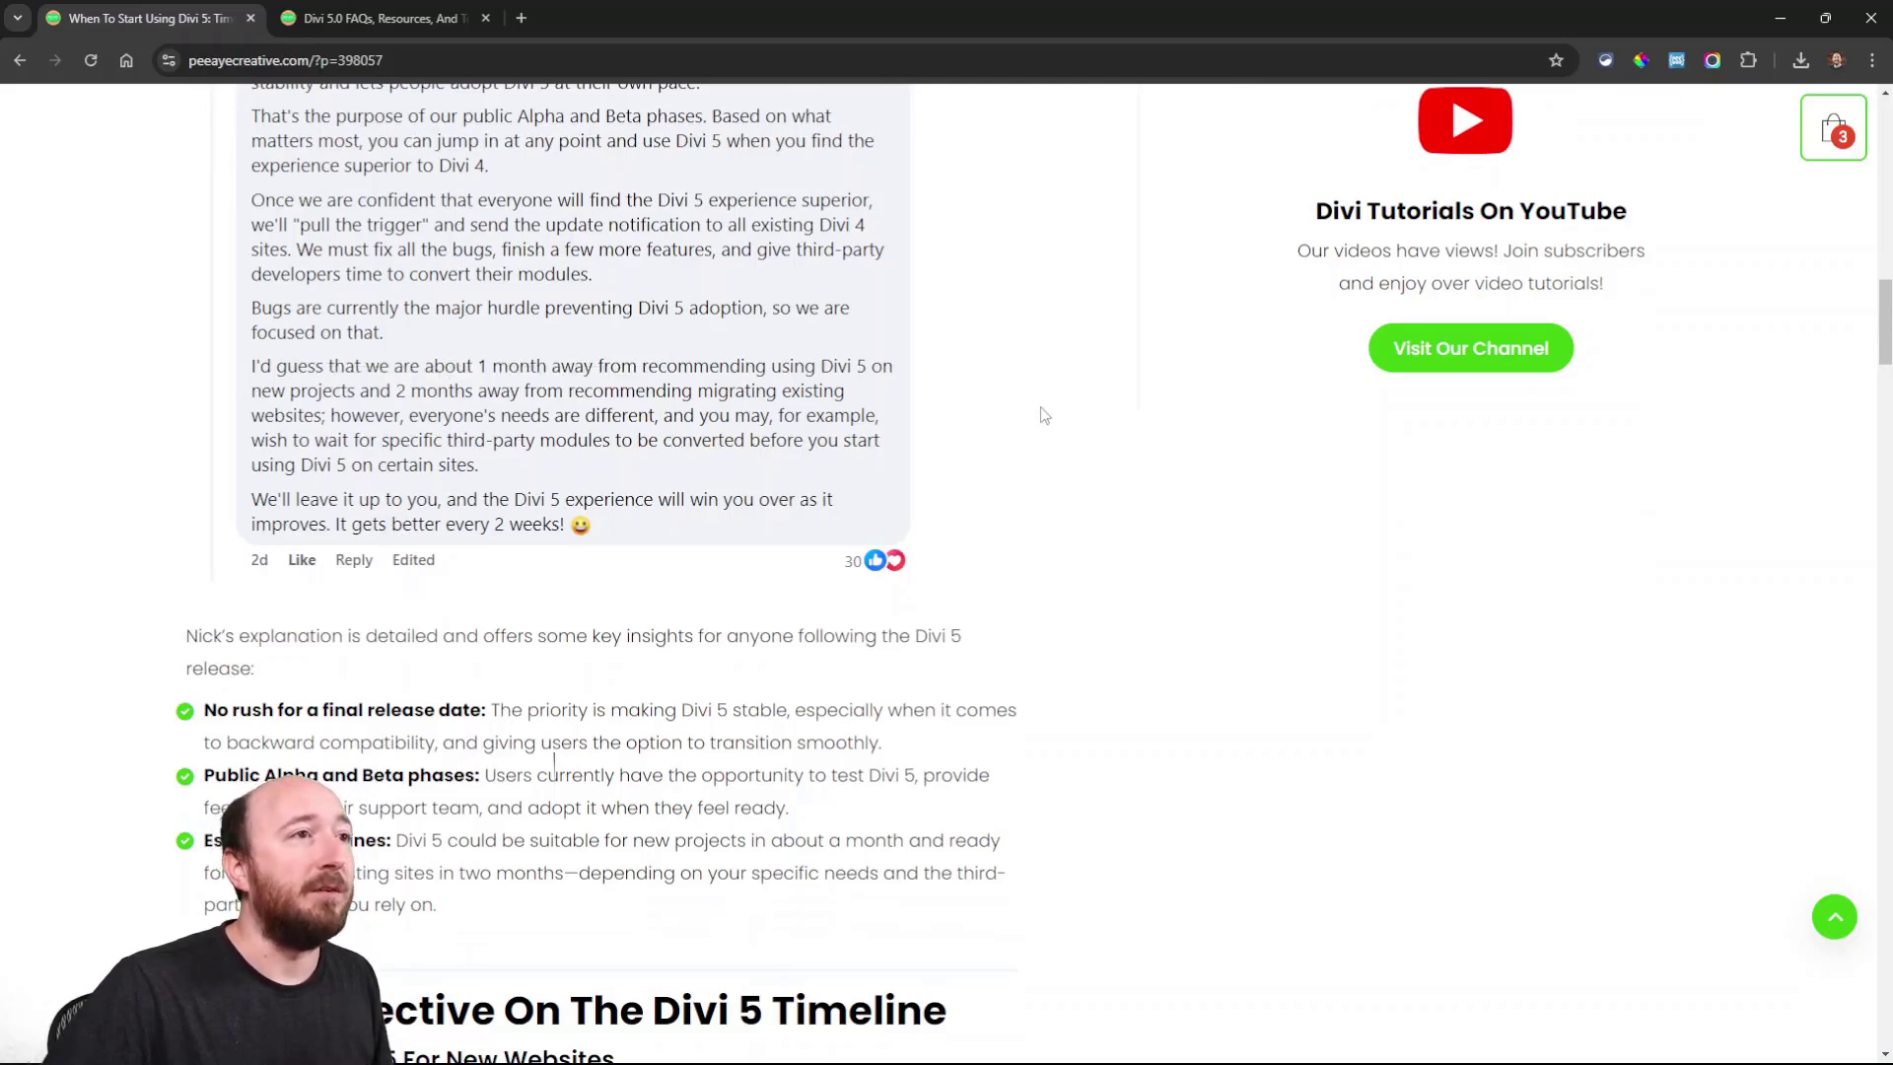
mouse_move(1094, 423)
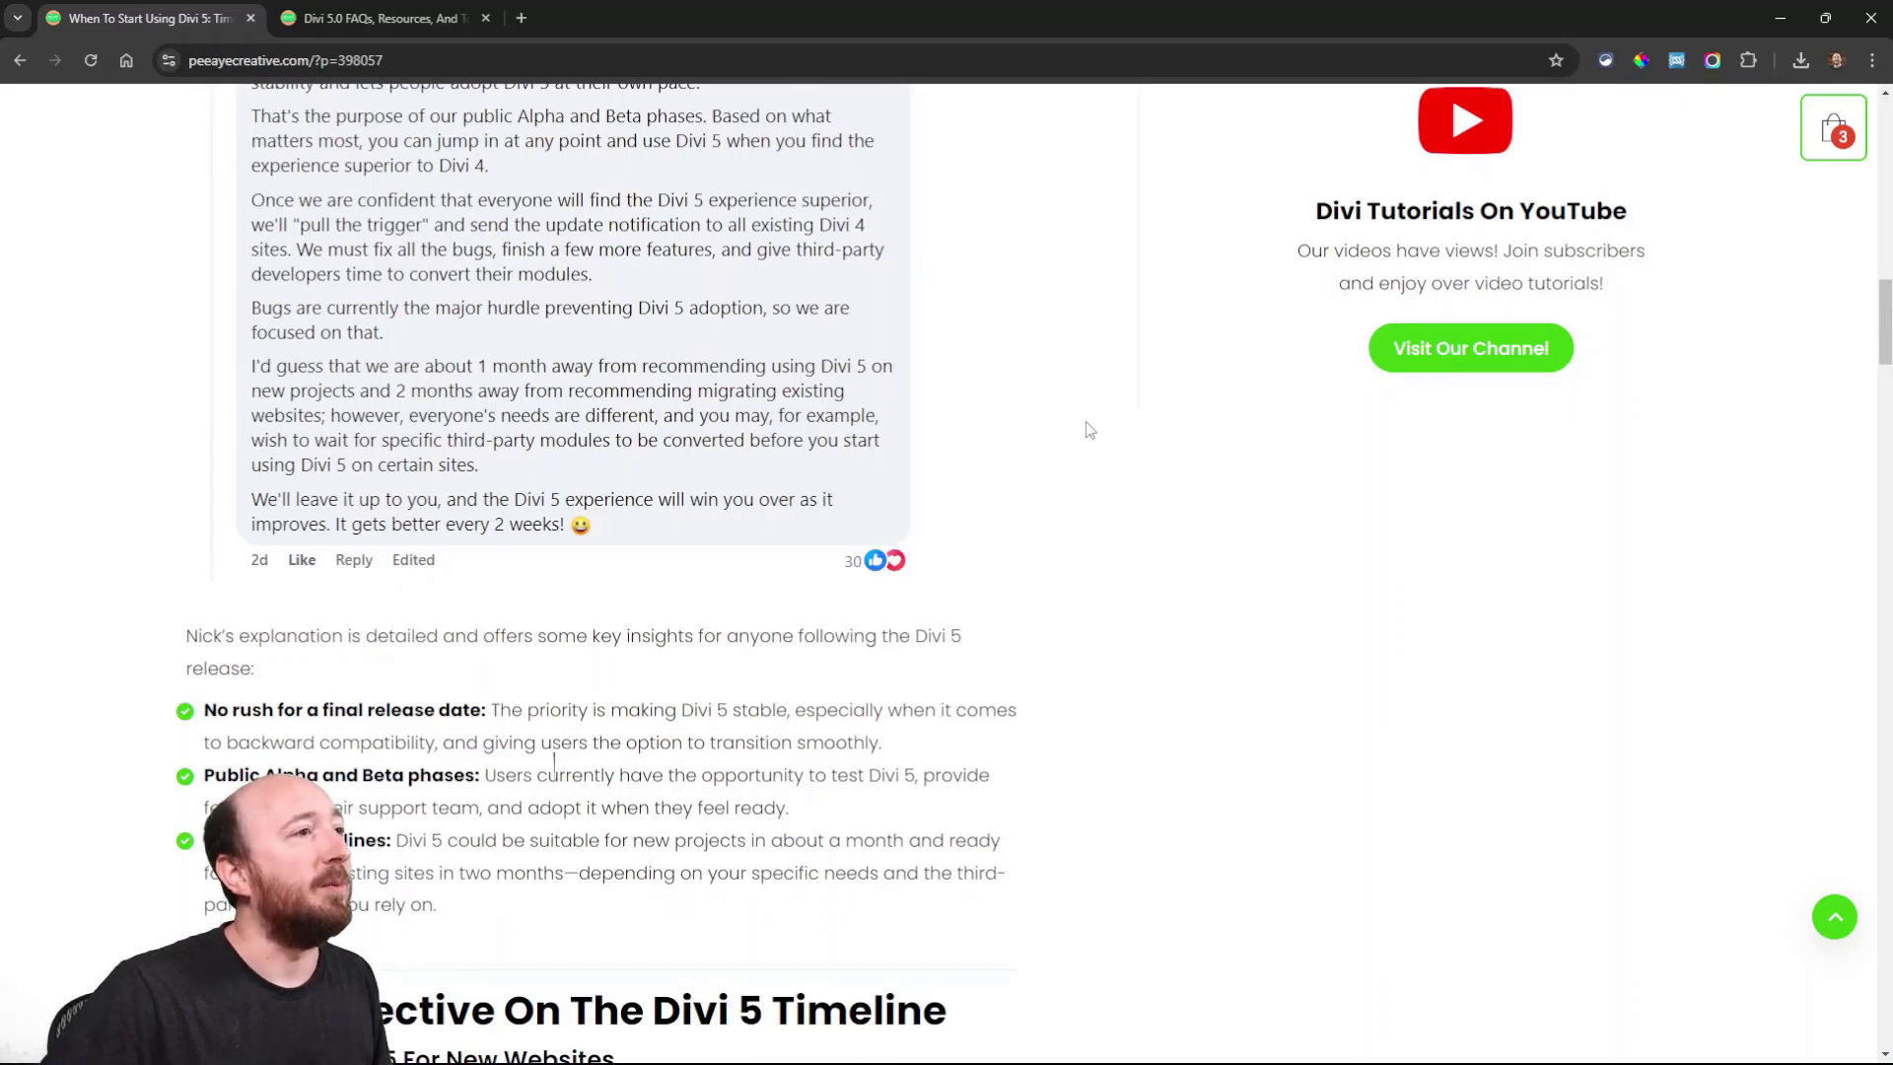
scroll("down", 3)
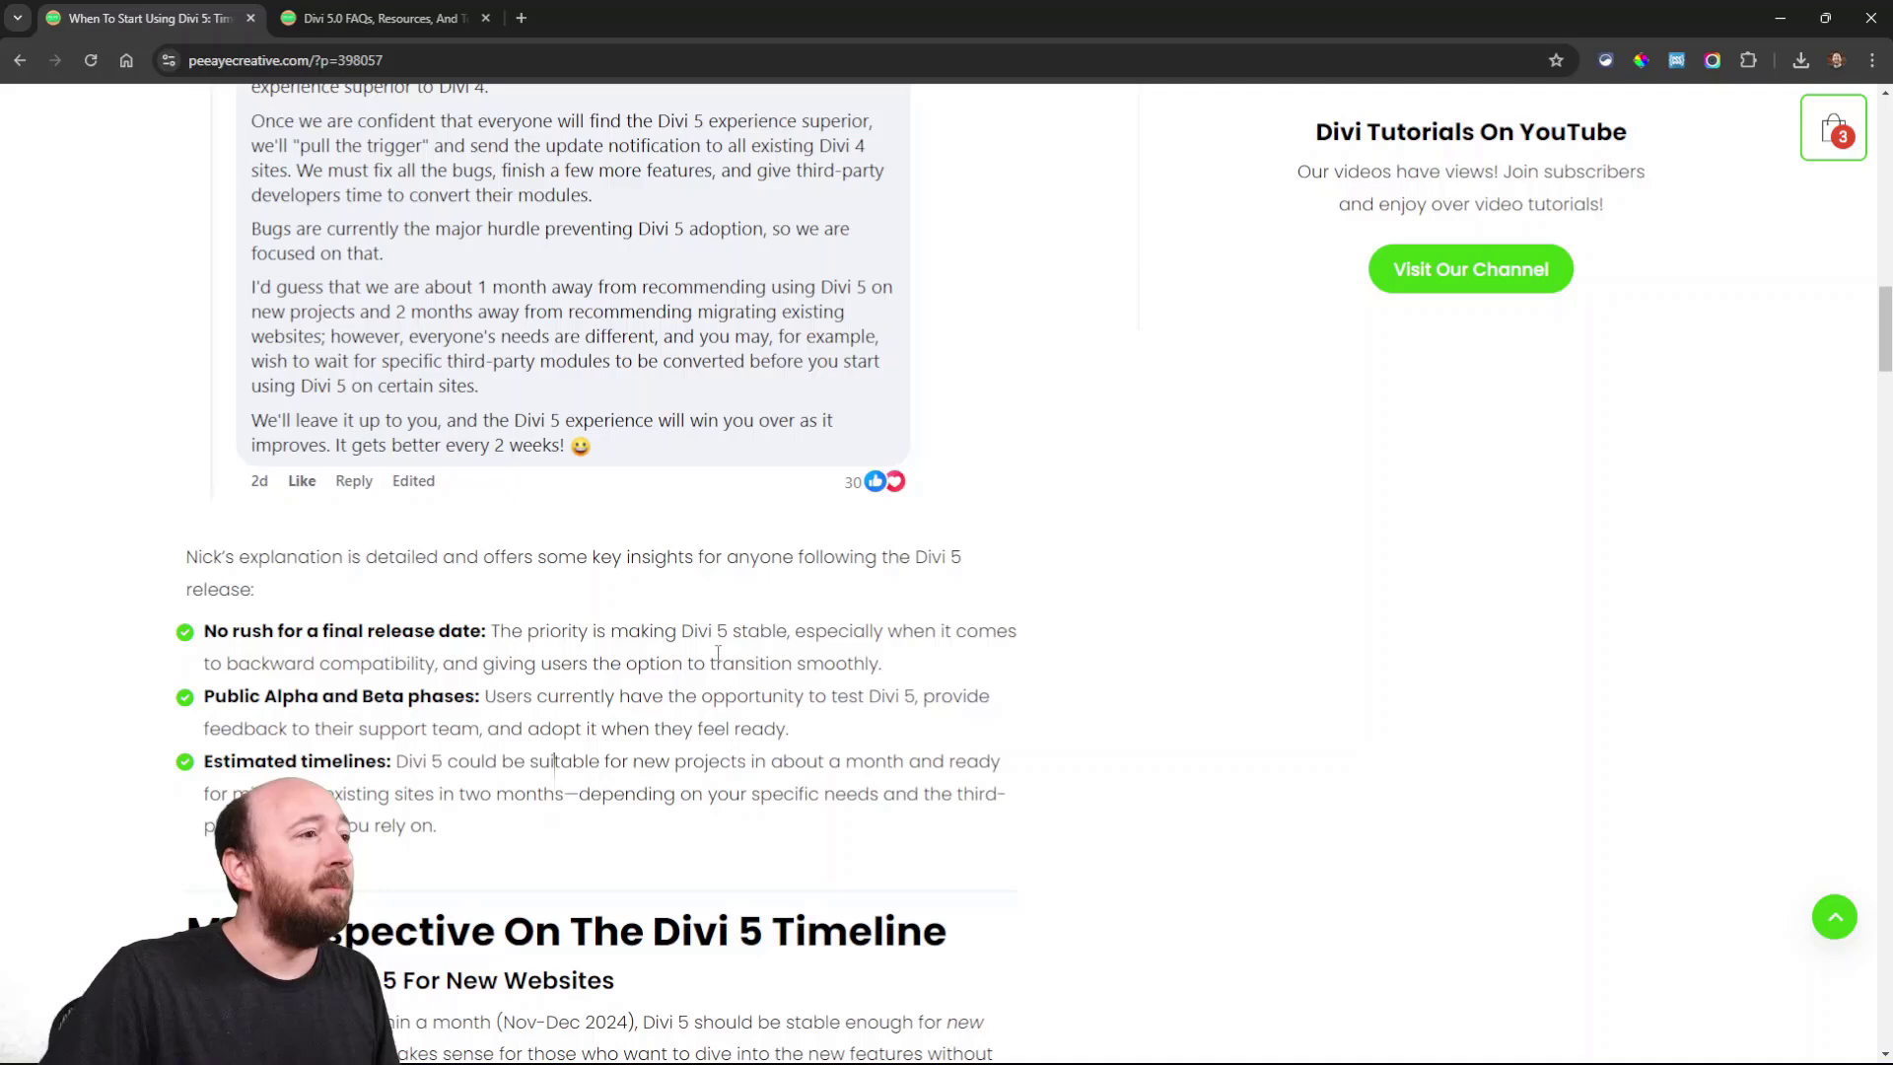
scroll("down", 3)
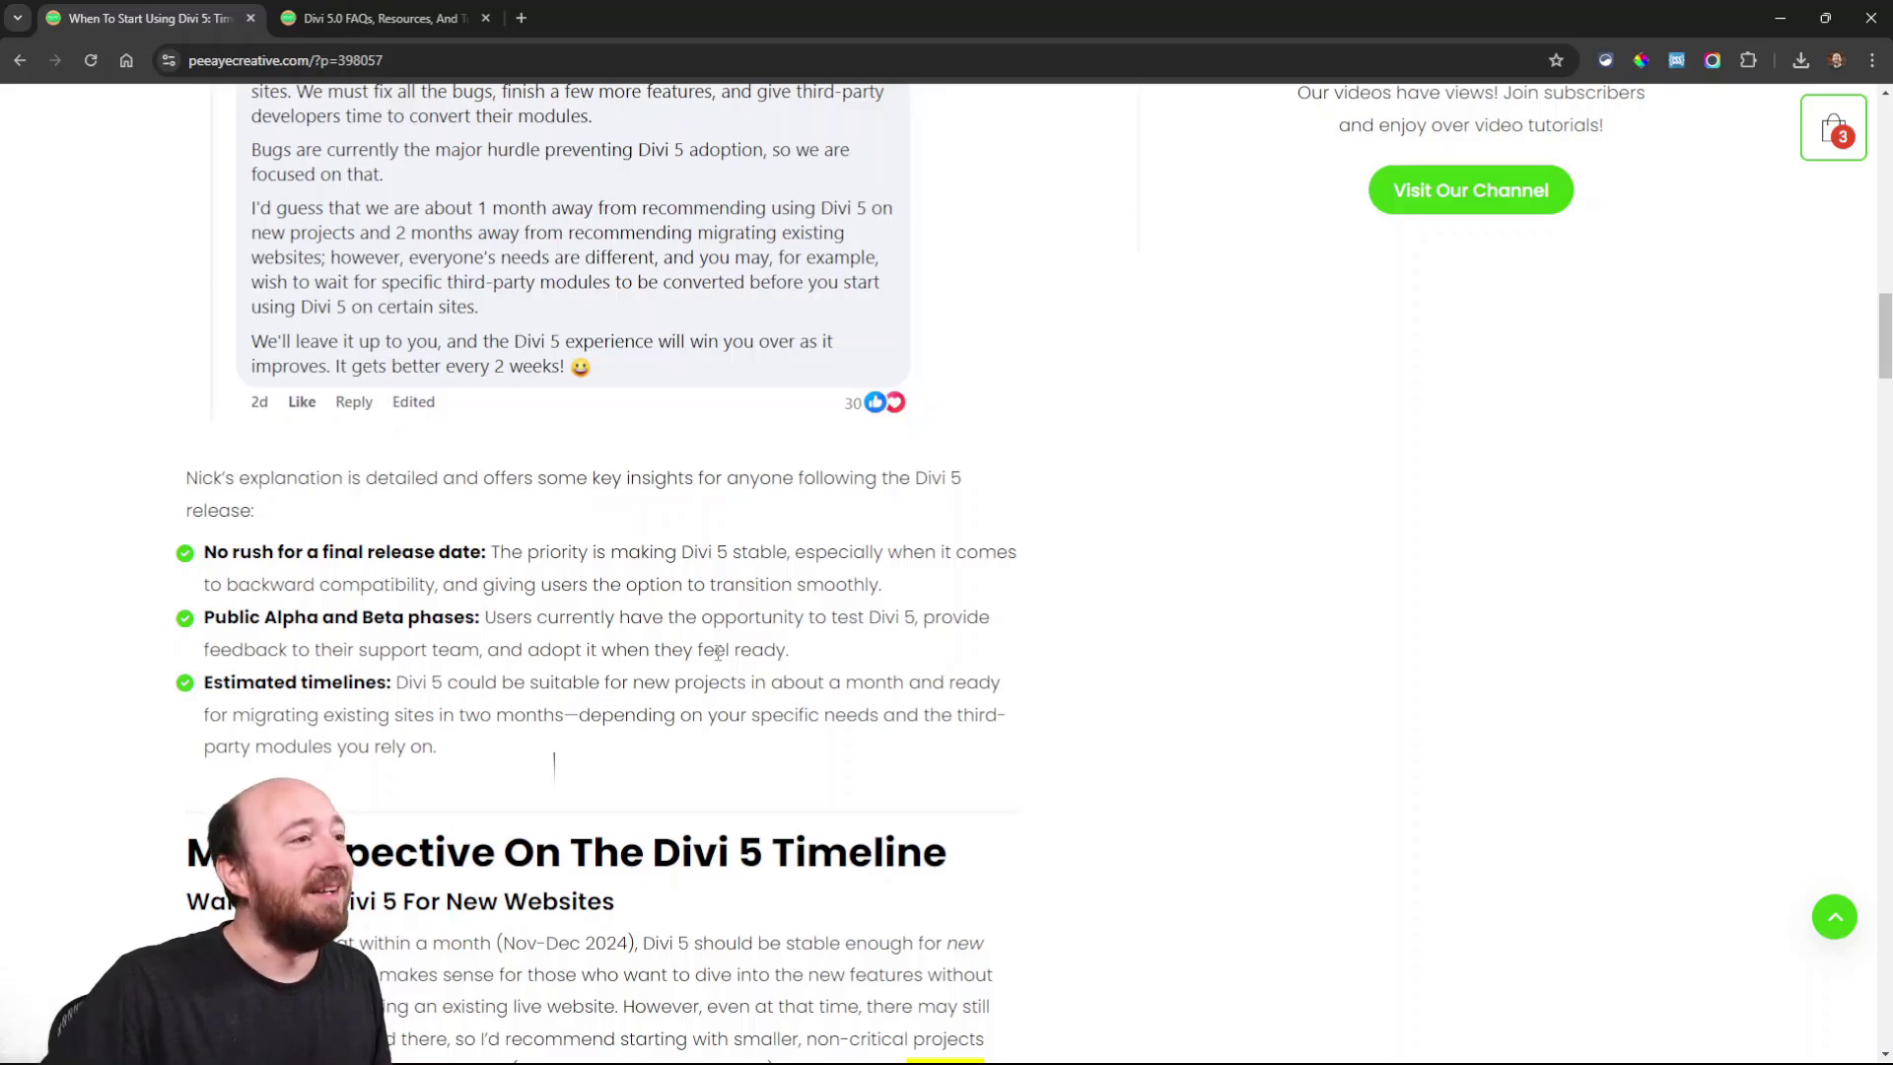
scroll("down", 3)
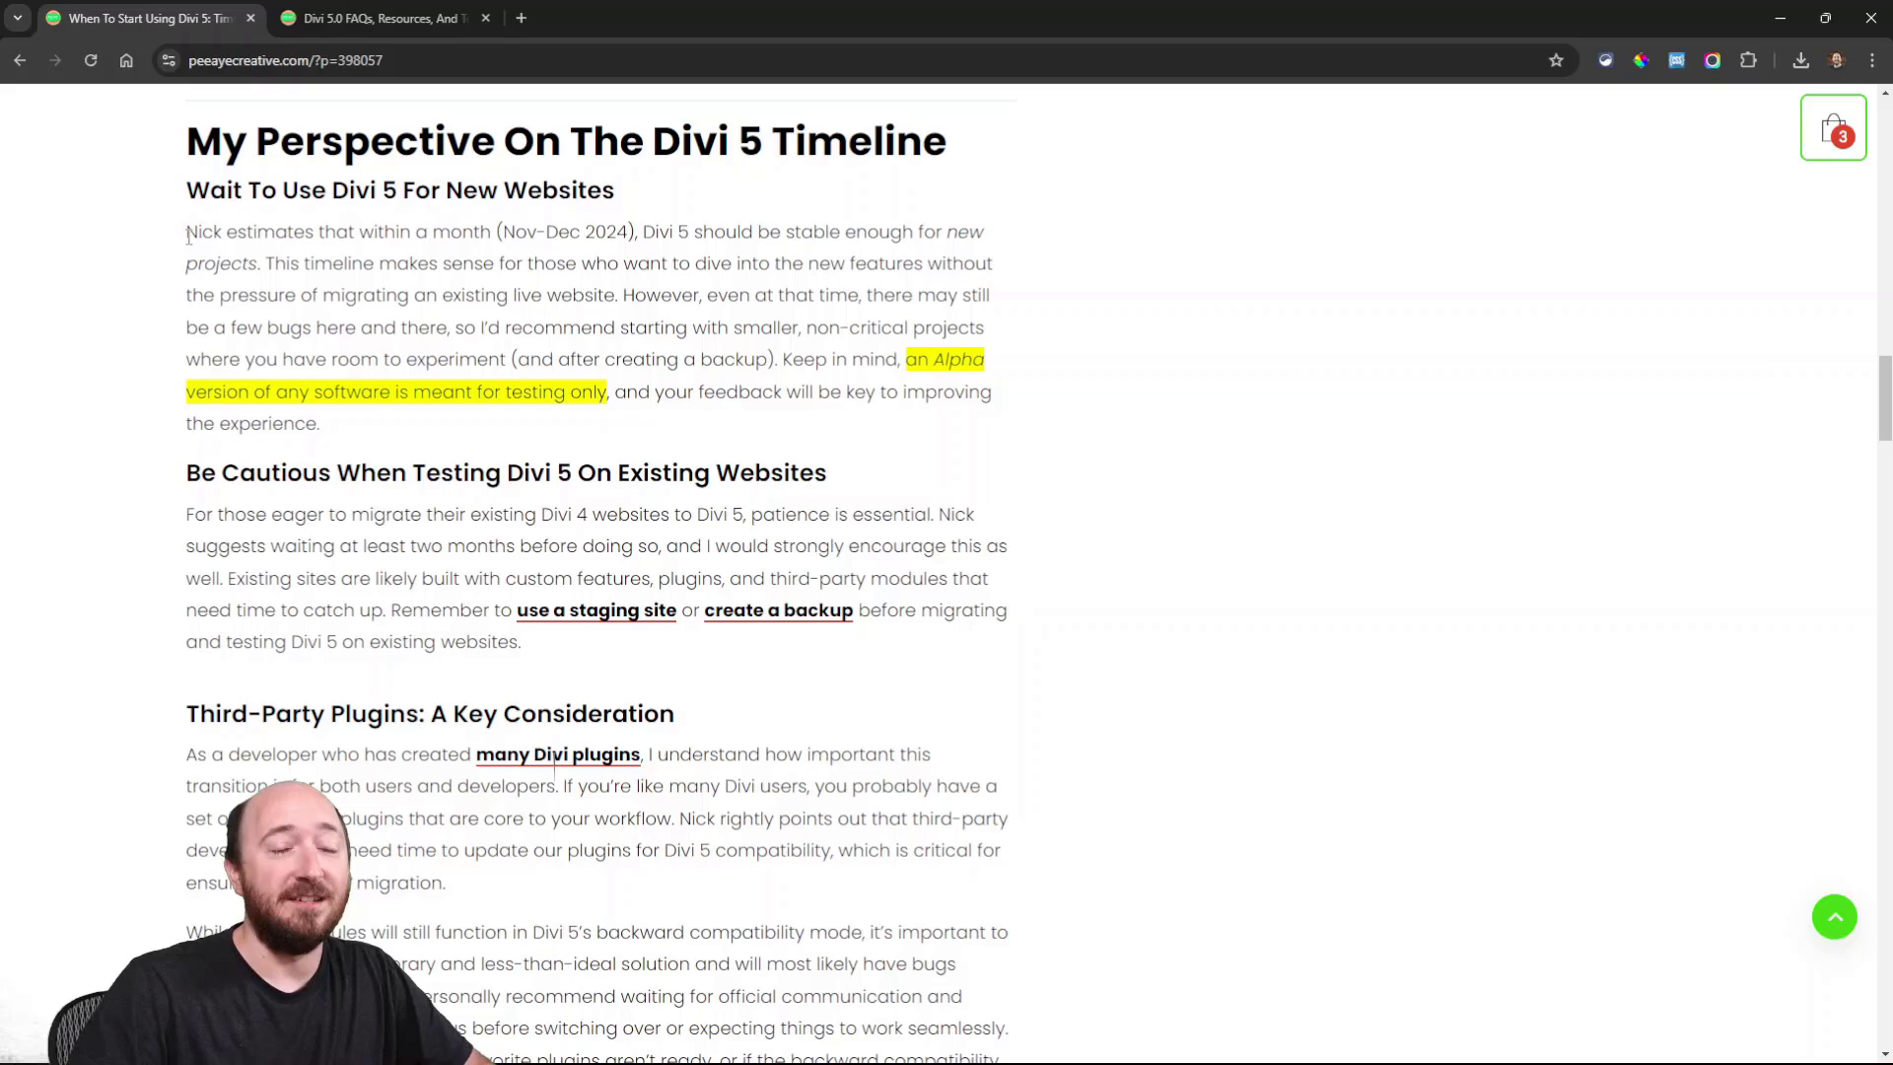
mouse_move(29, 270)
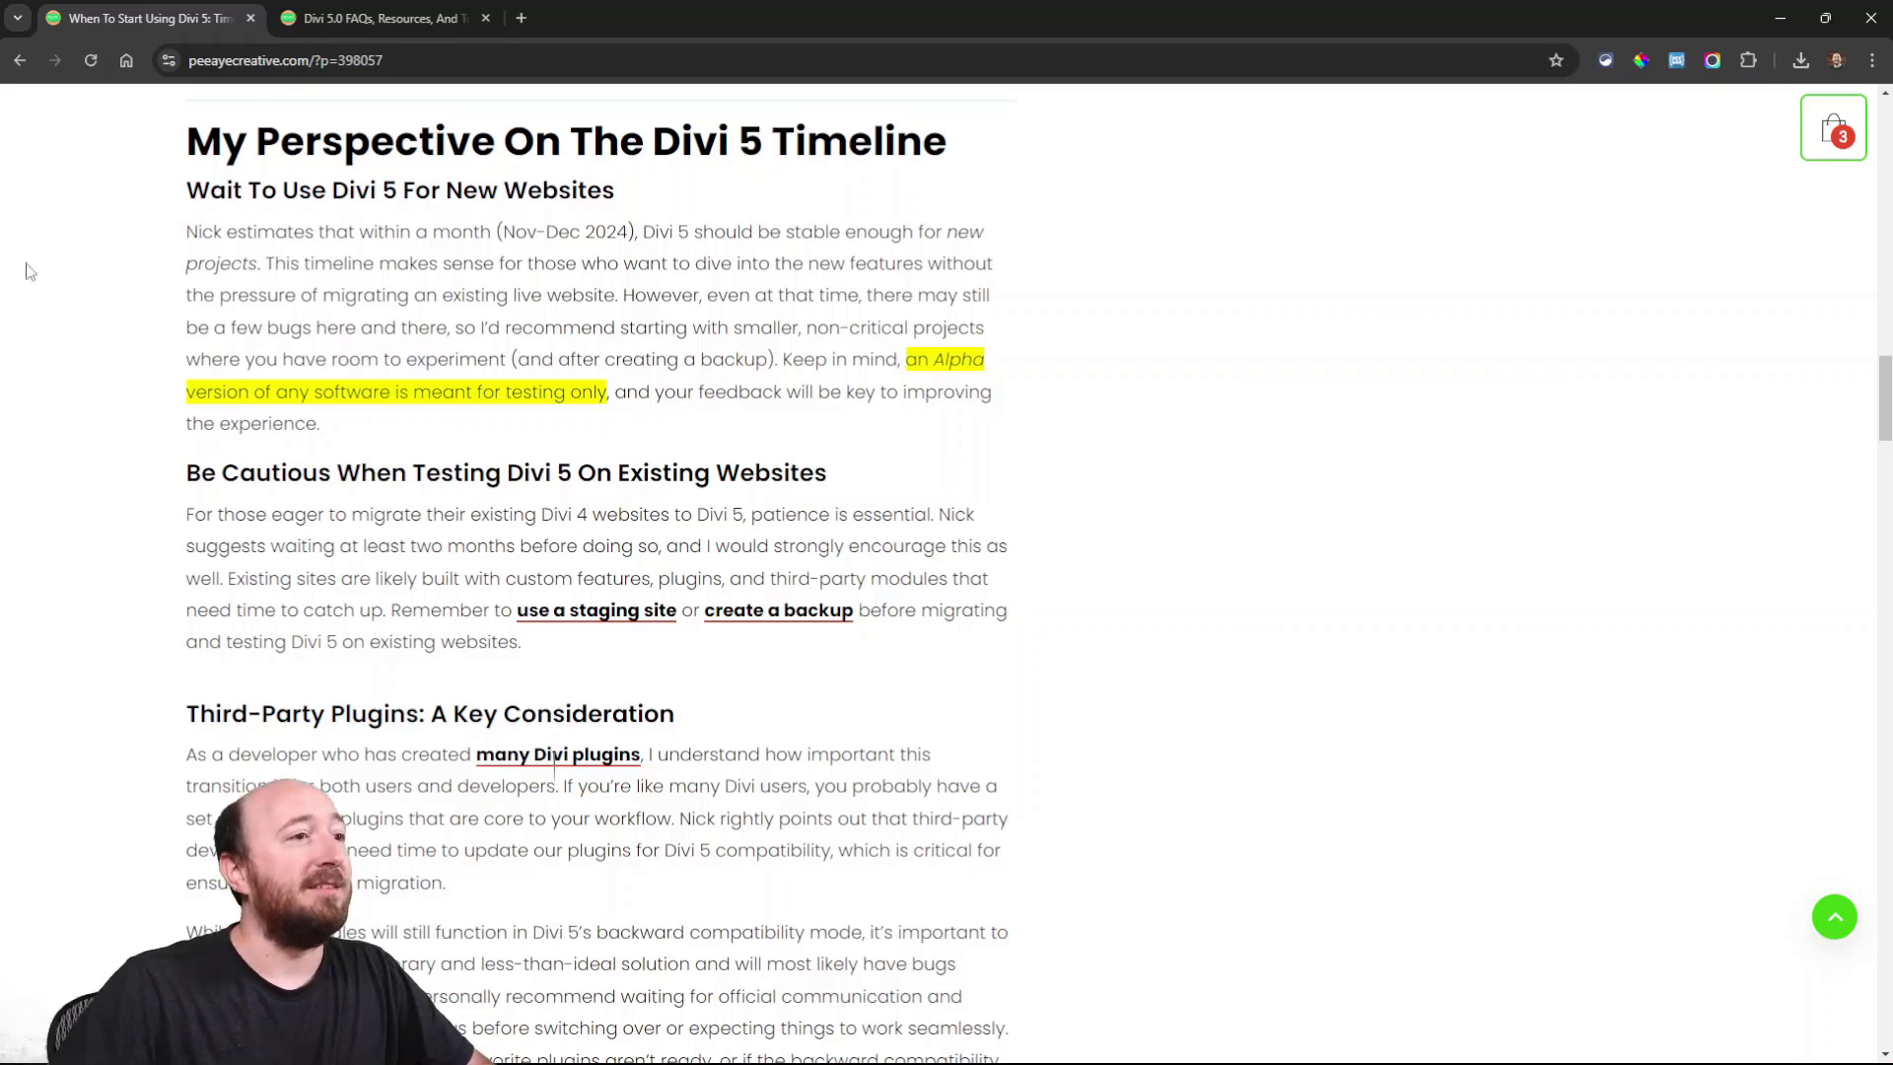
mouse_move(719, 652)
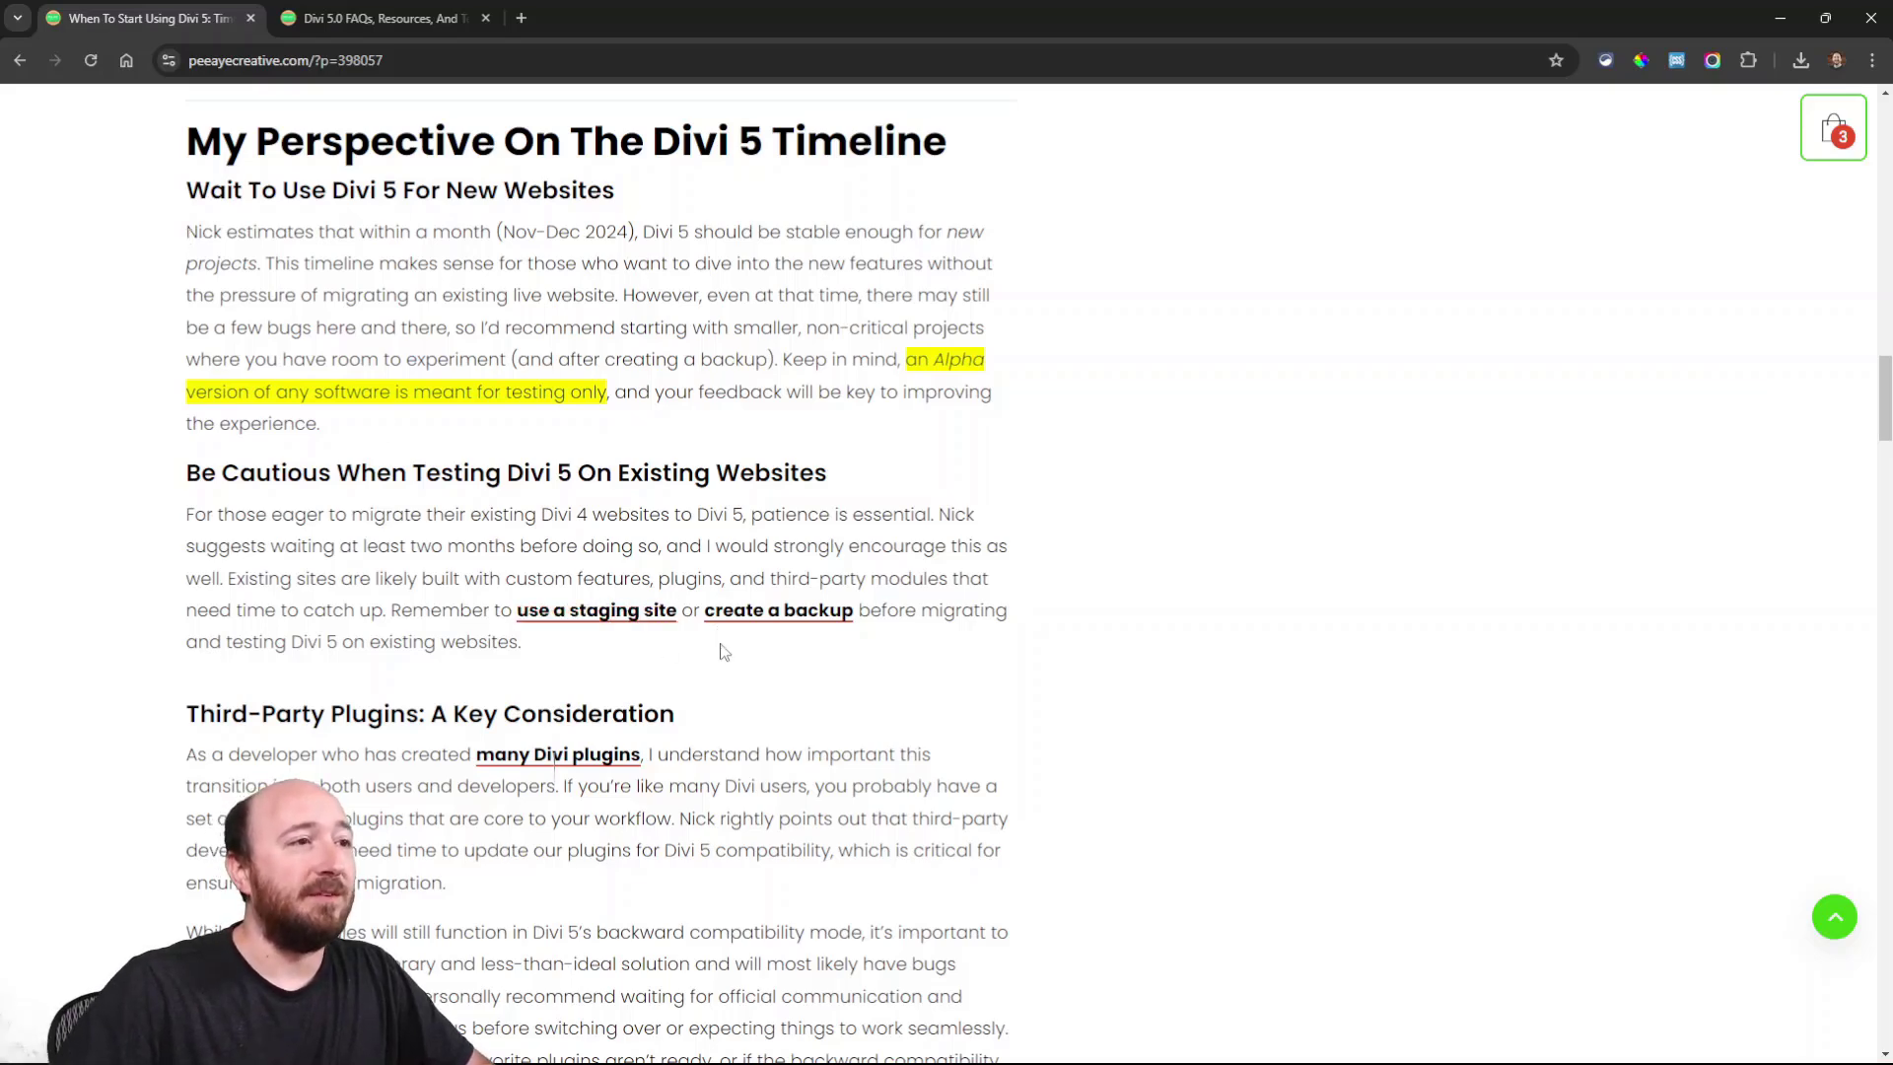
mouse_move(841, 672)
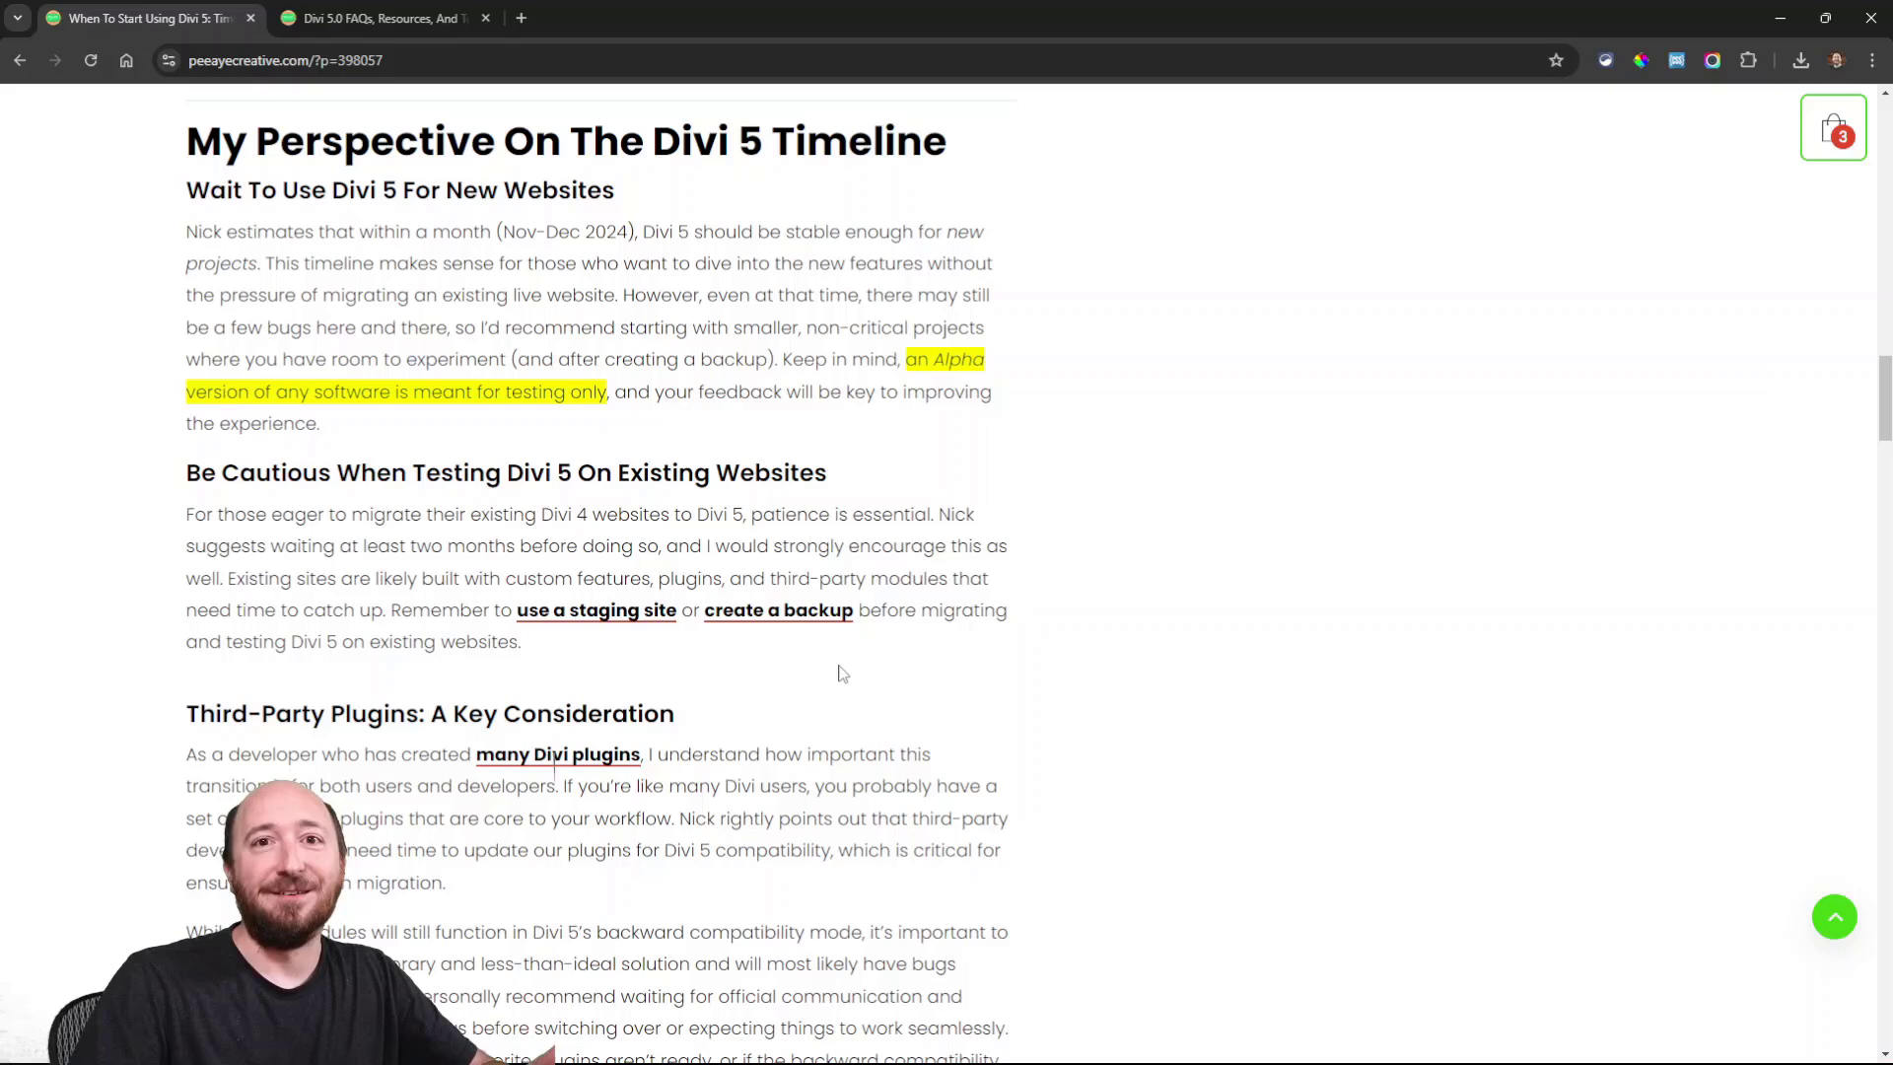
mouse_move(964, 646)
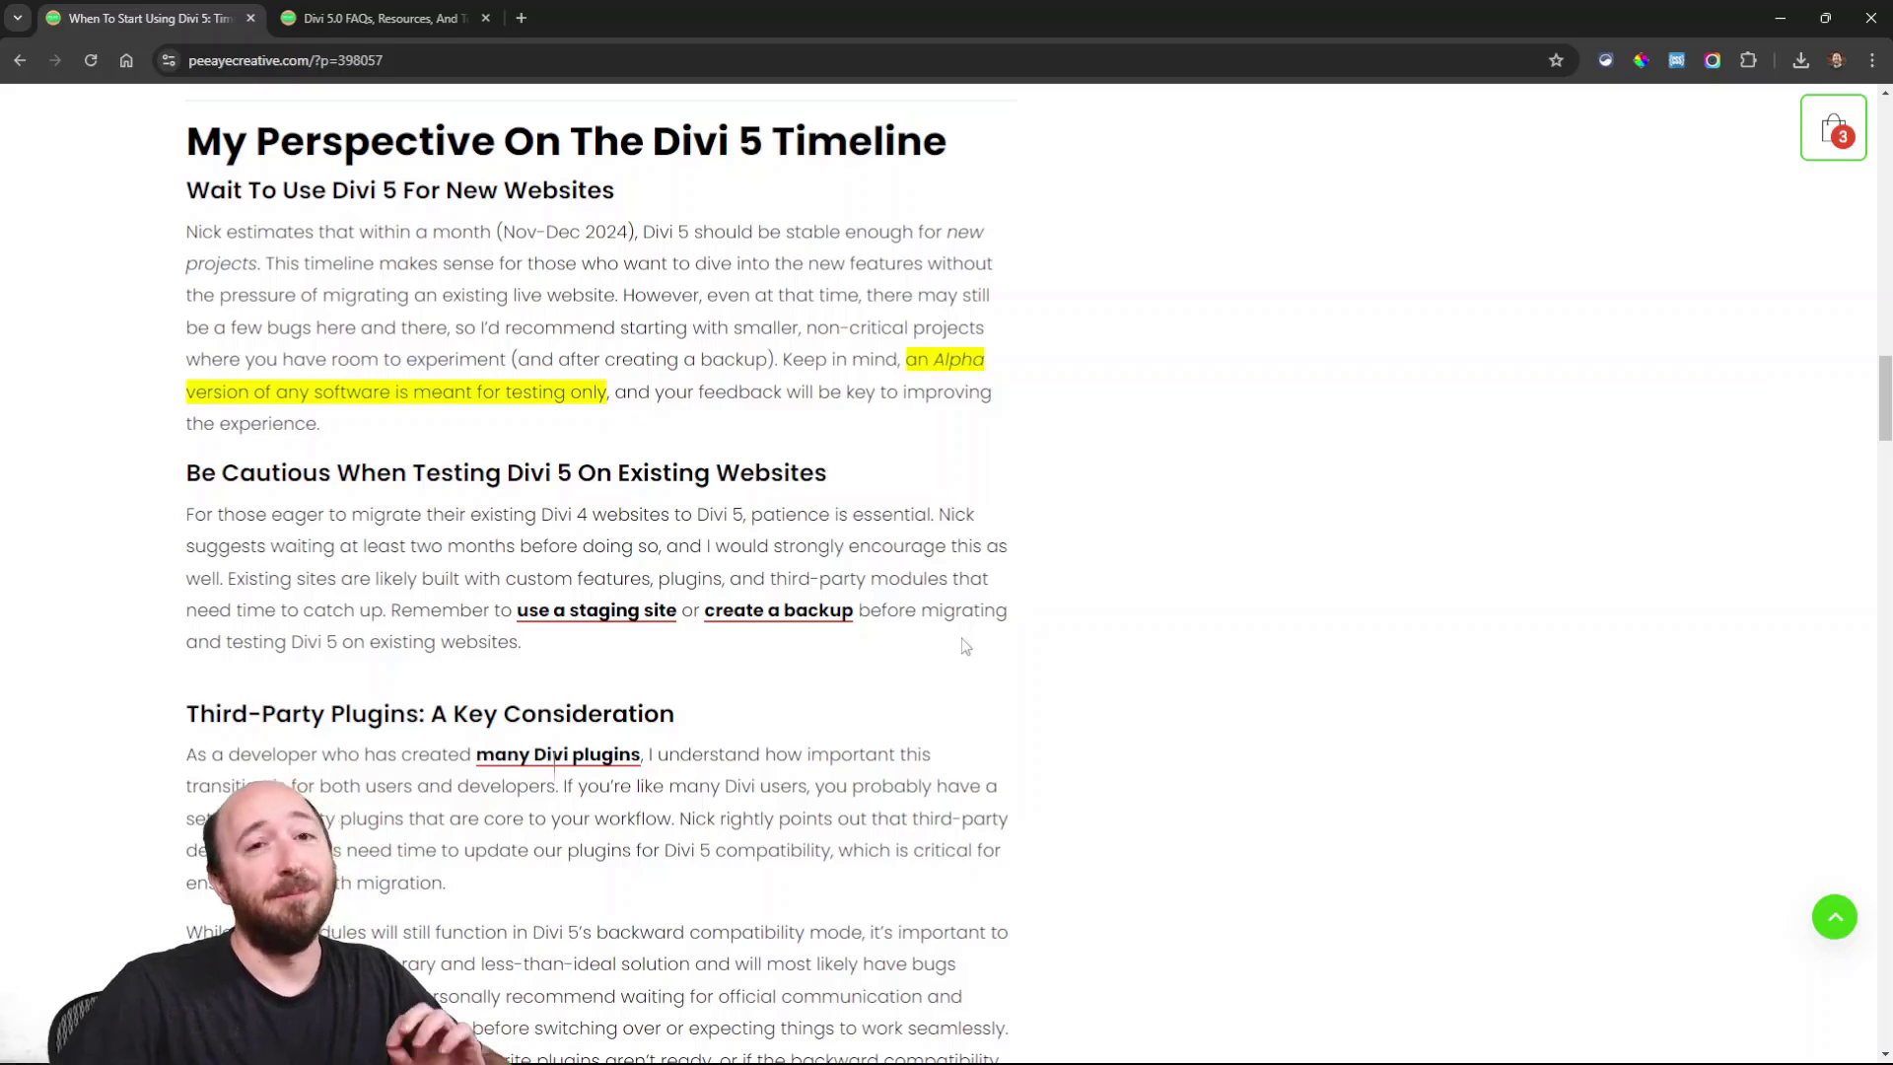
- Scroll to the Third-Party Plugins: A Key Consideration section on plugin compatibility
scroll("down", 3)
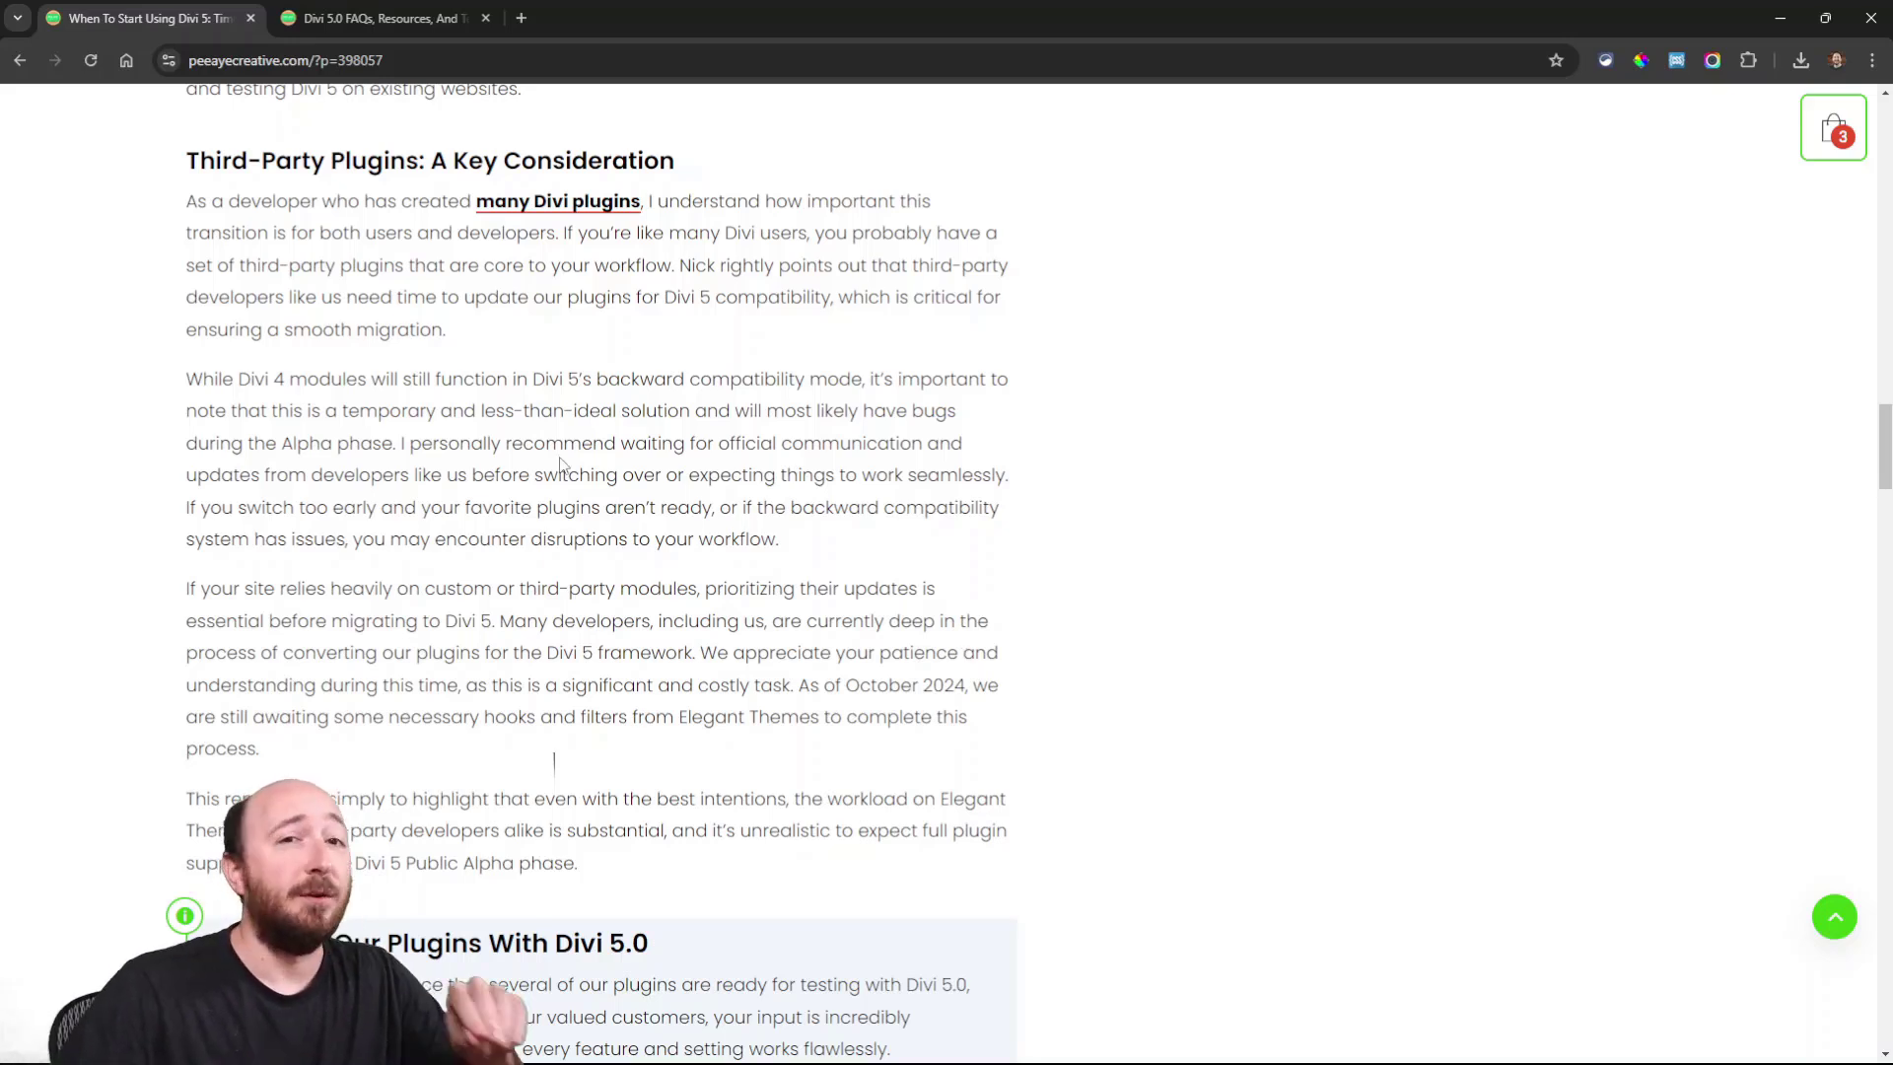
mouse_move(391, 609)
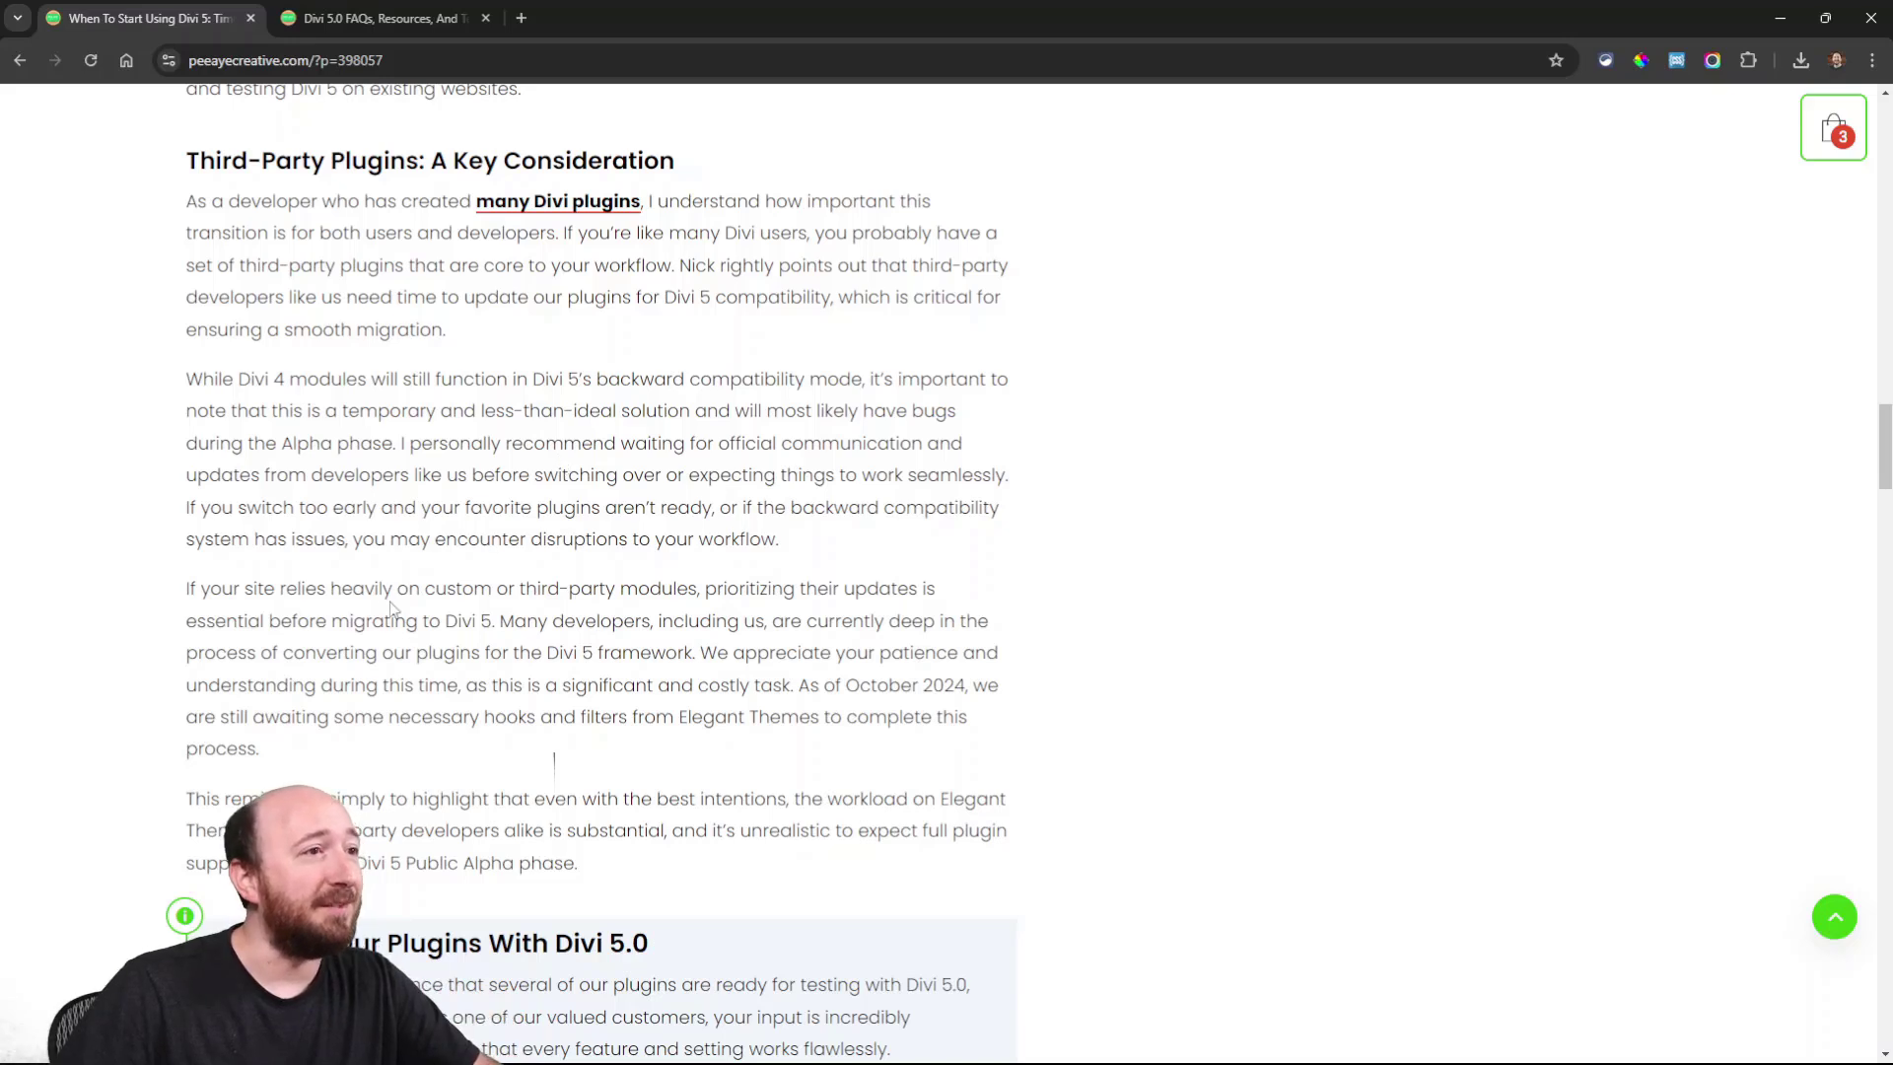
scroll("down", 3)
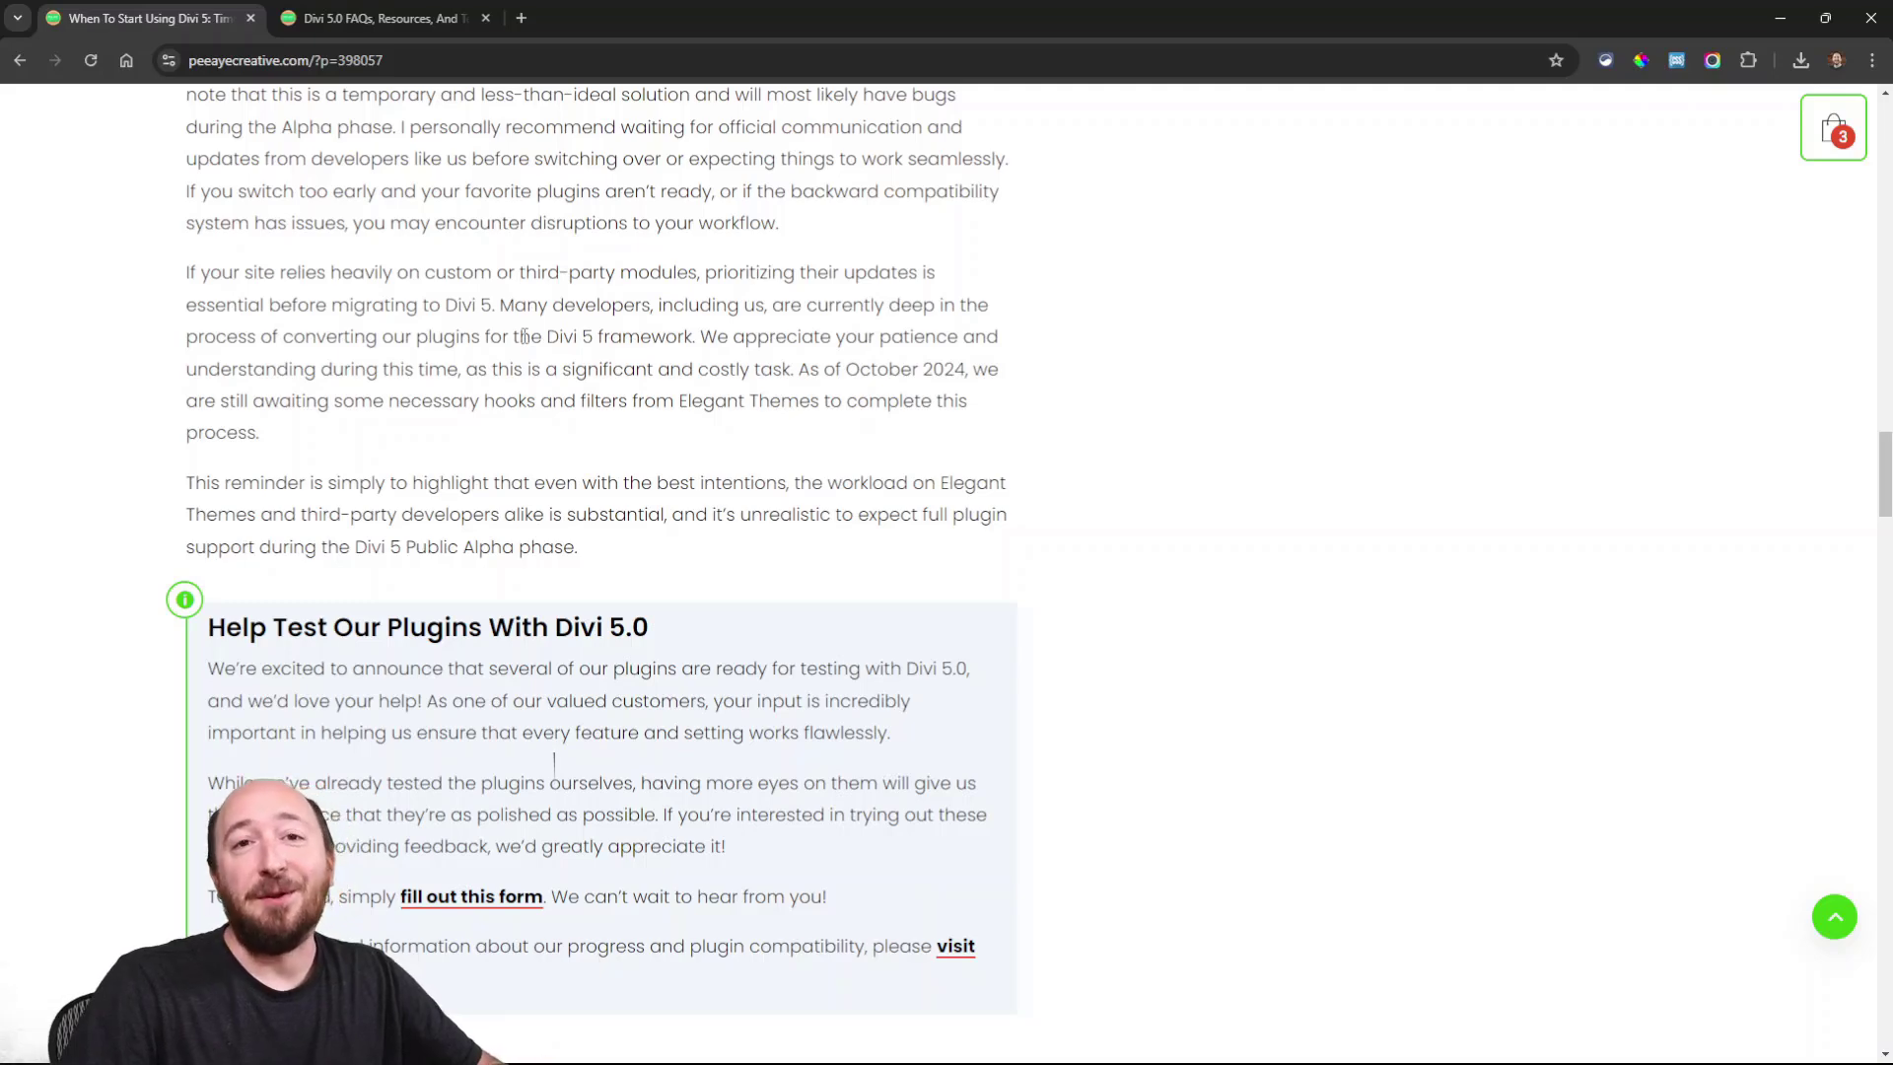
- Scroll to the Help Test Our Plugins With Divi 5.0 box with its 'fill out this form' link
scroll("down", 3)
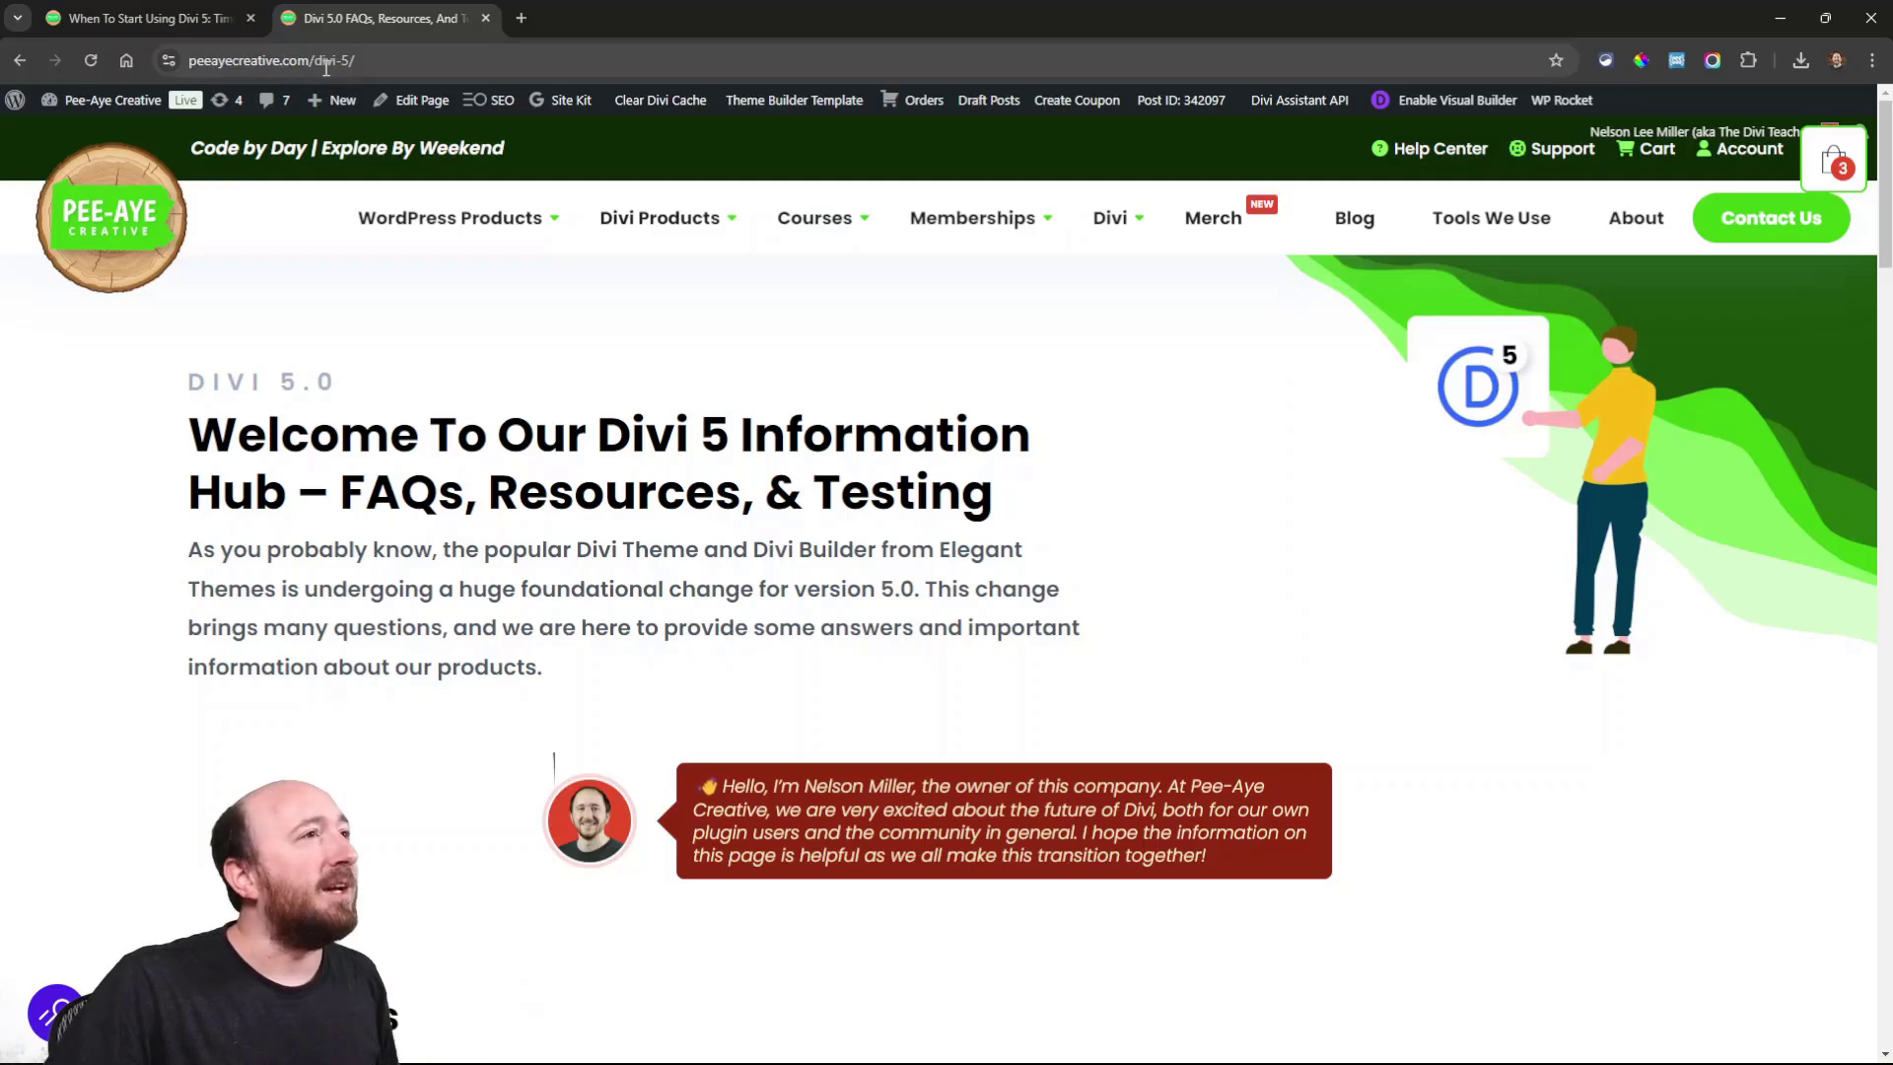
mouse_move(304, 46)
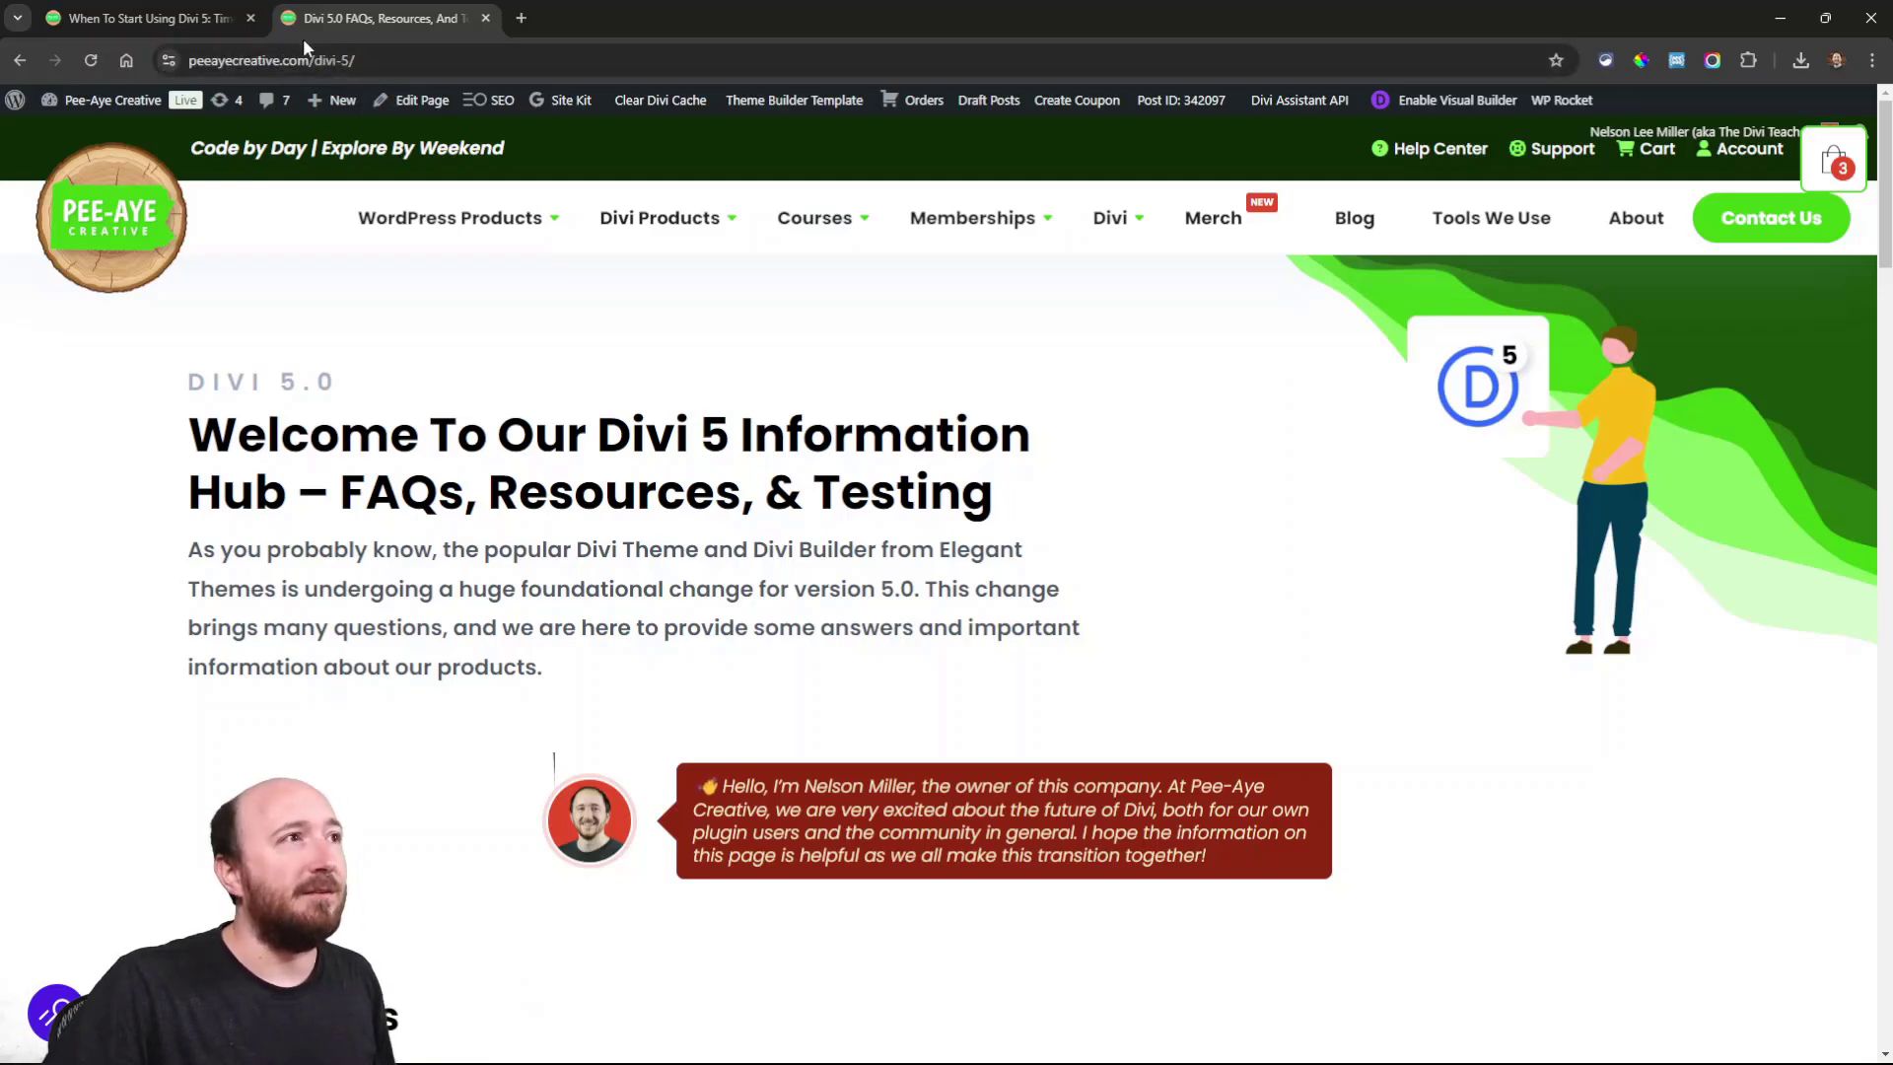
mouse_move(750, 574)
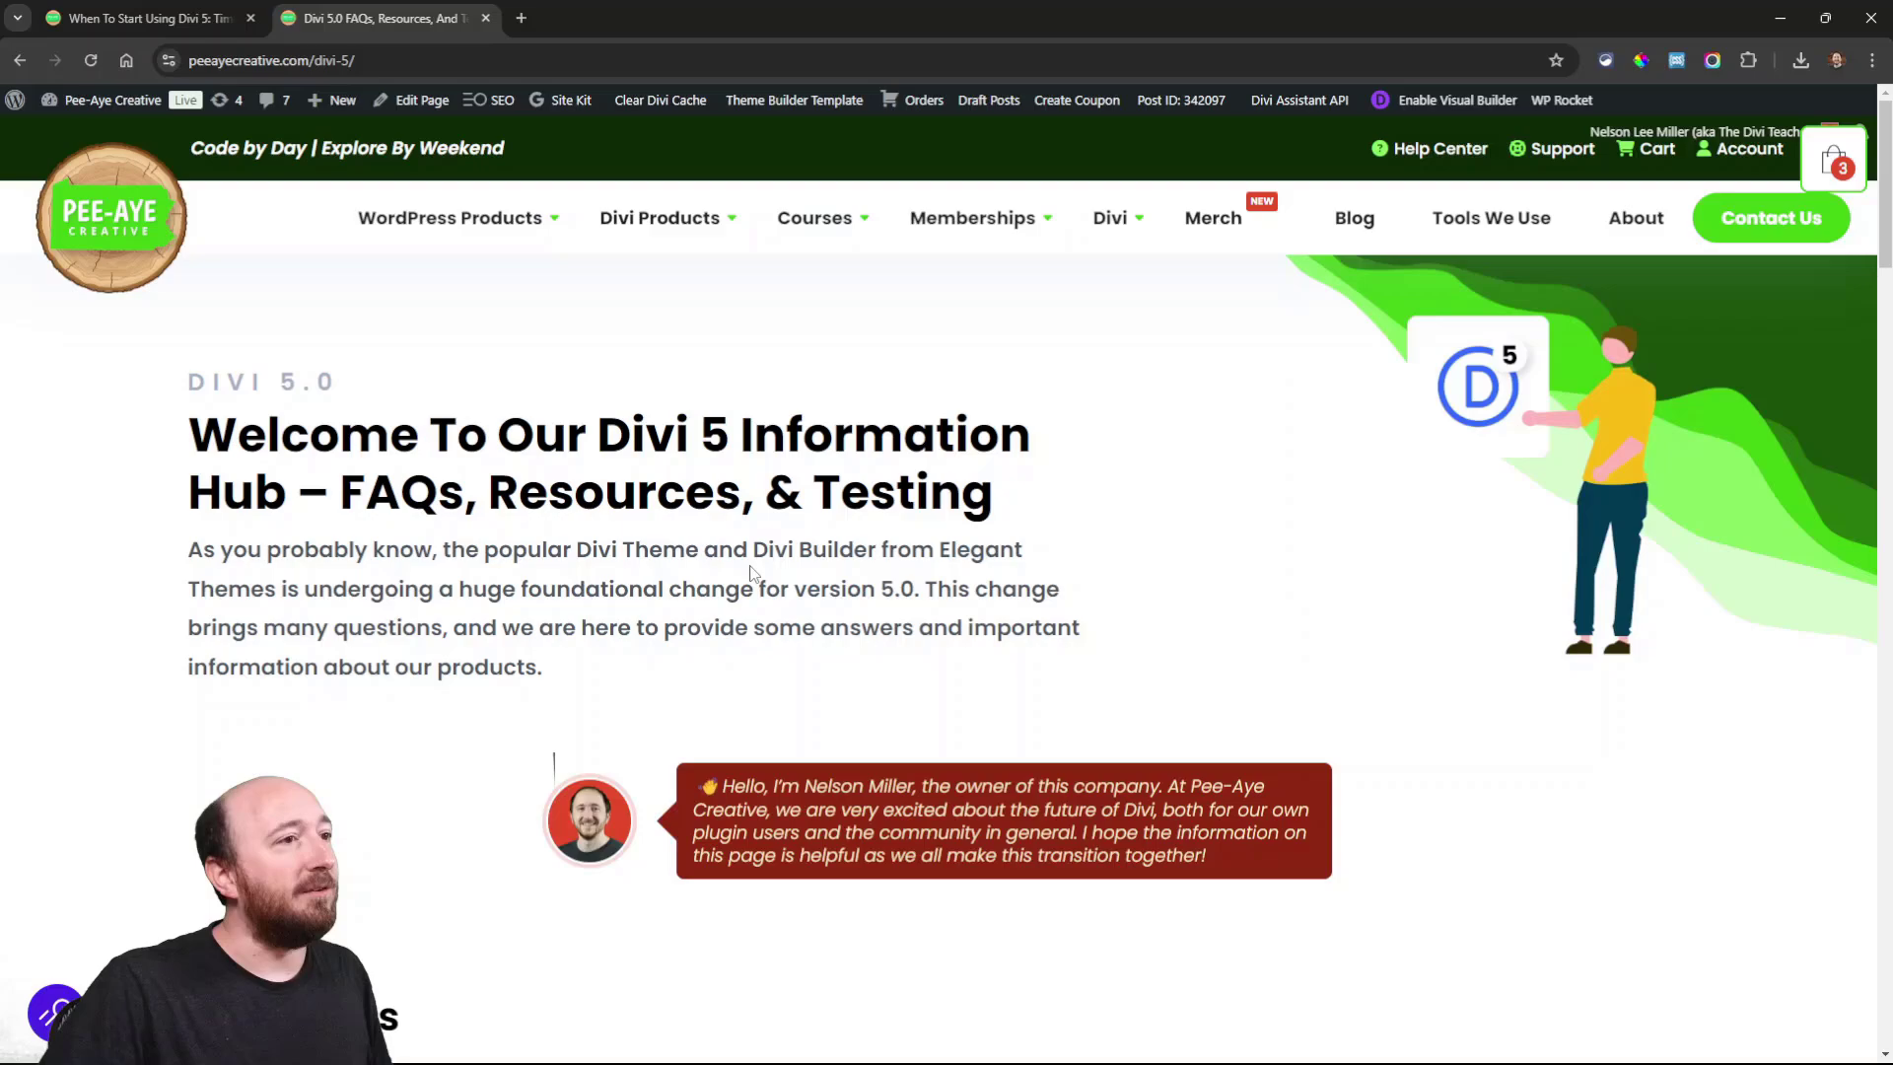
- Scroll the Divi 5 Information Hub past the FAQs and resources to the plugin testing form
scroll("down", 3)
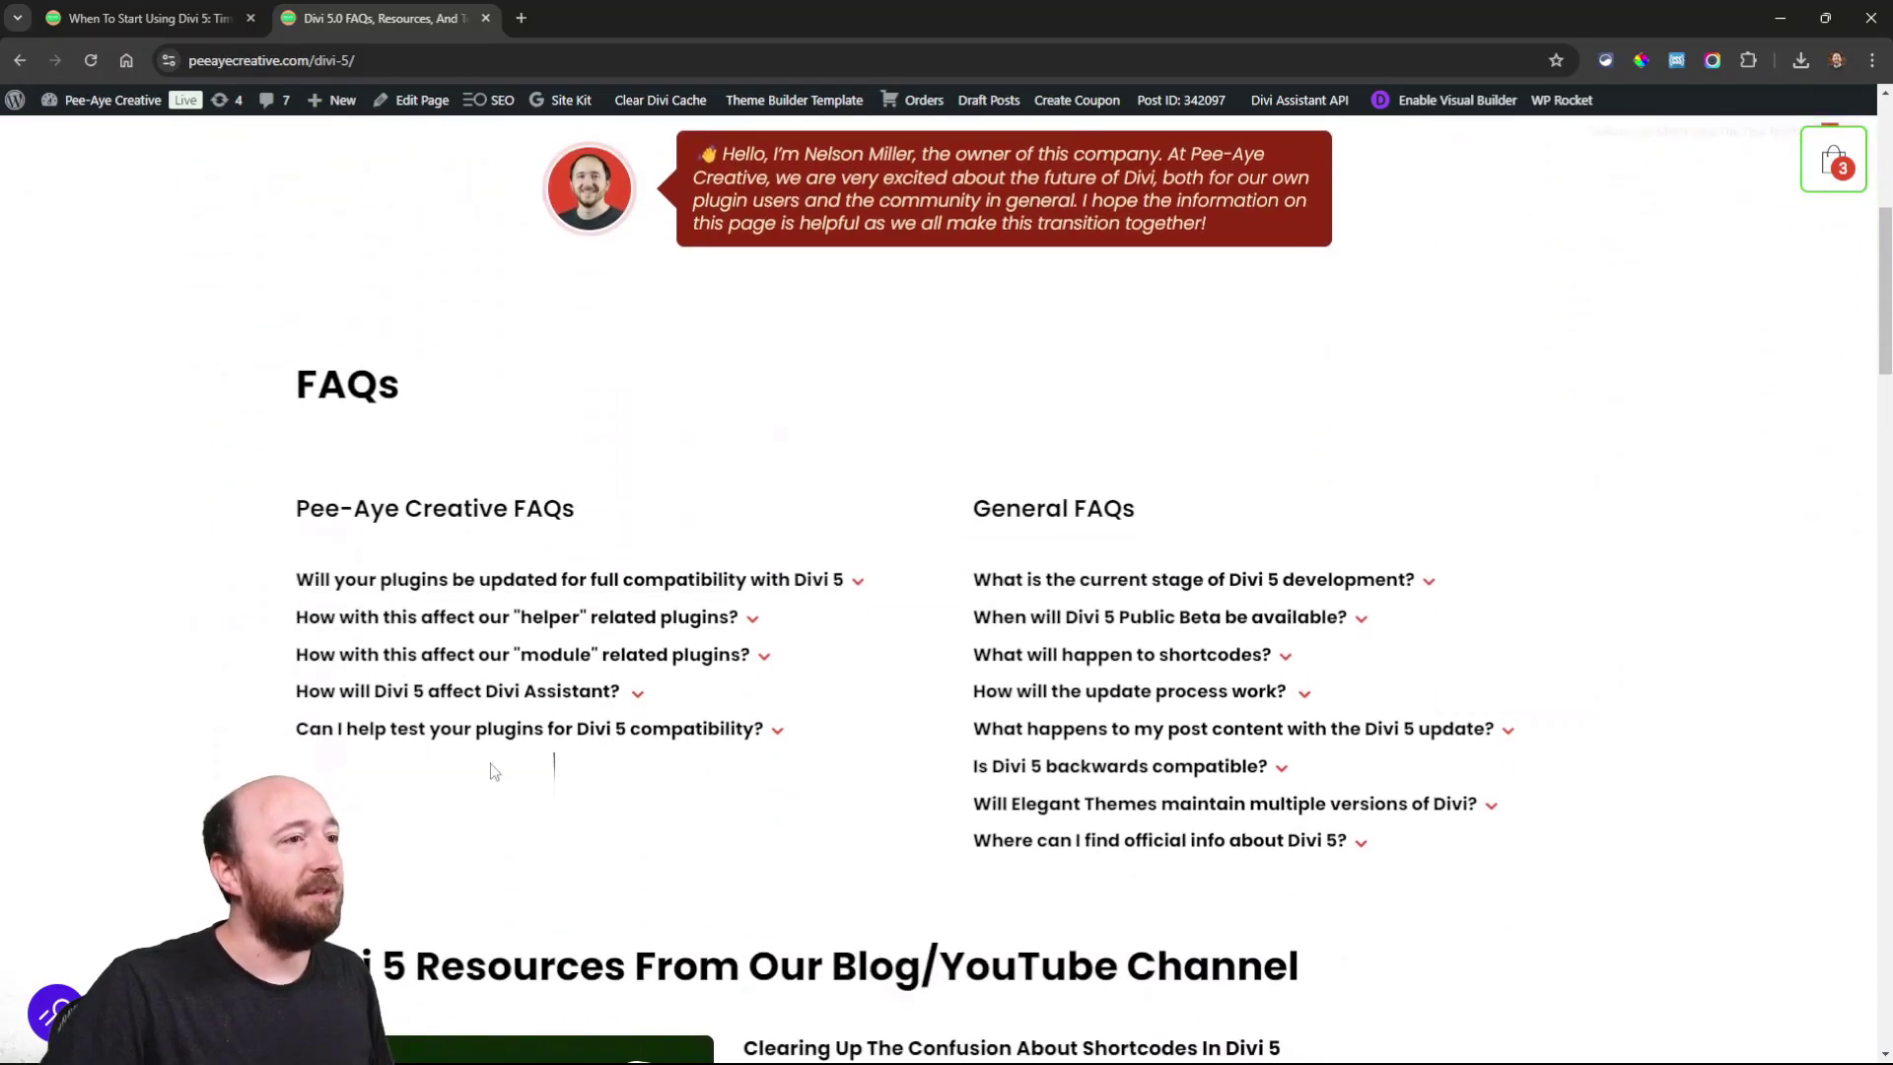
mouse_move(1122, 803)
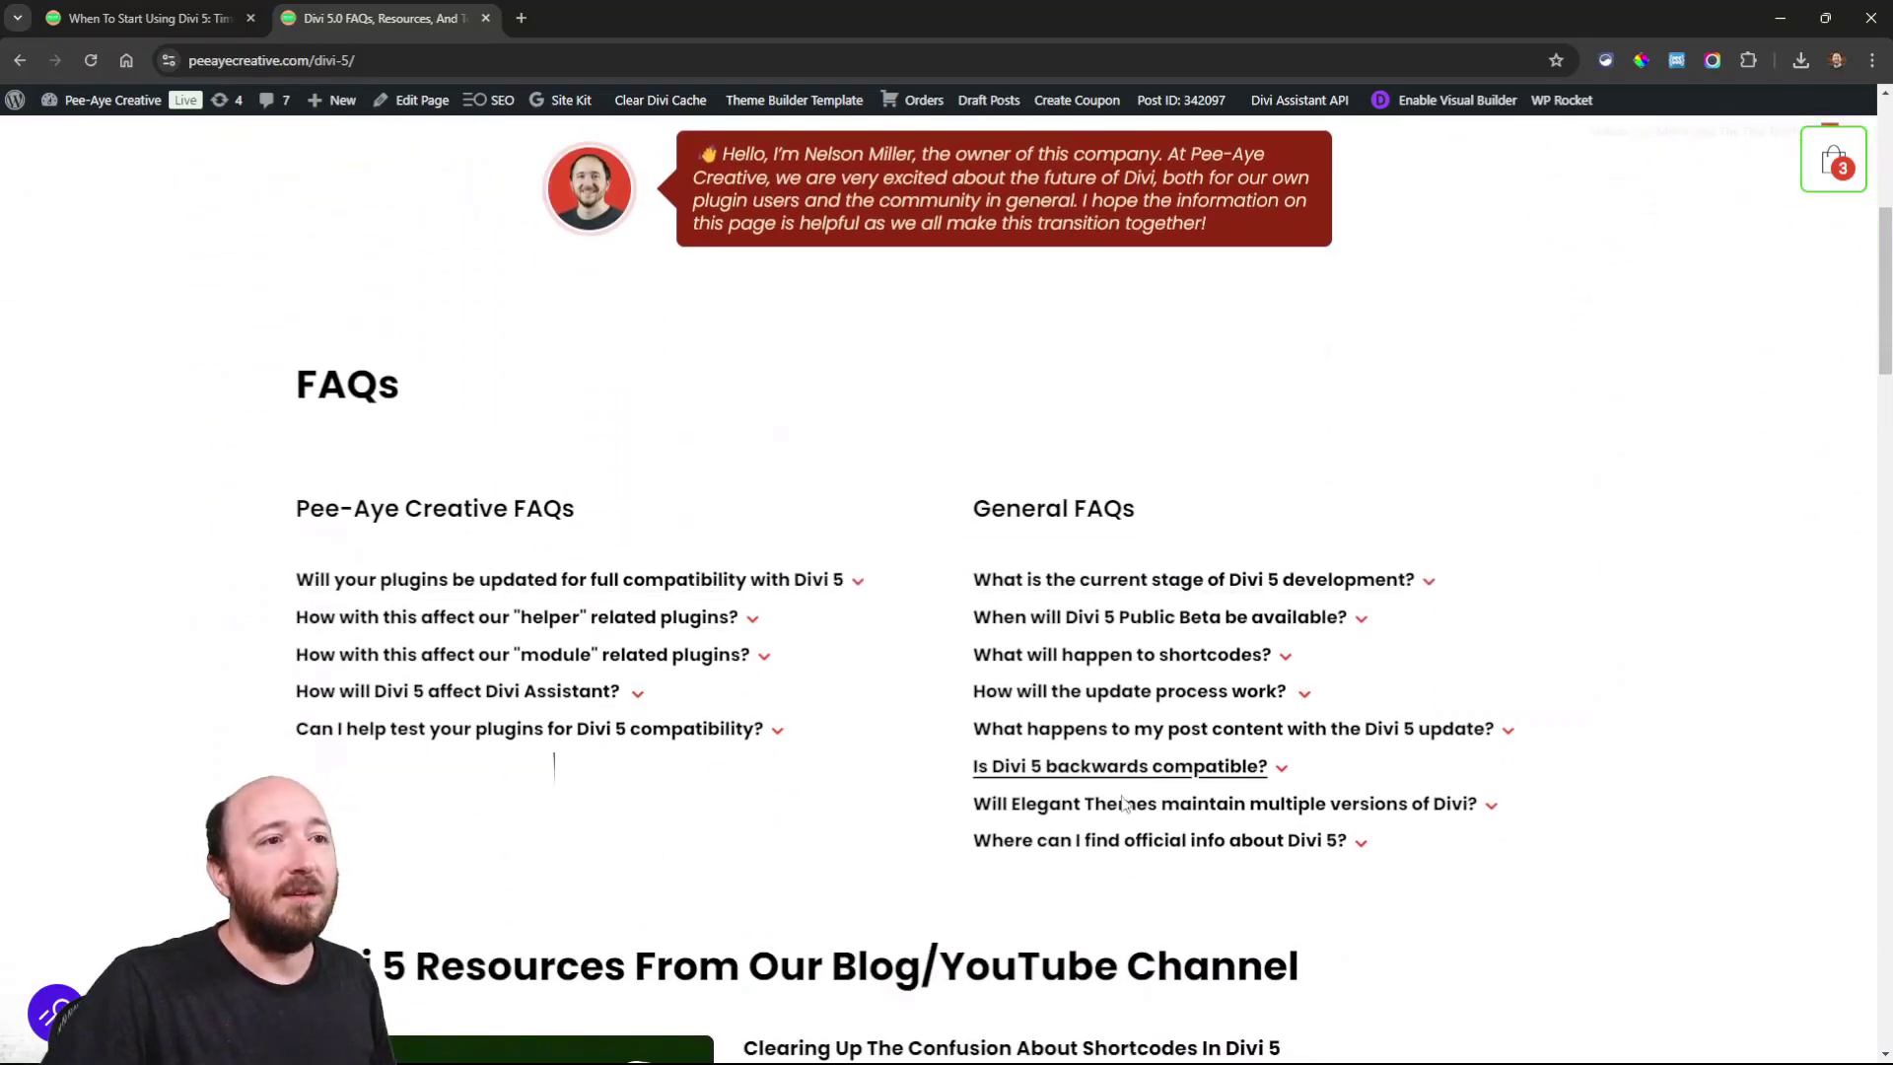
mouse_move(915, 432)
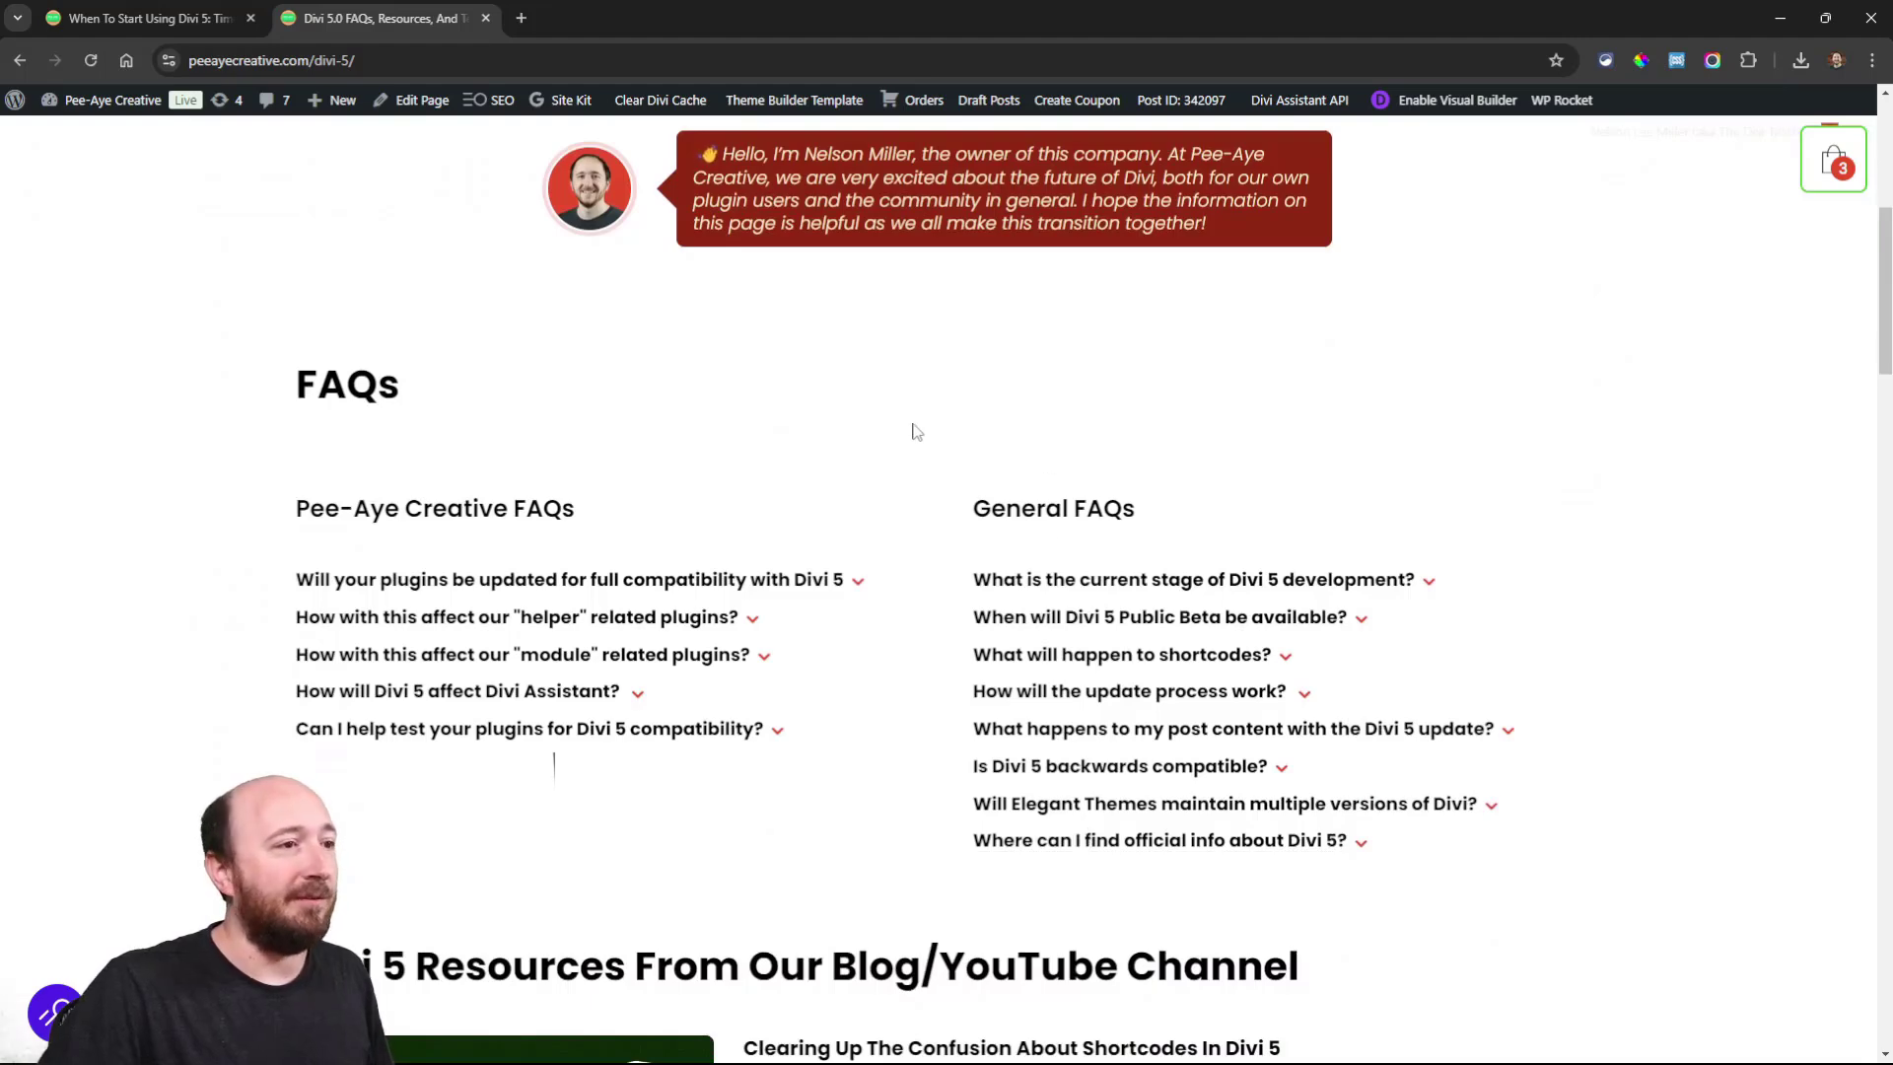
scroll("down", 3)
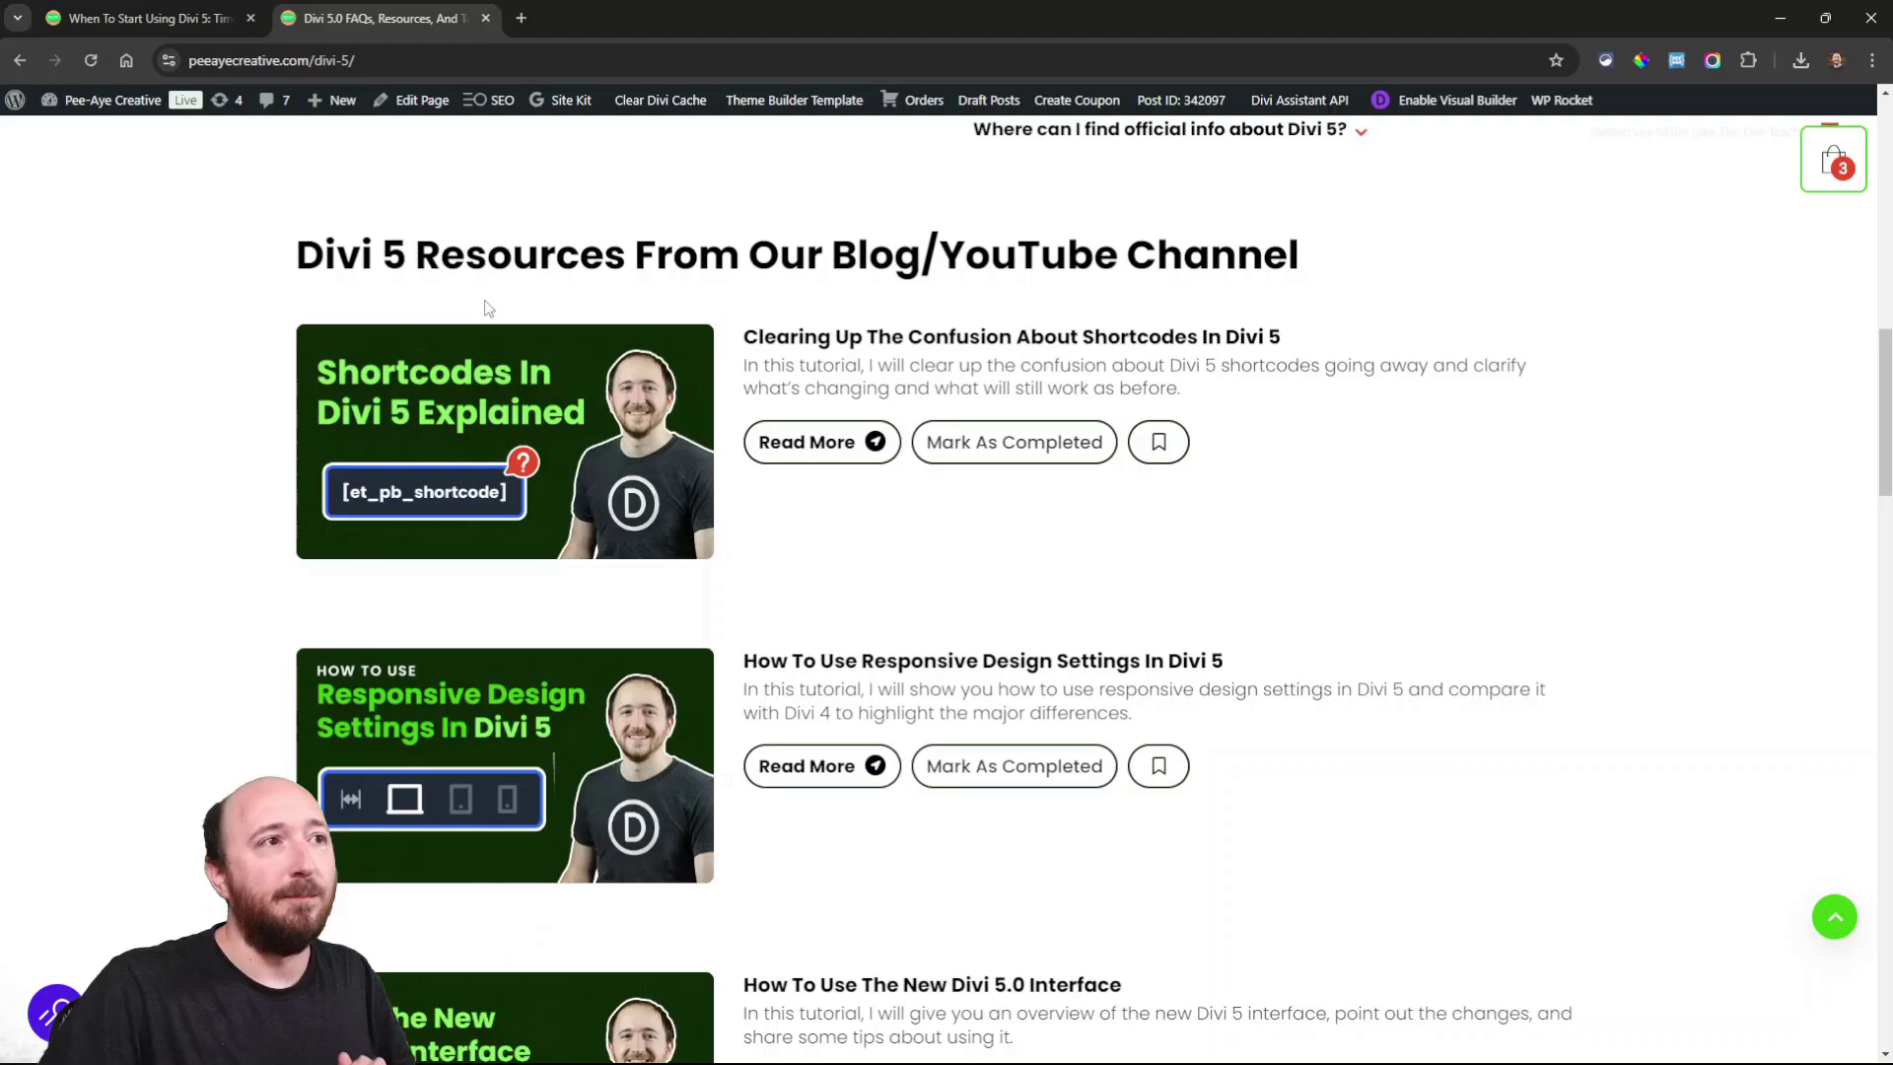
scroll("down", 3)
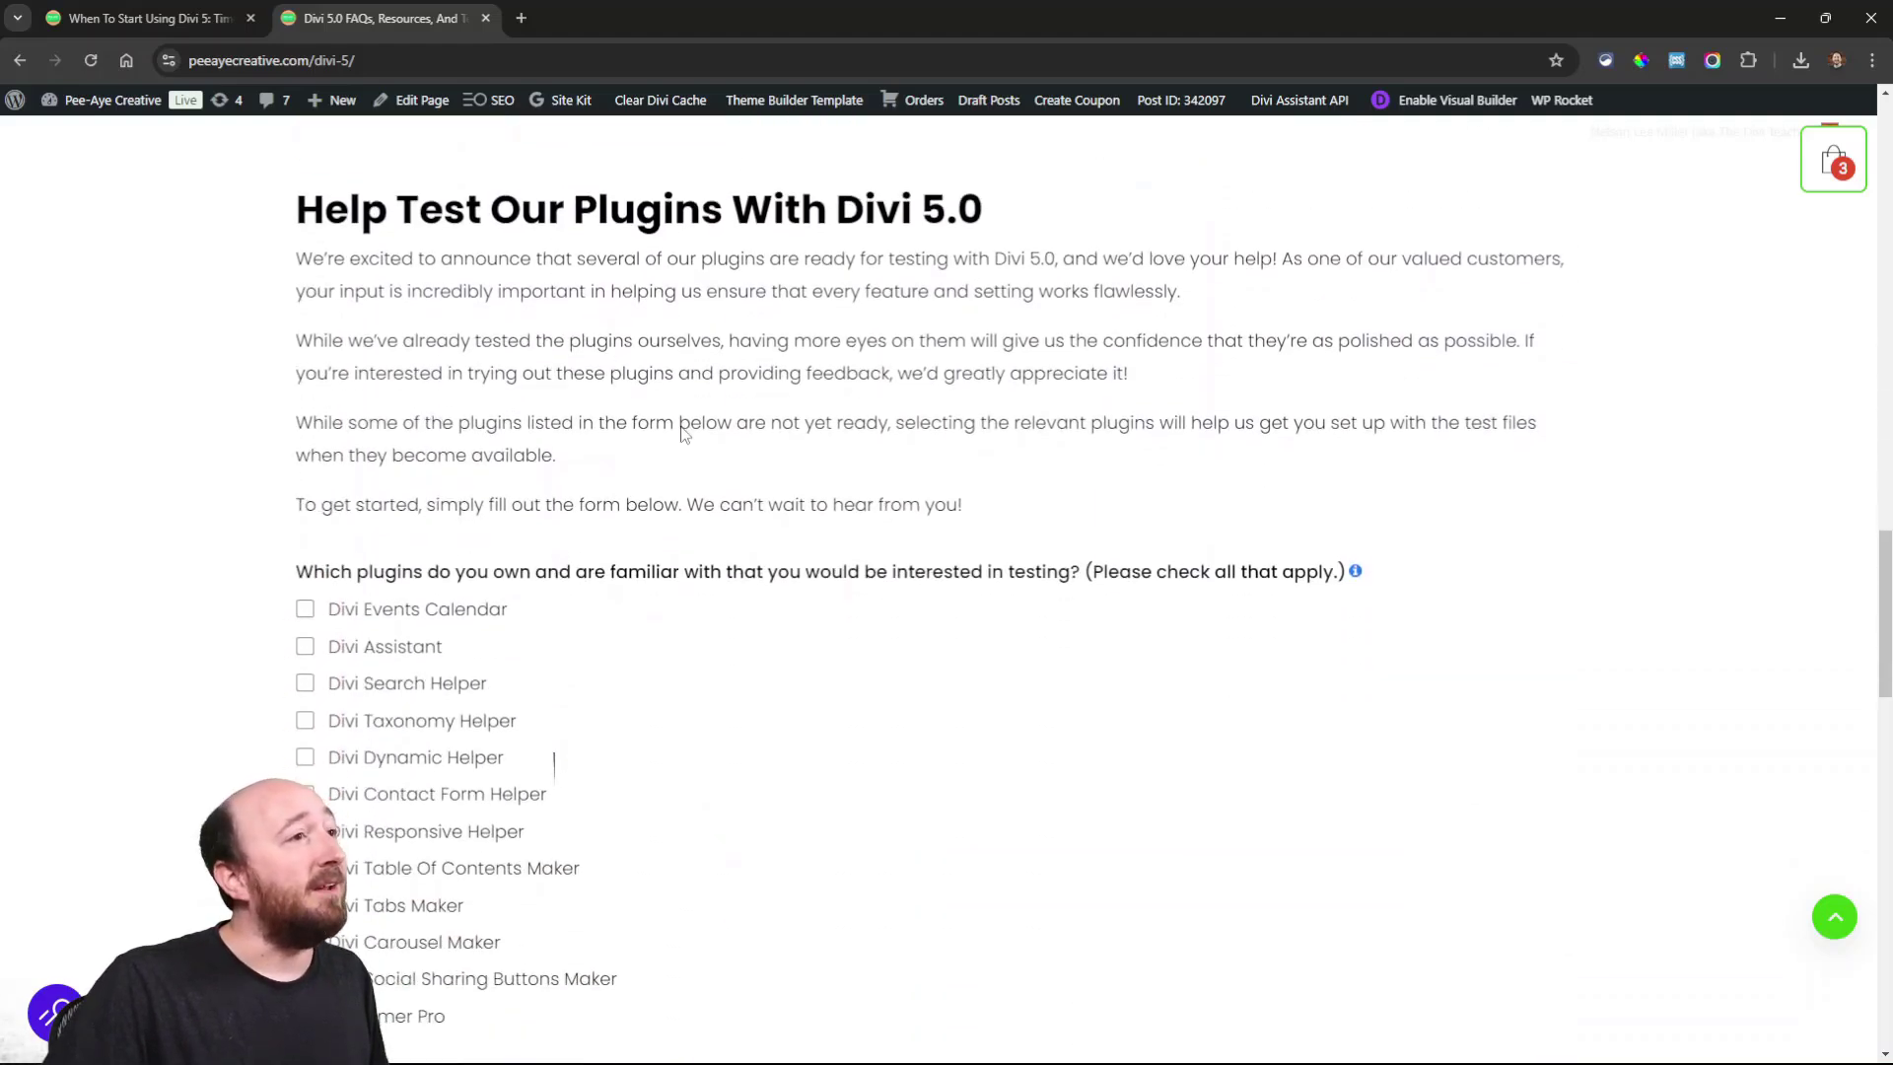
mouse_move(864, 742)
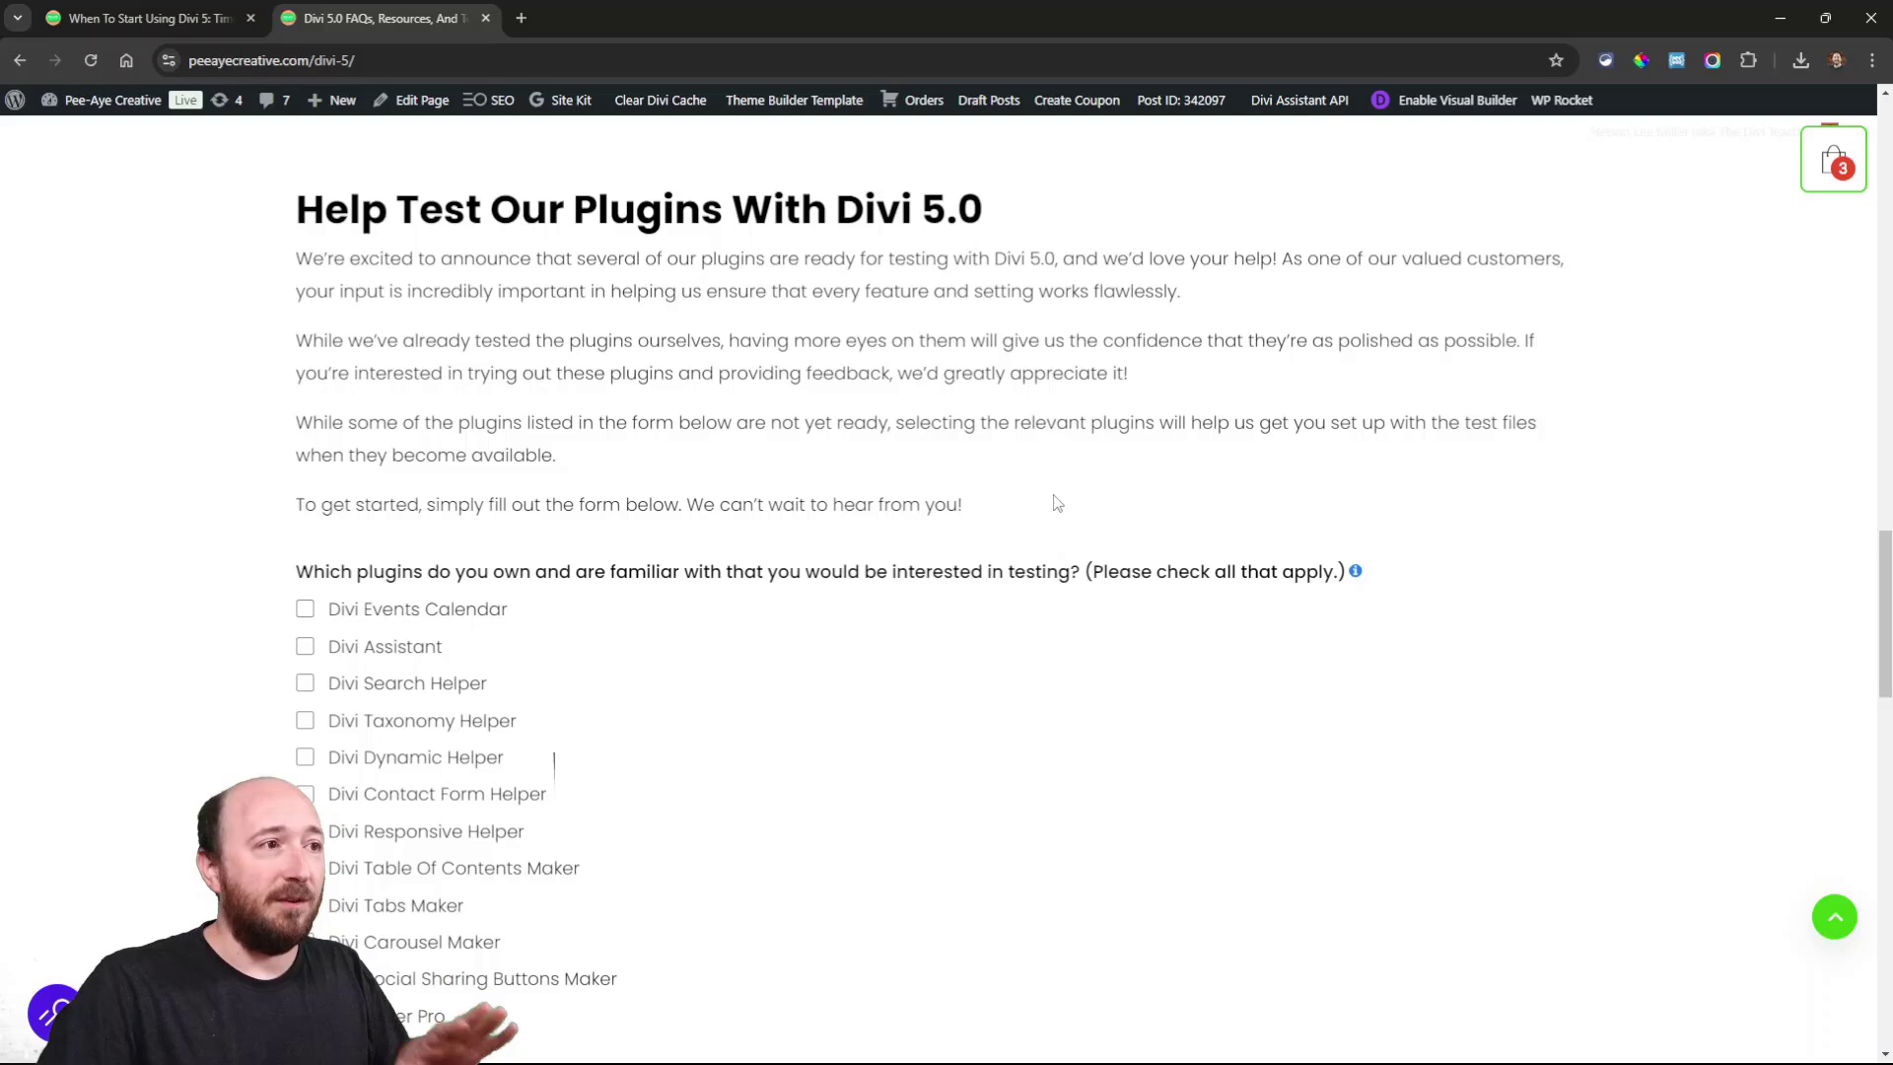
- Tick Divi Taxonomy Helper and Divi Table Of Contents Maker in the plugin testing form
scroll("down", 3)
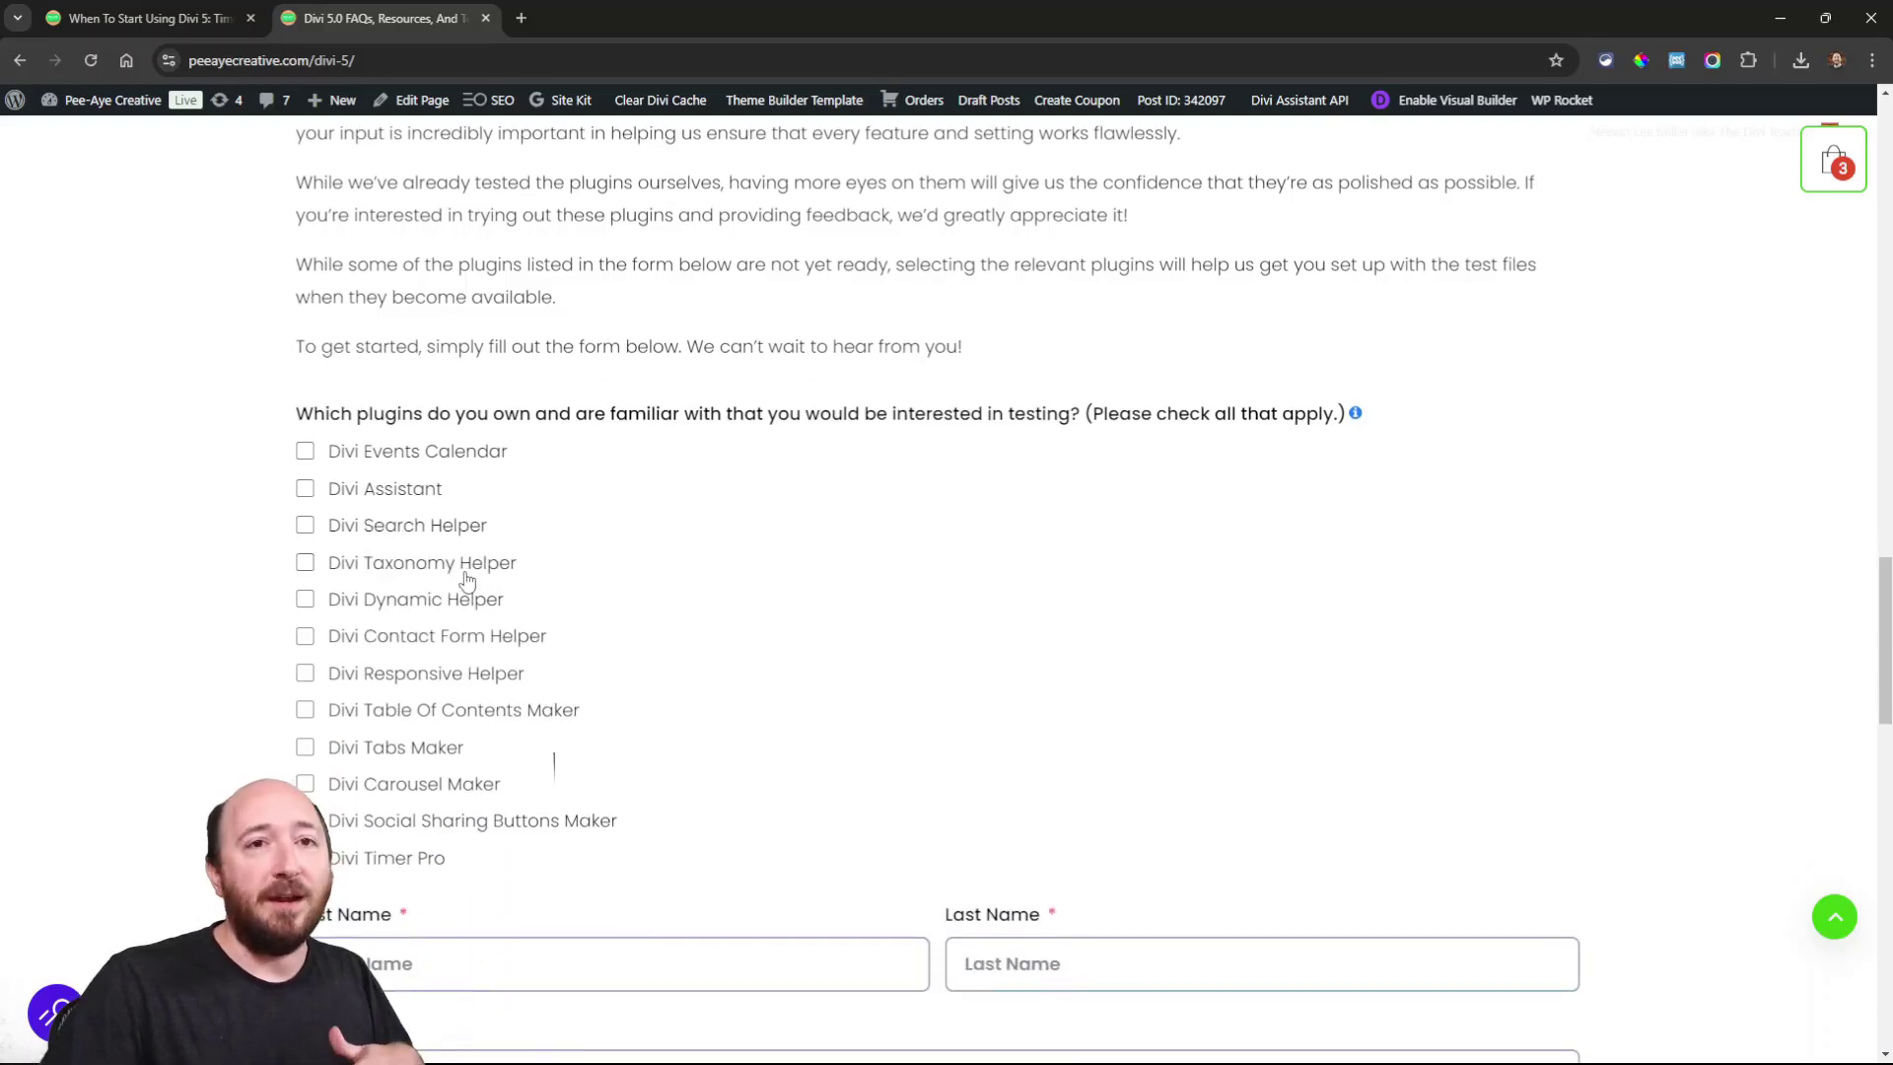
left_click(305, 562)
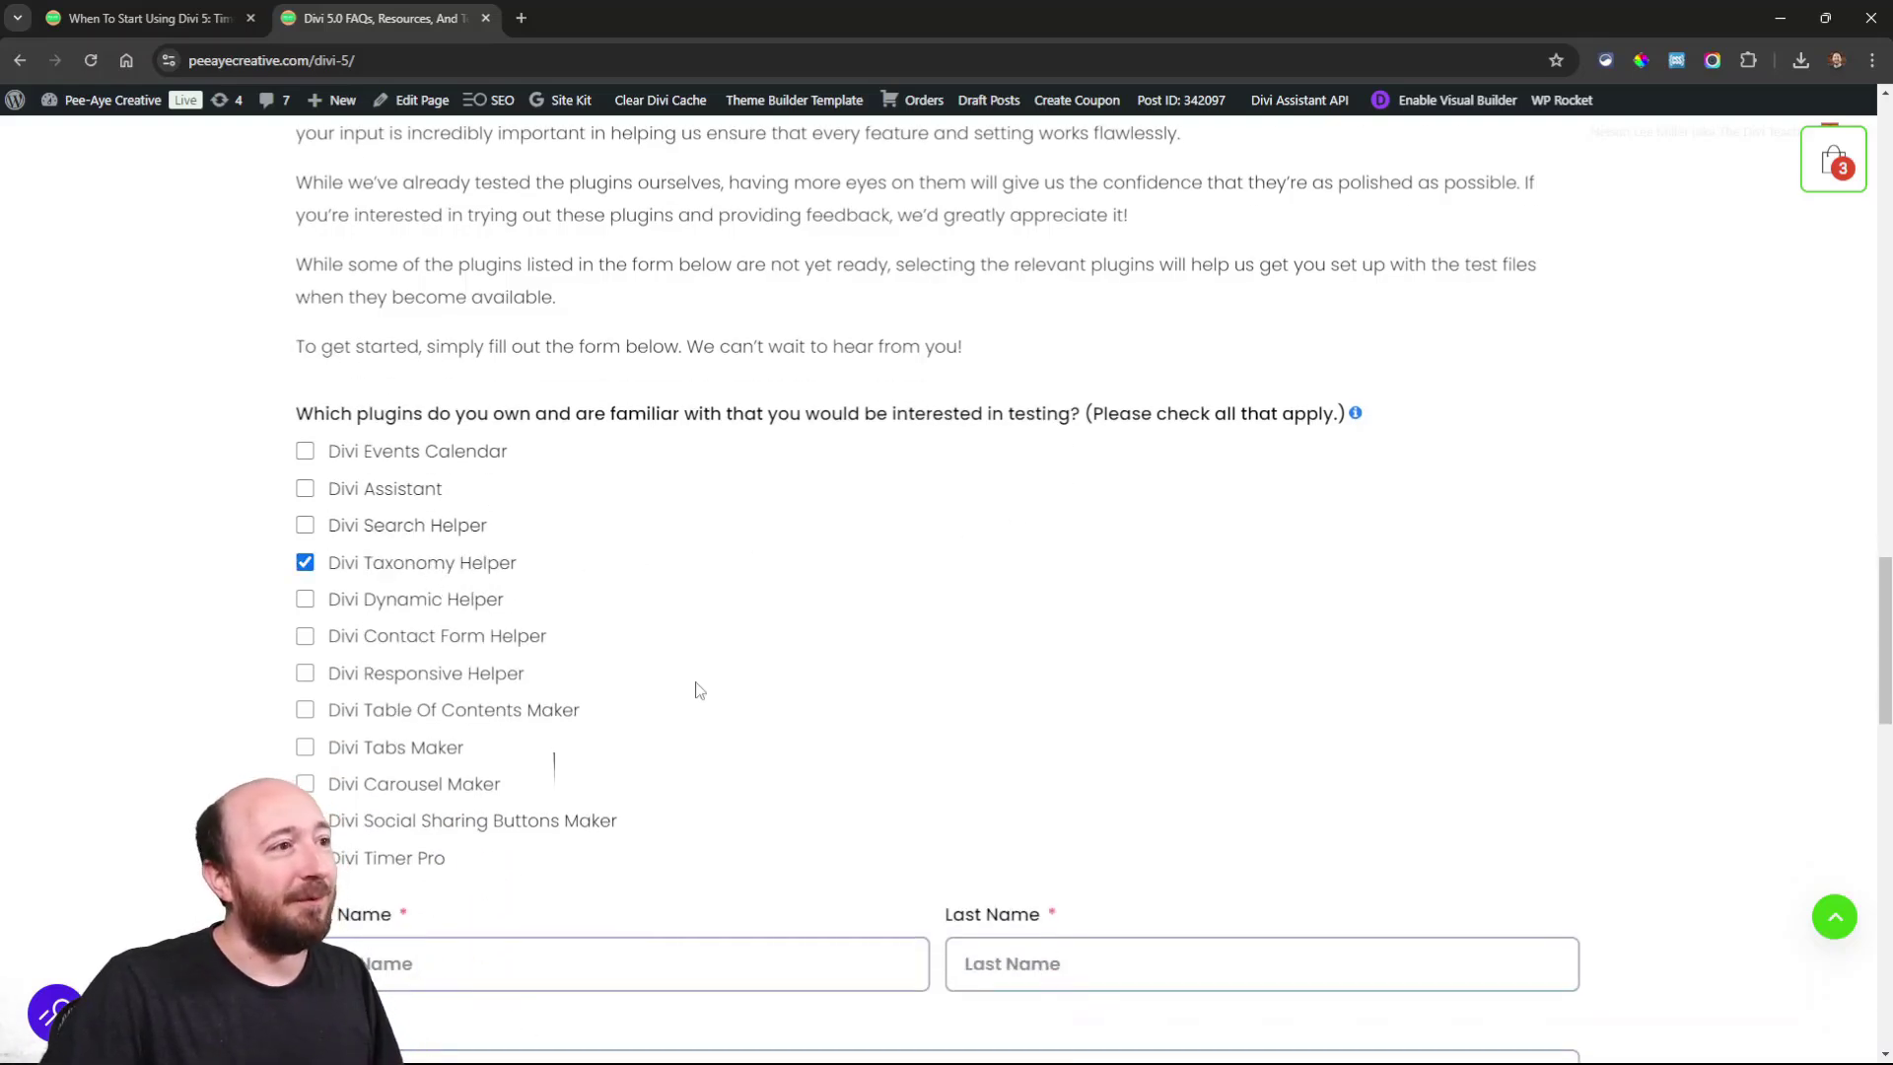
mouse_move(436, 722)
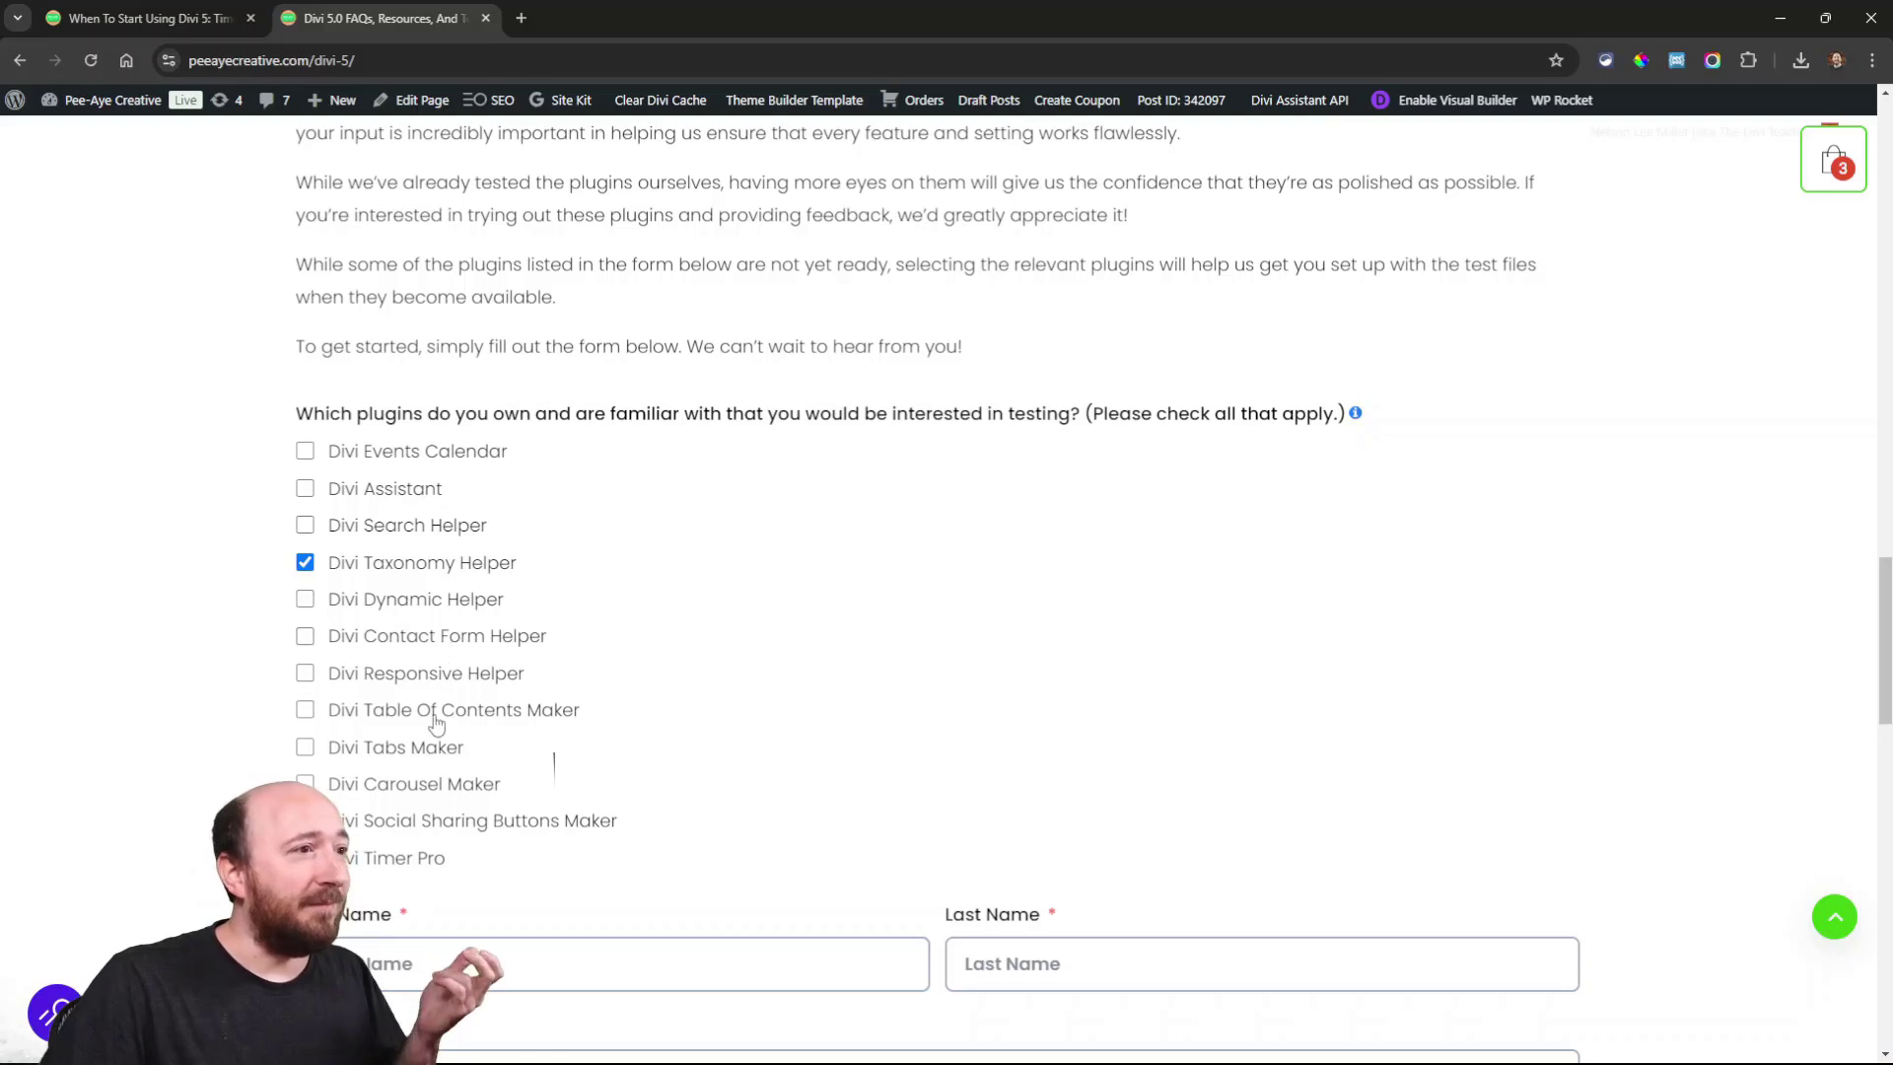
left_click(304, 708)
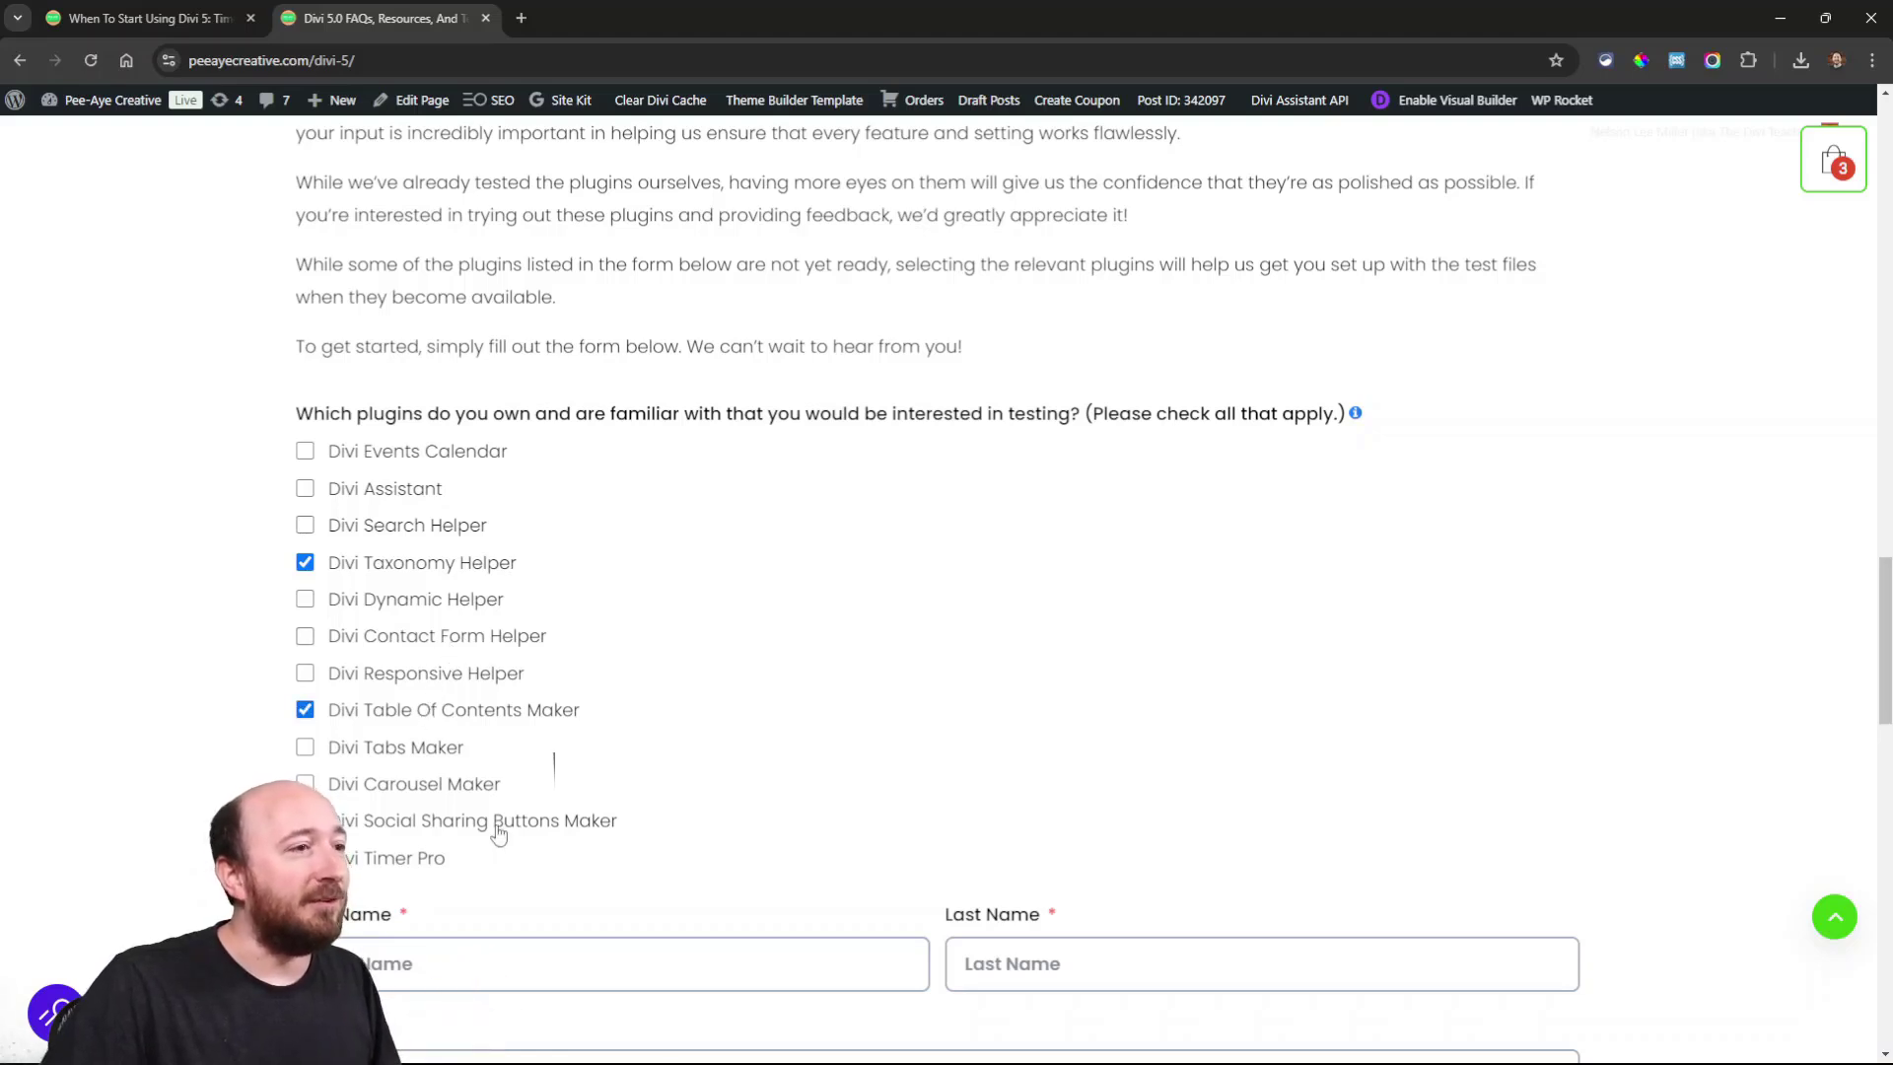
mouse_move(909, 712)
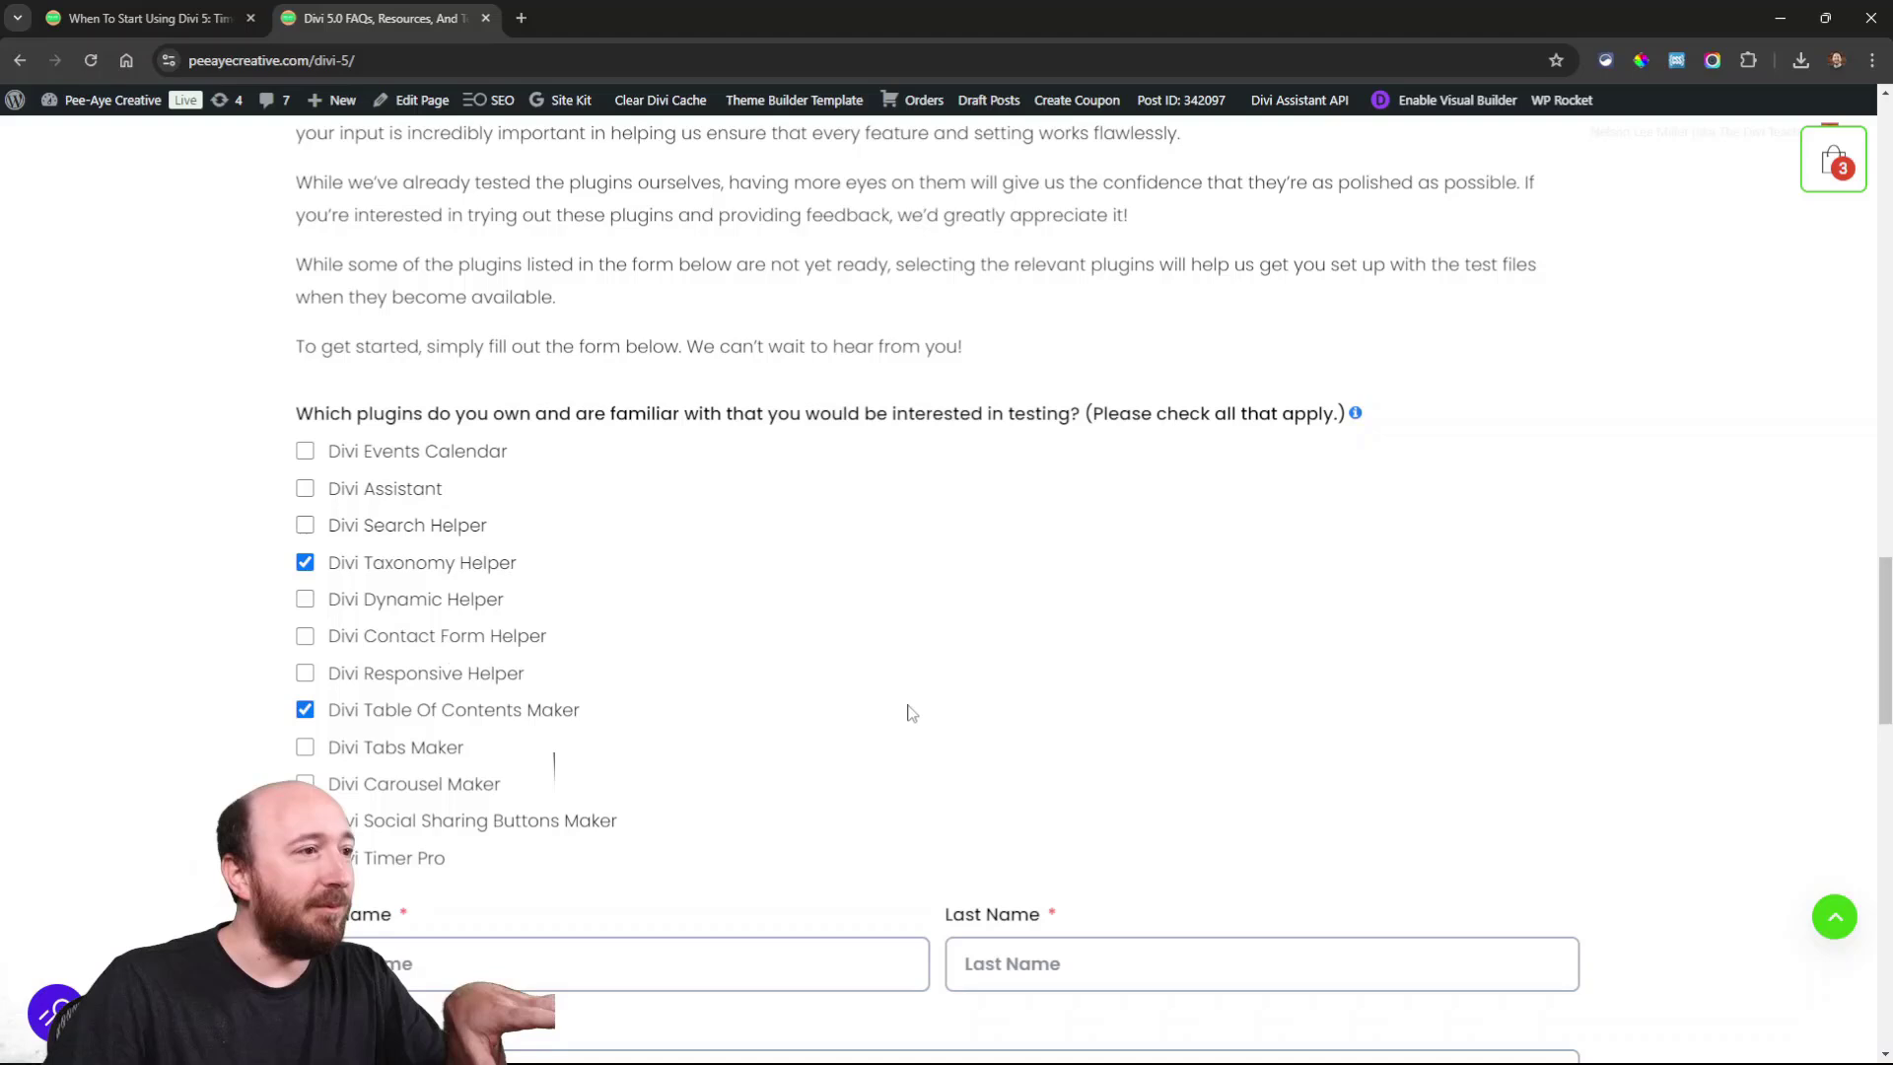
mouse_move(298, 467)
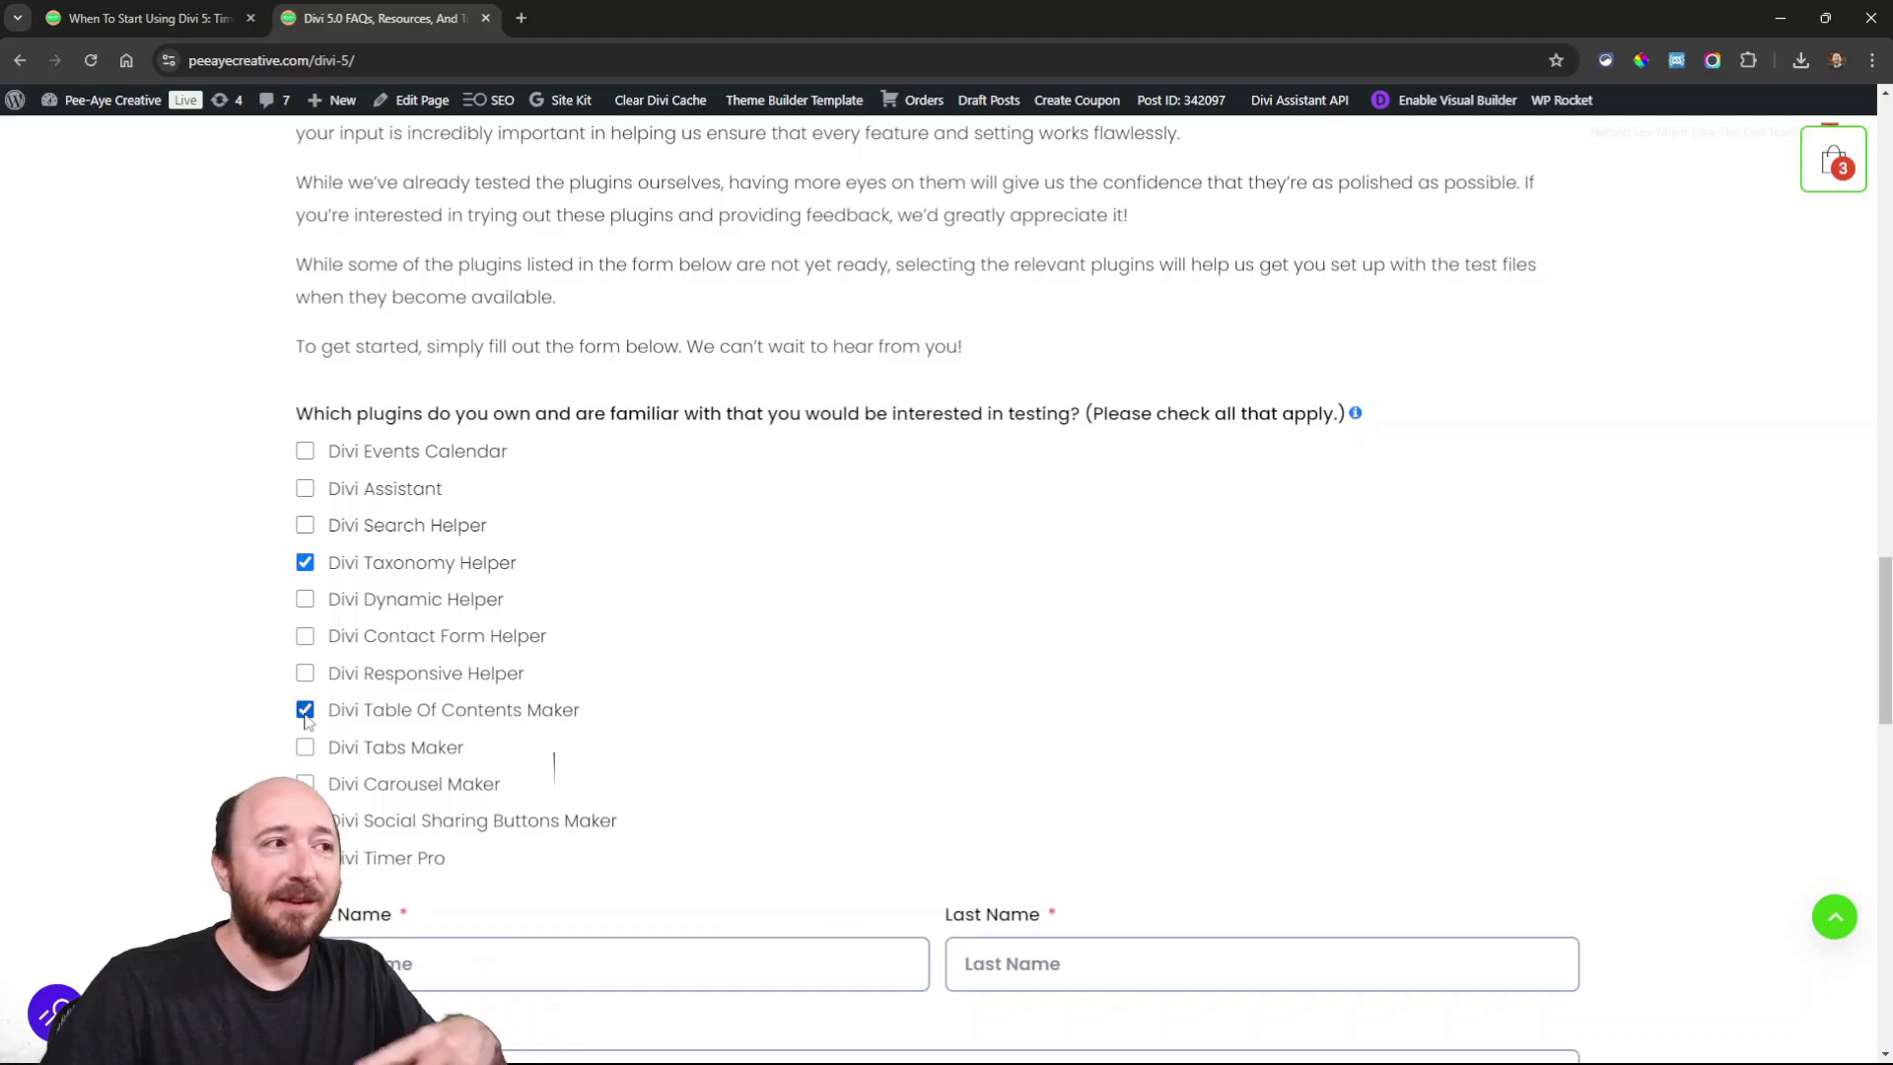
mouse_move(809, 584)
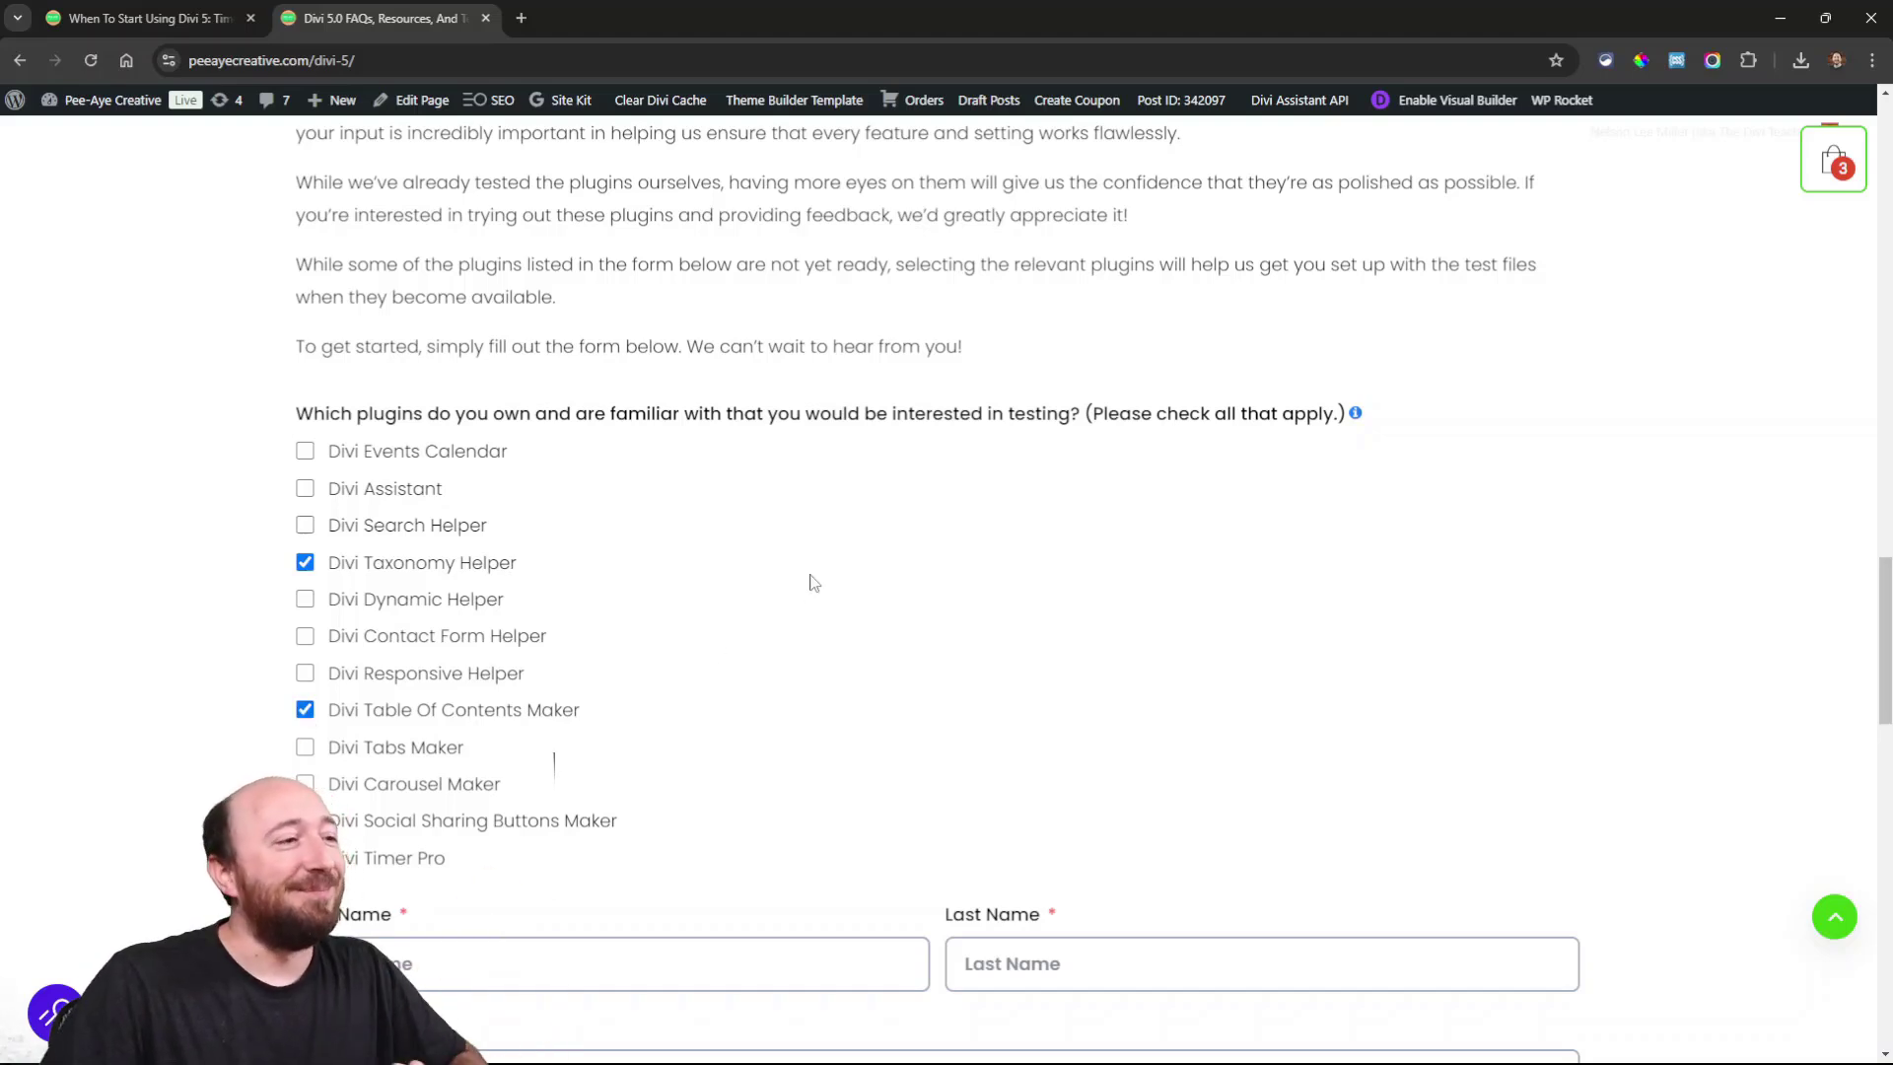
scroll("down", 3)
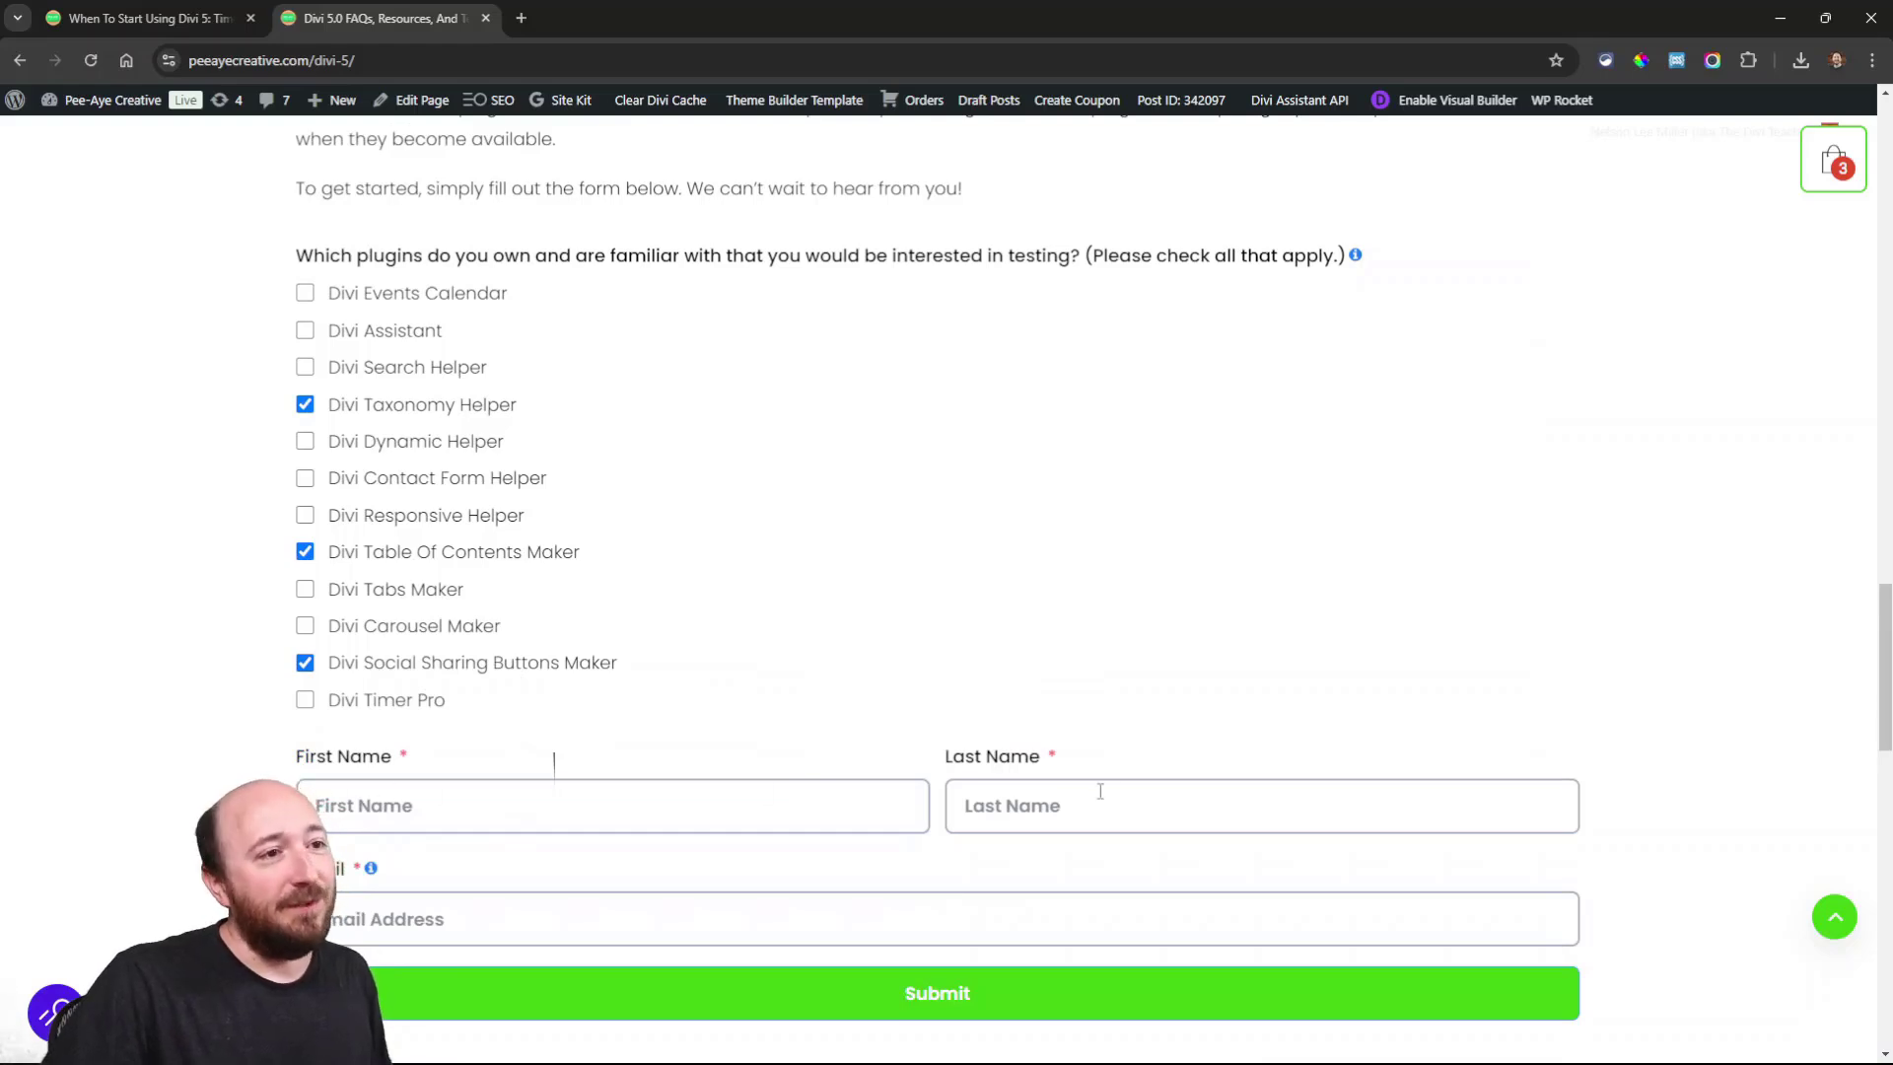
mouse_move(574, 889)
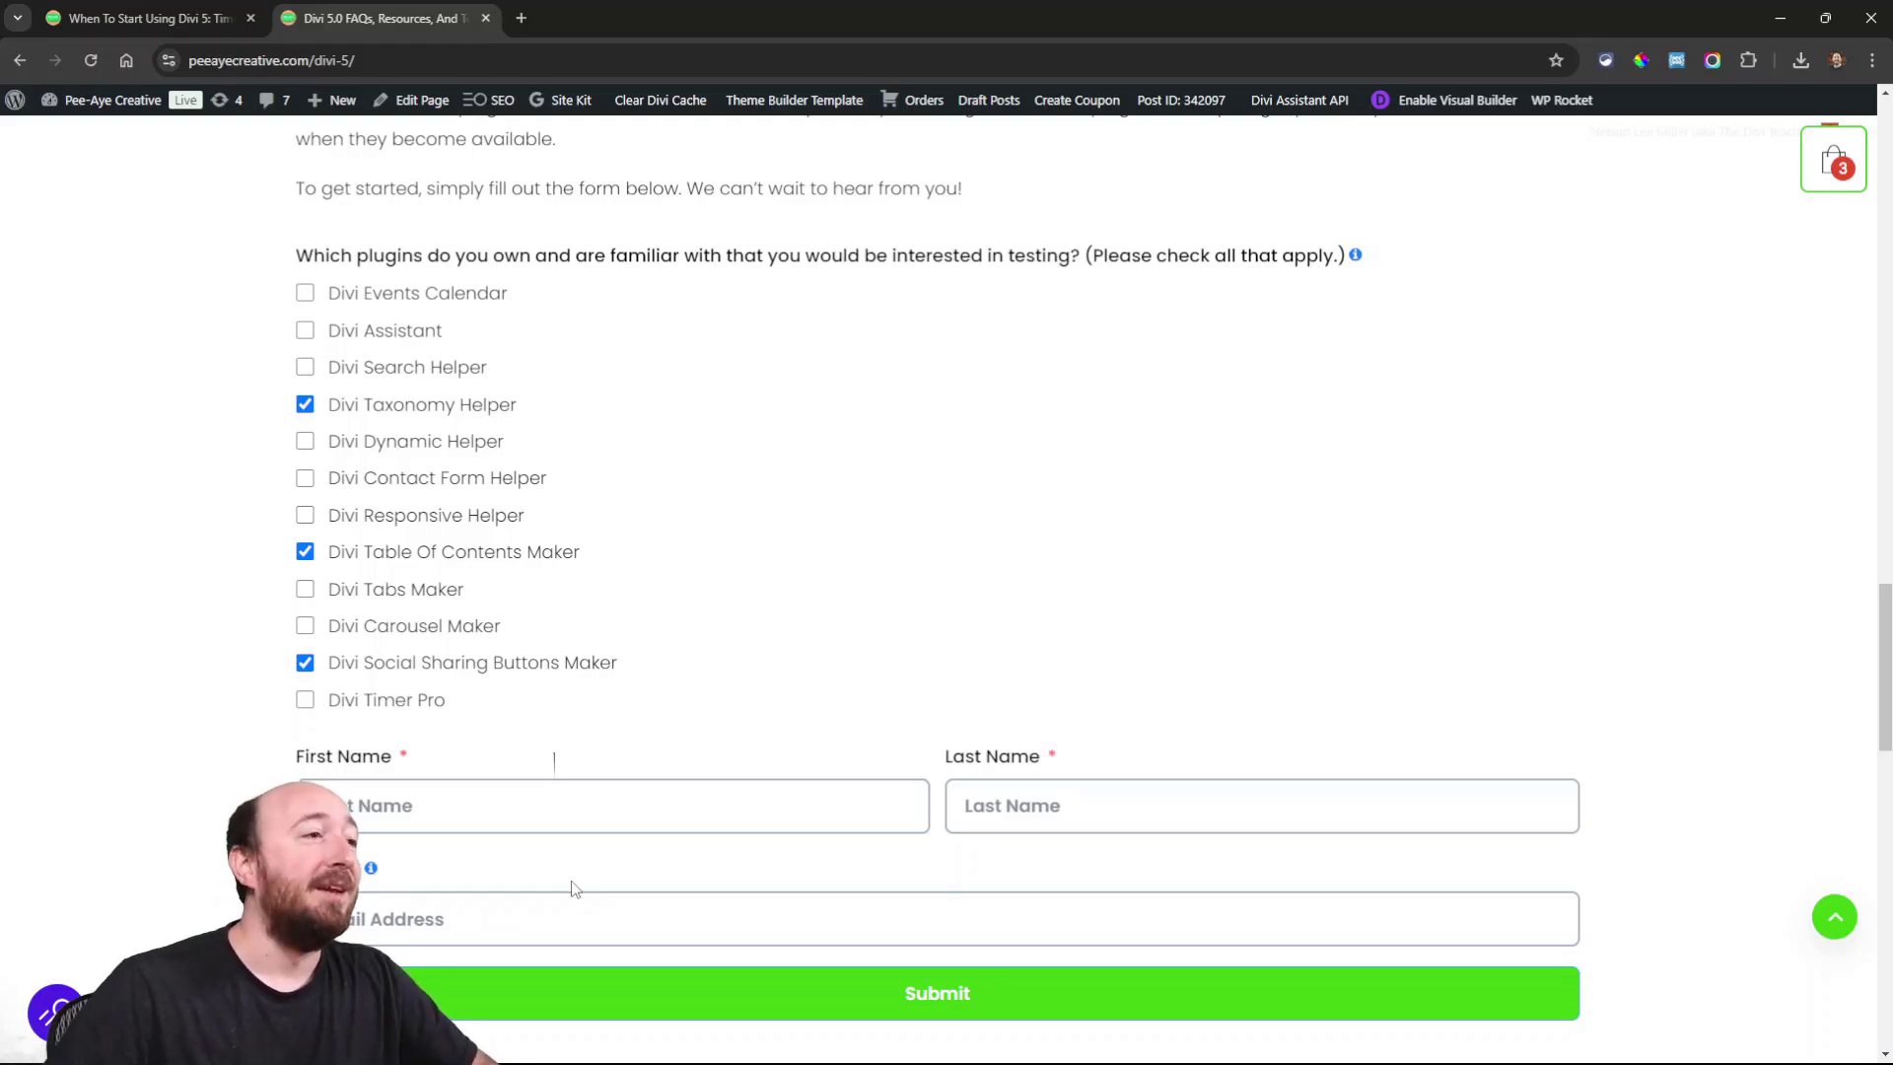
- Clear the ticked plugins from the form and return to the When To Start Using Divi 5 tab
left_click(303, 404)
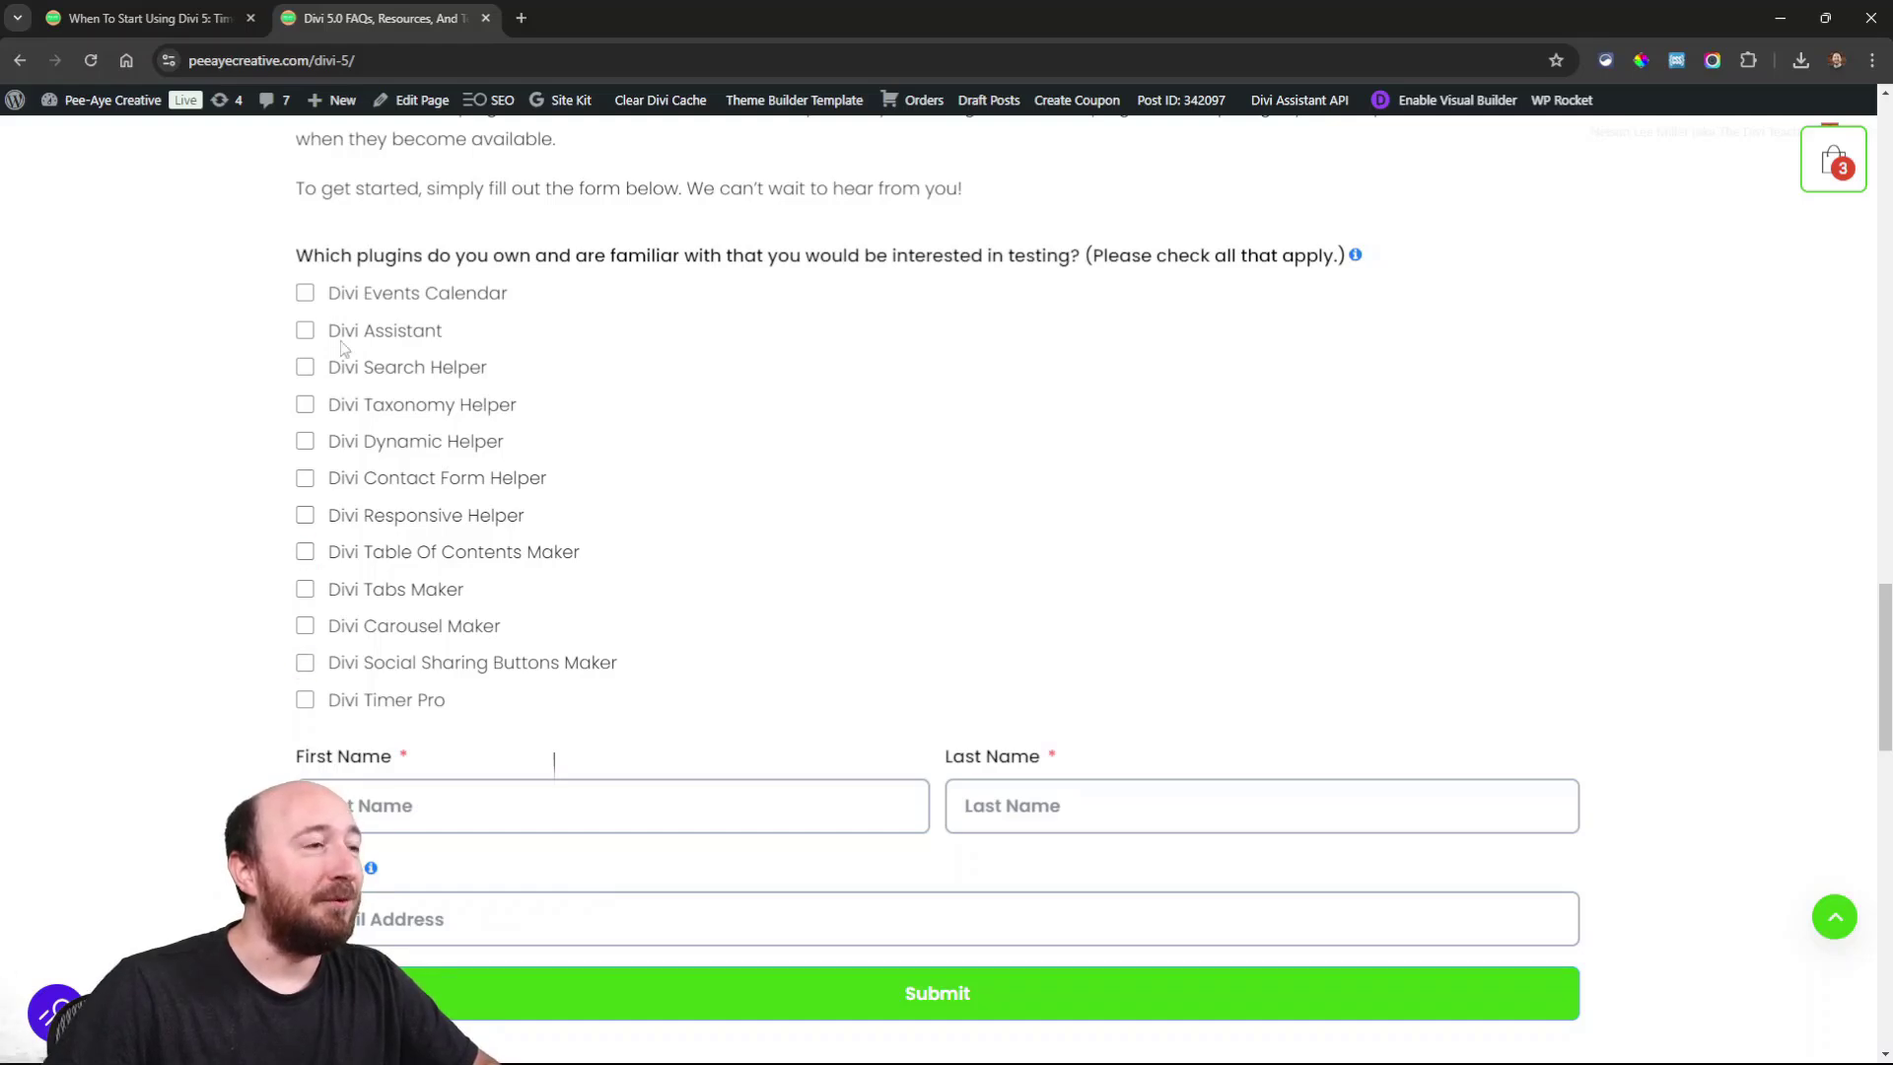
mouse_move(359, 692)
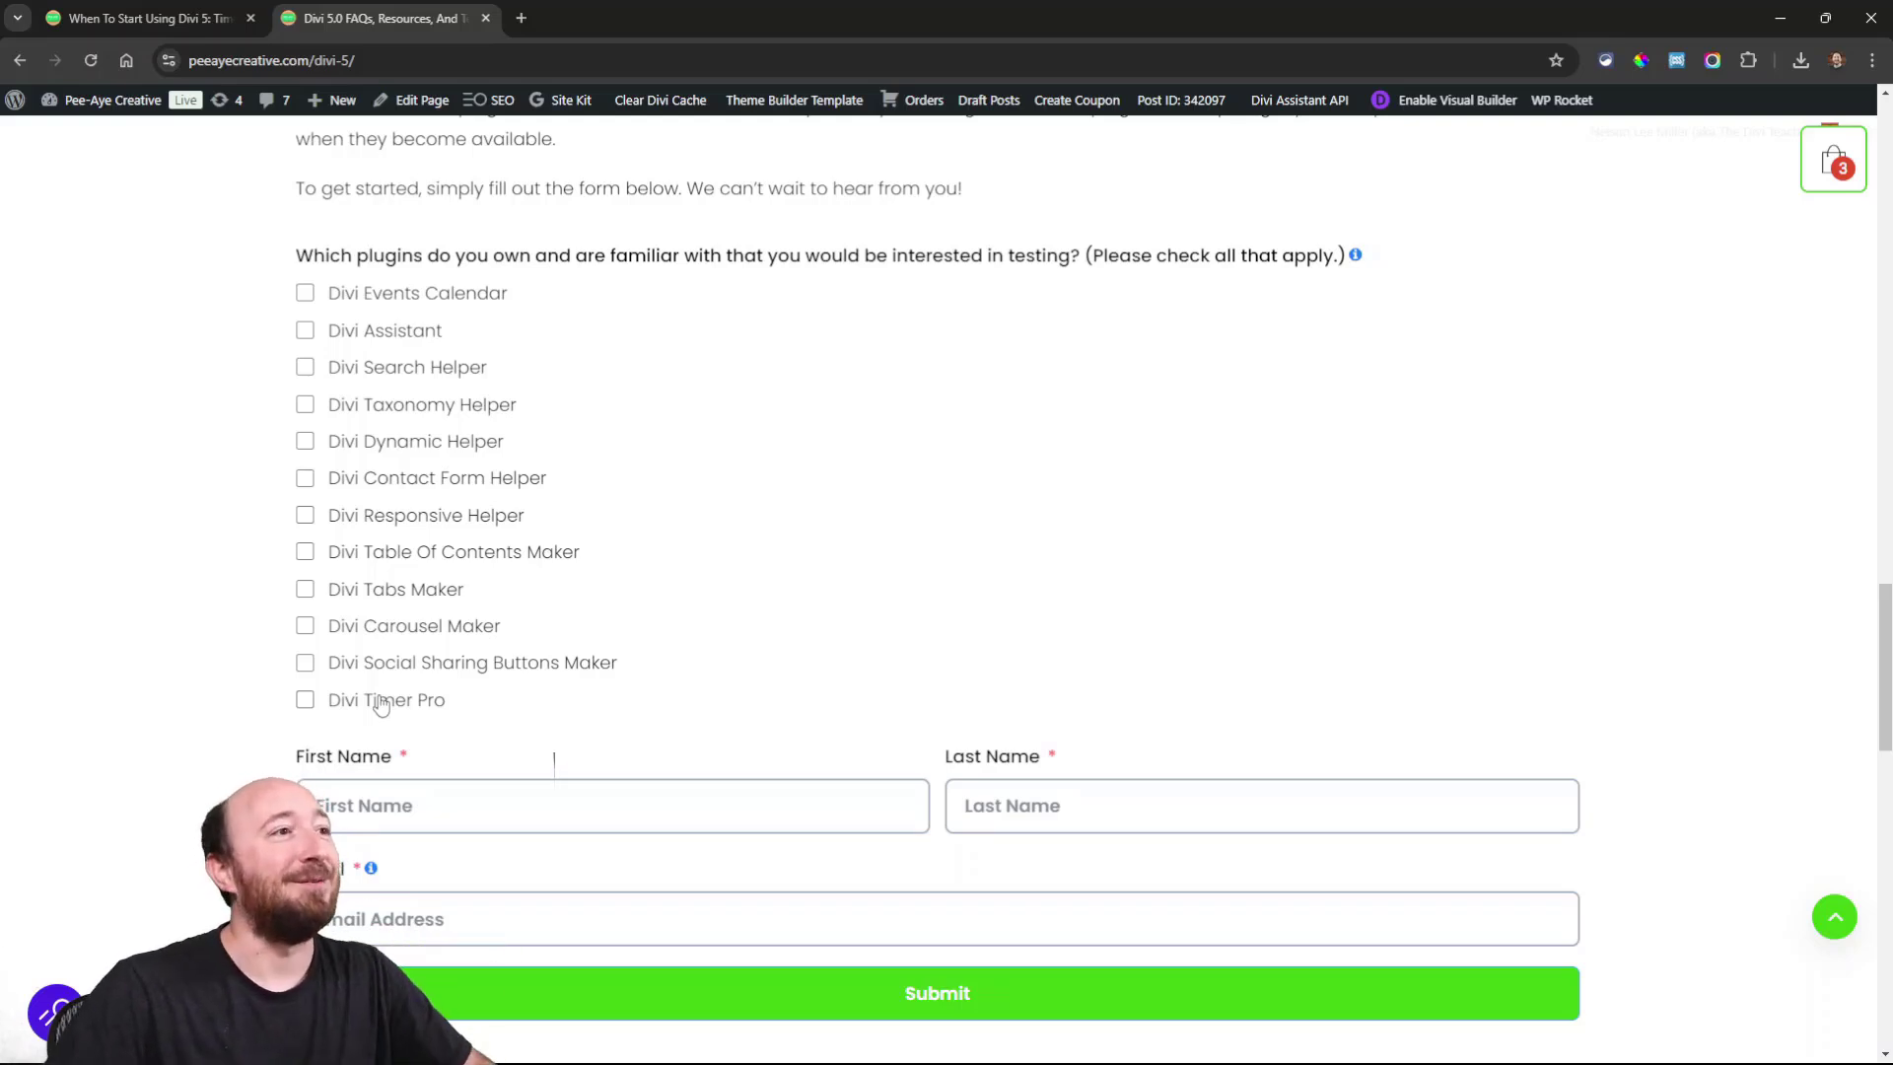
mouse_move(414, 587)
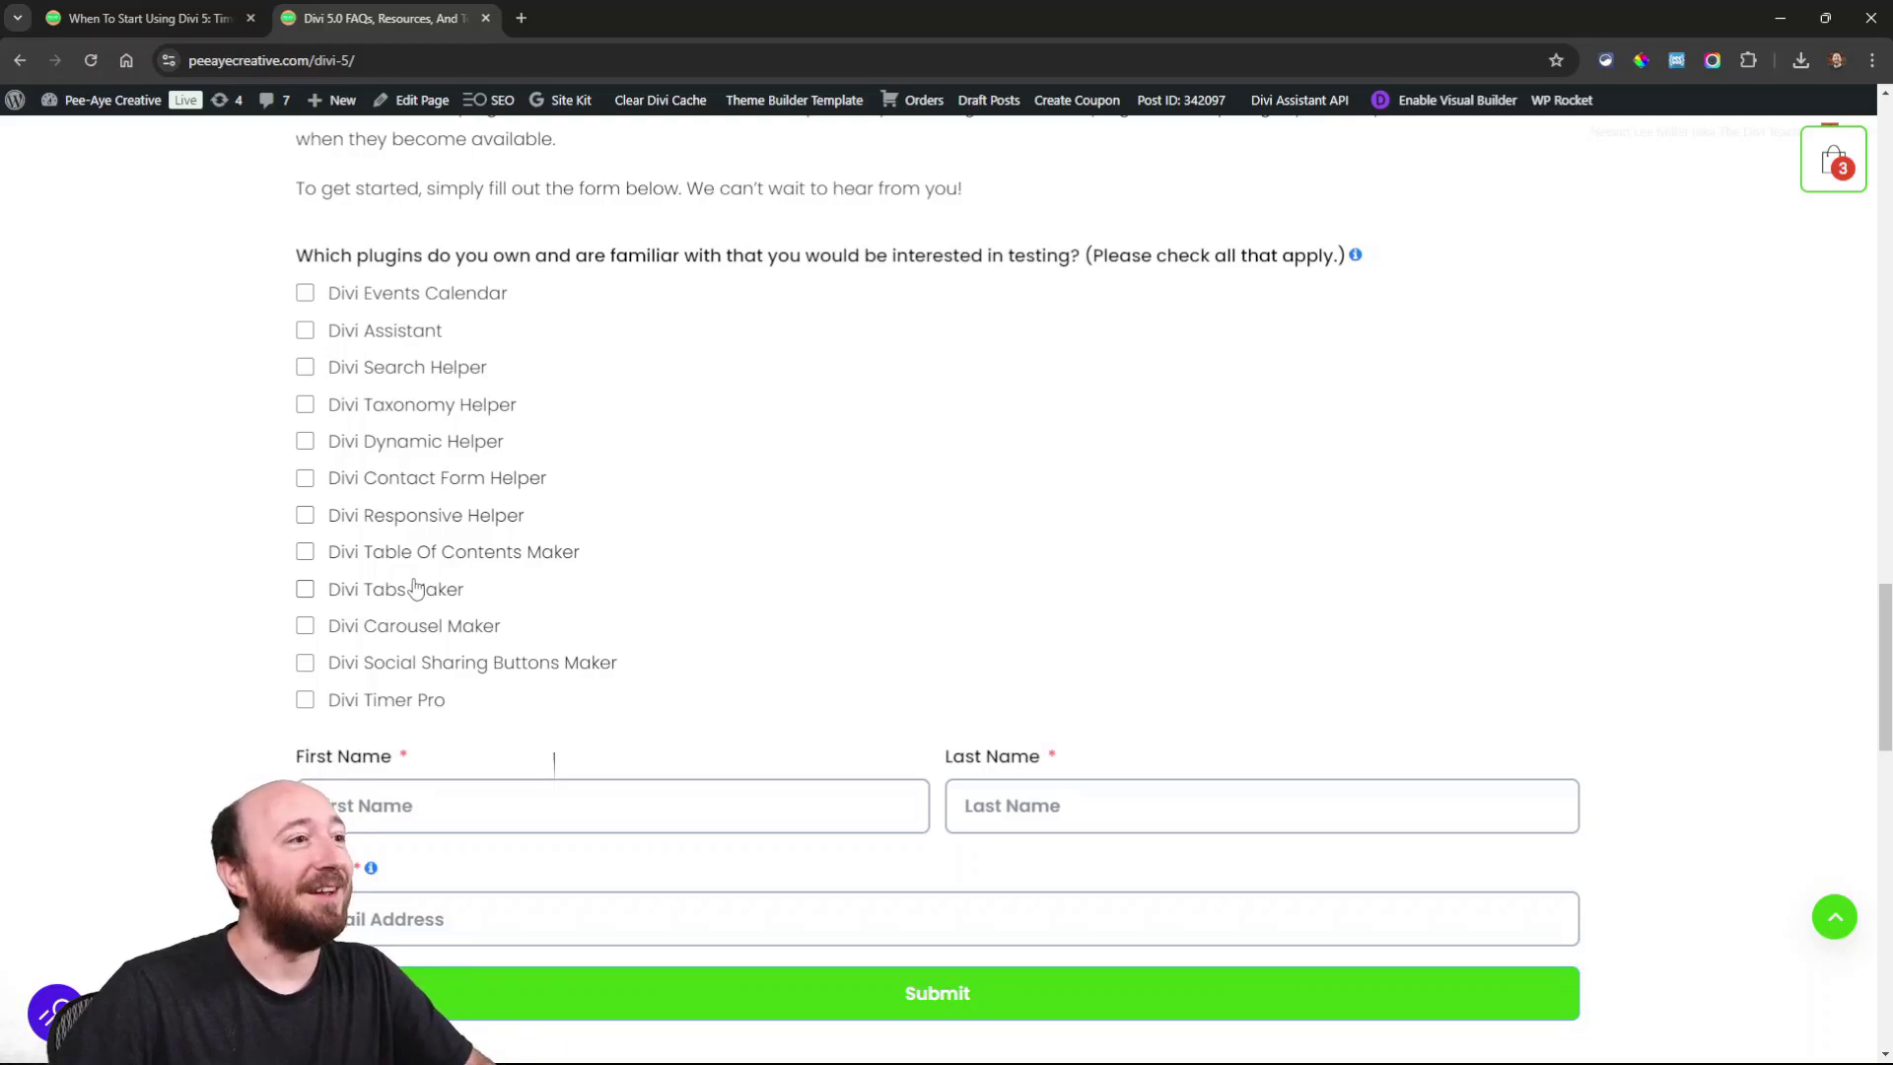
mouse_move(510, 308)
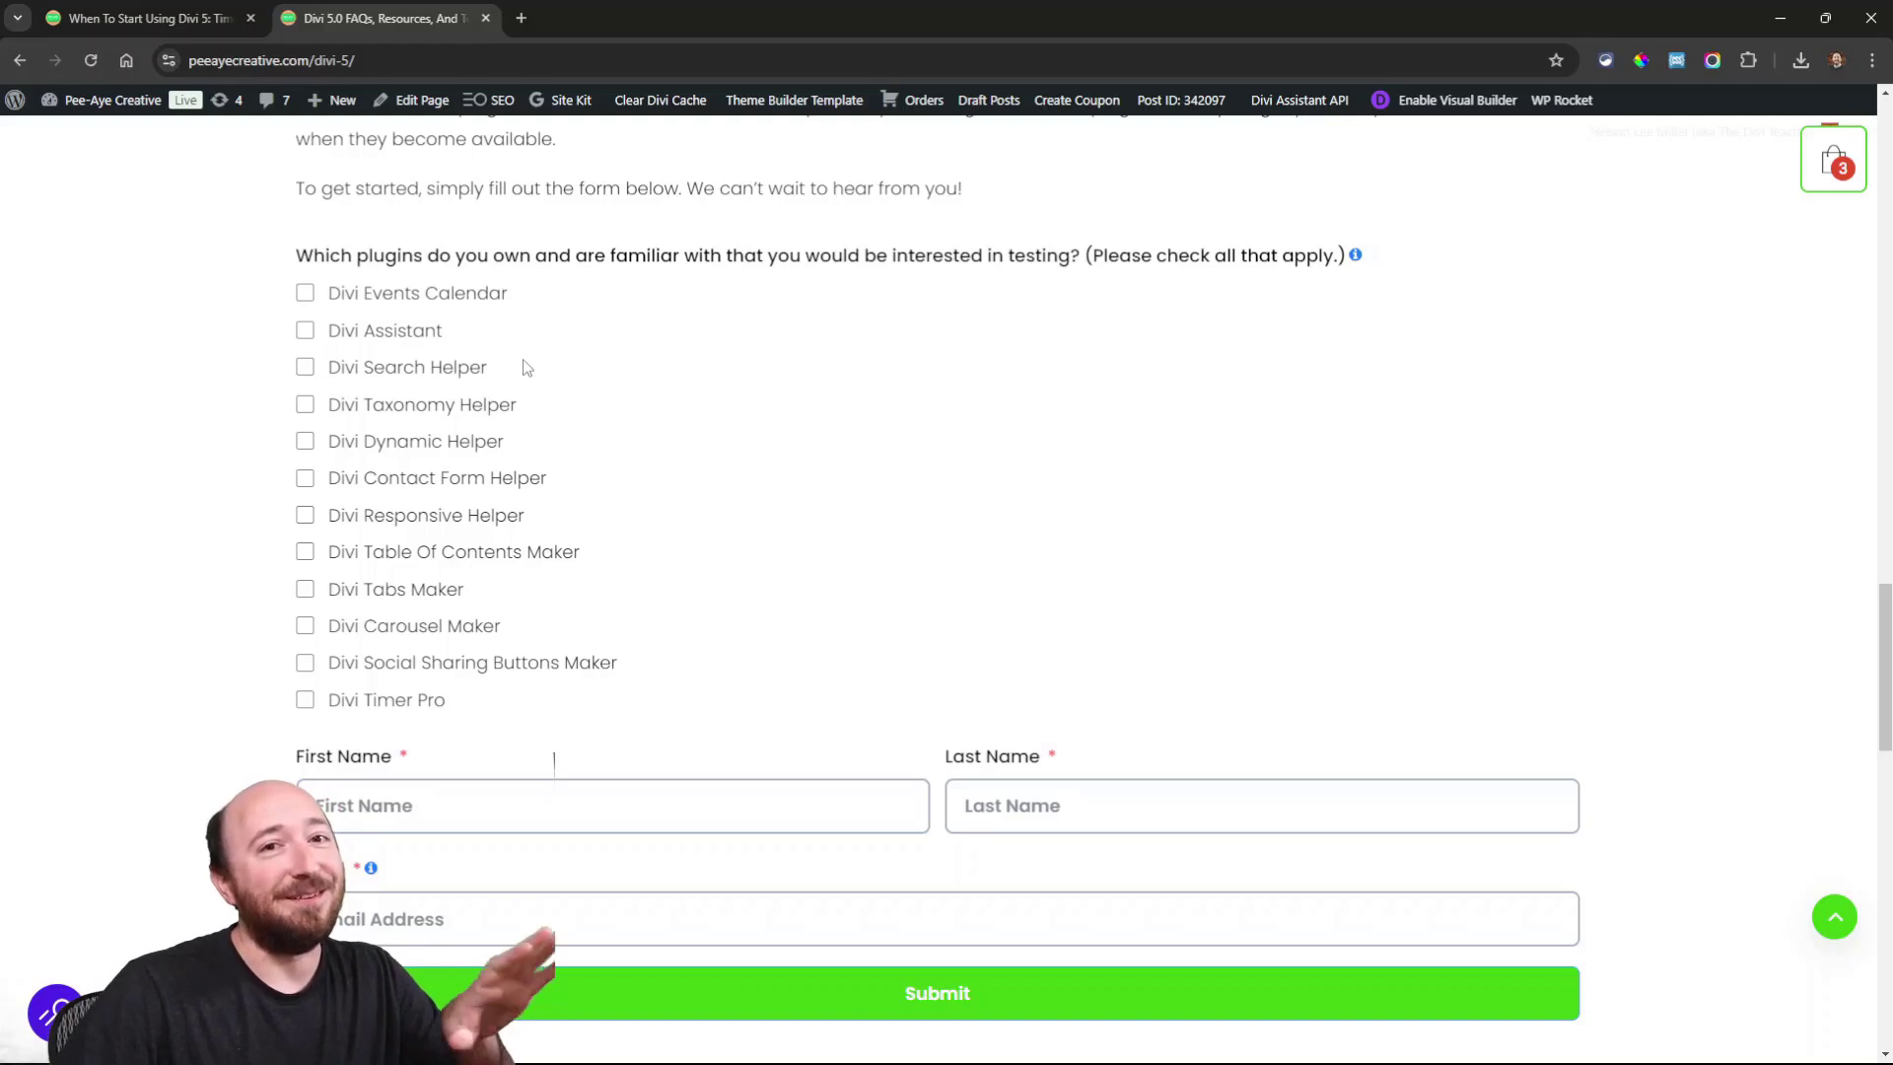
left_click(144, 18)
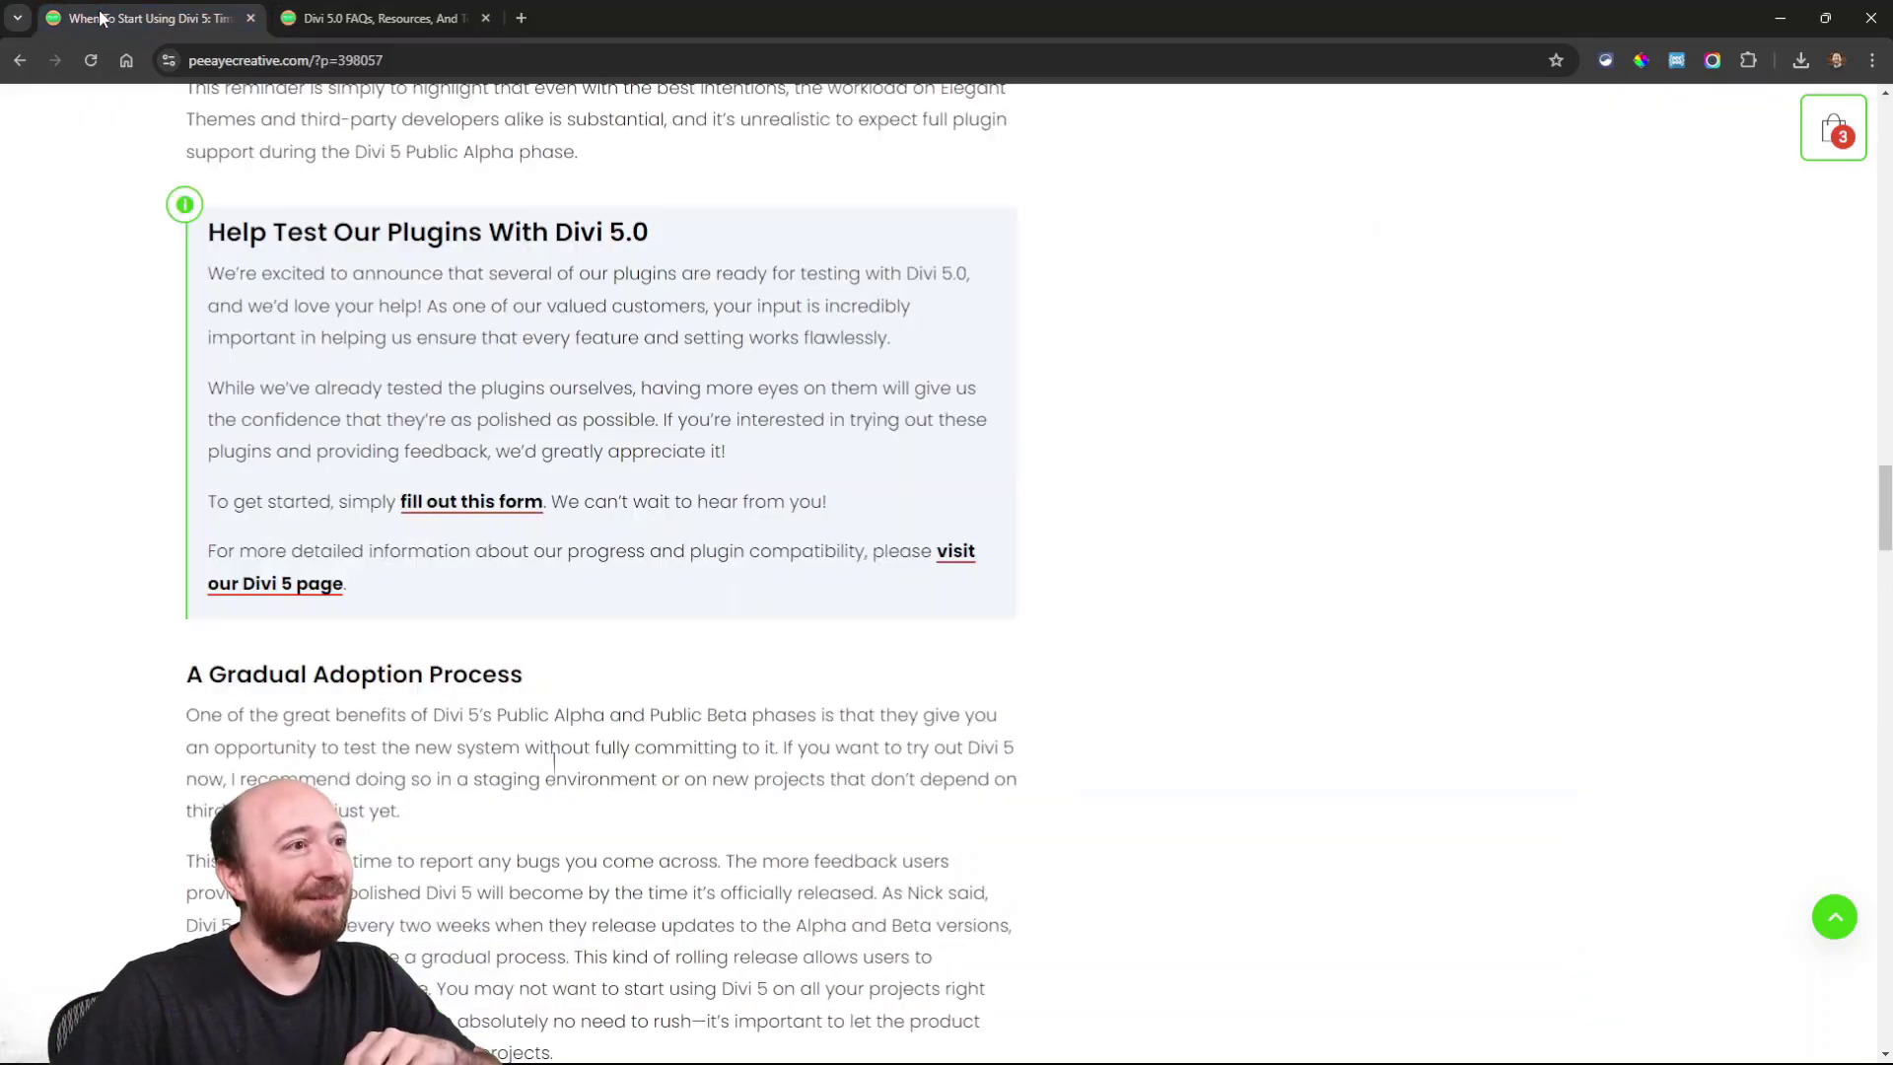
mouse_move(613, 535)
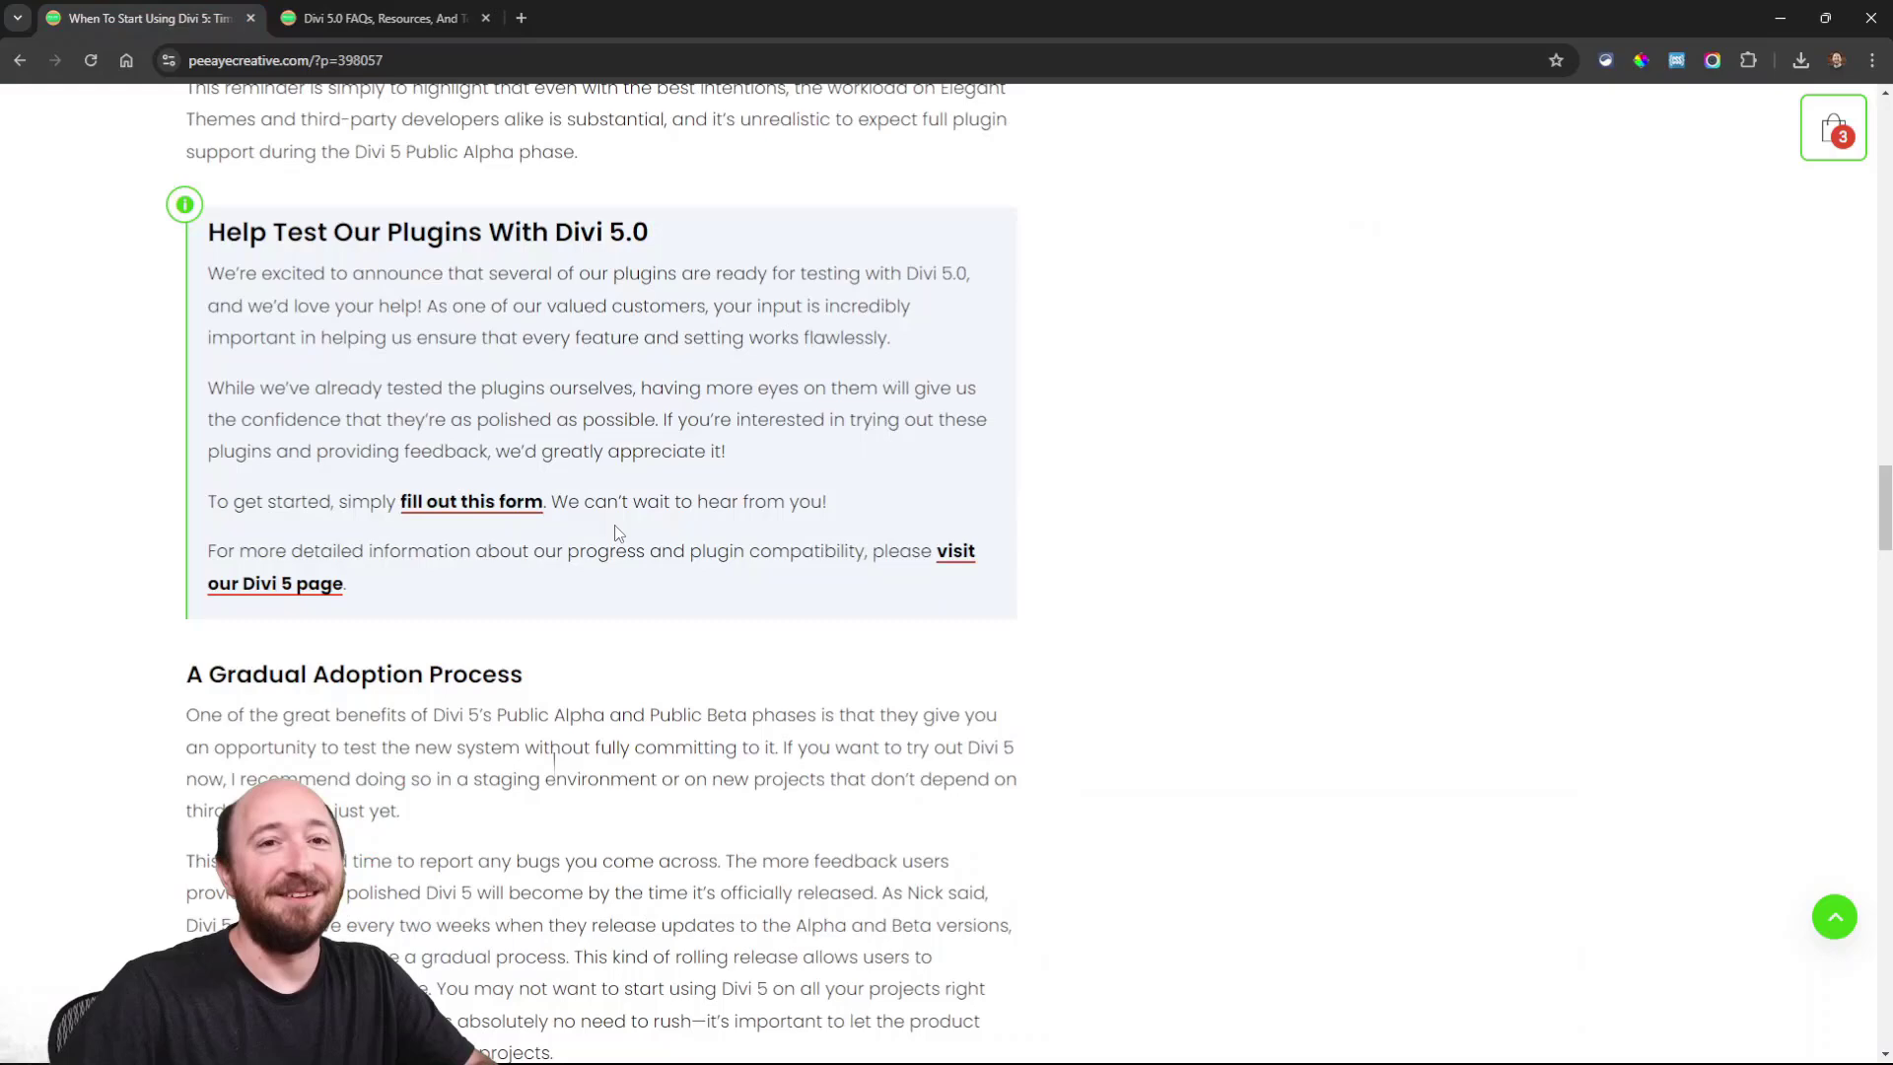
- Scroll the blog post to its Conclusion: Adopt Divi 5 When The Time Is Right
scroll("down", 3)
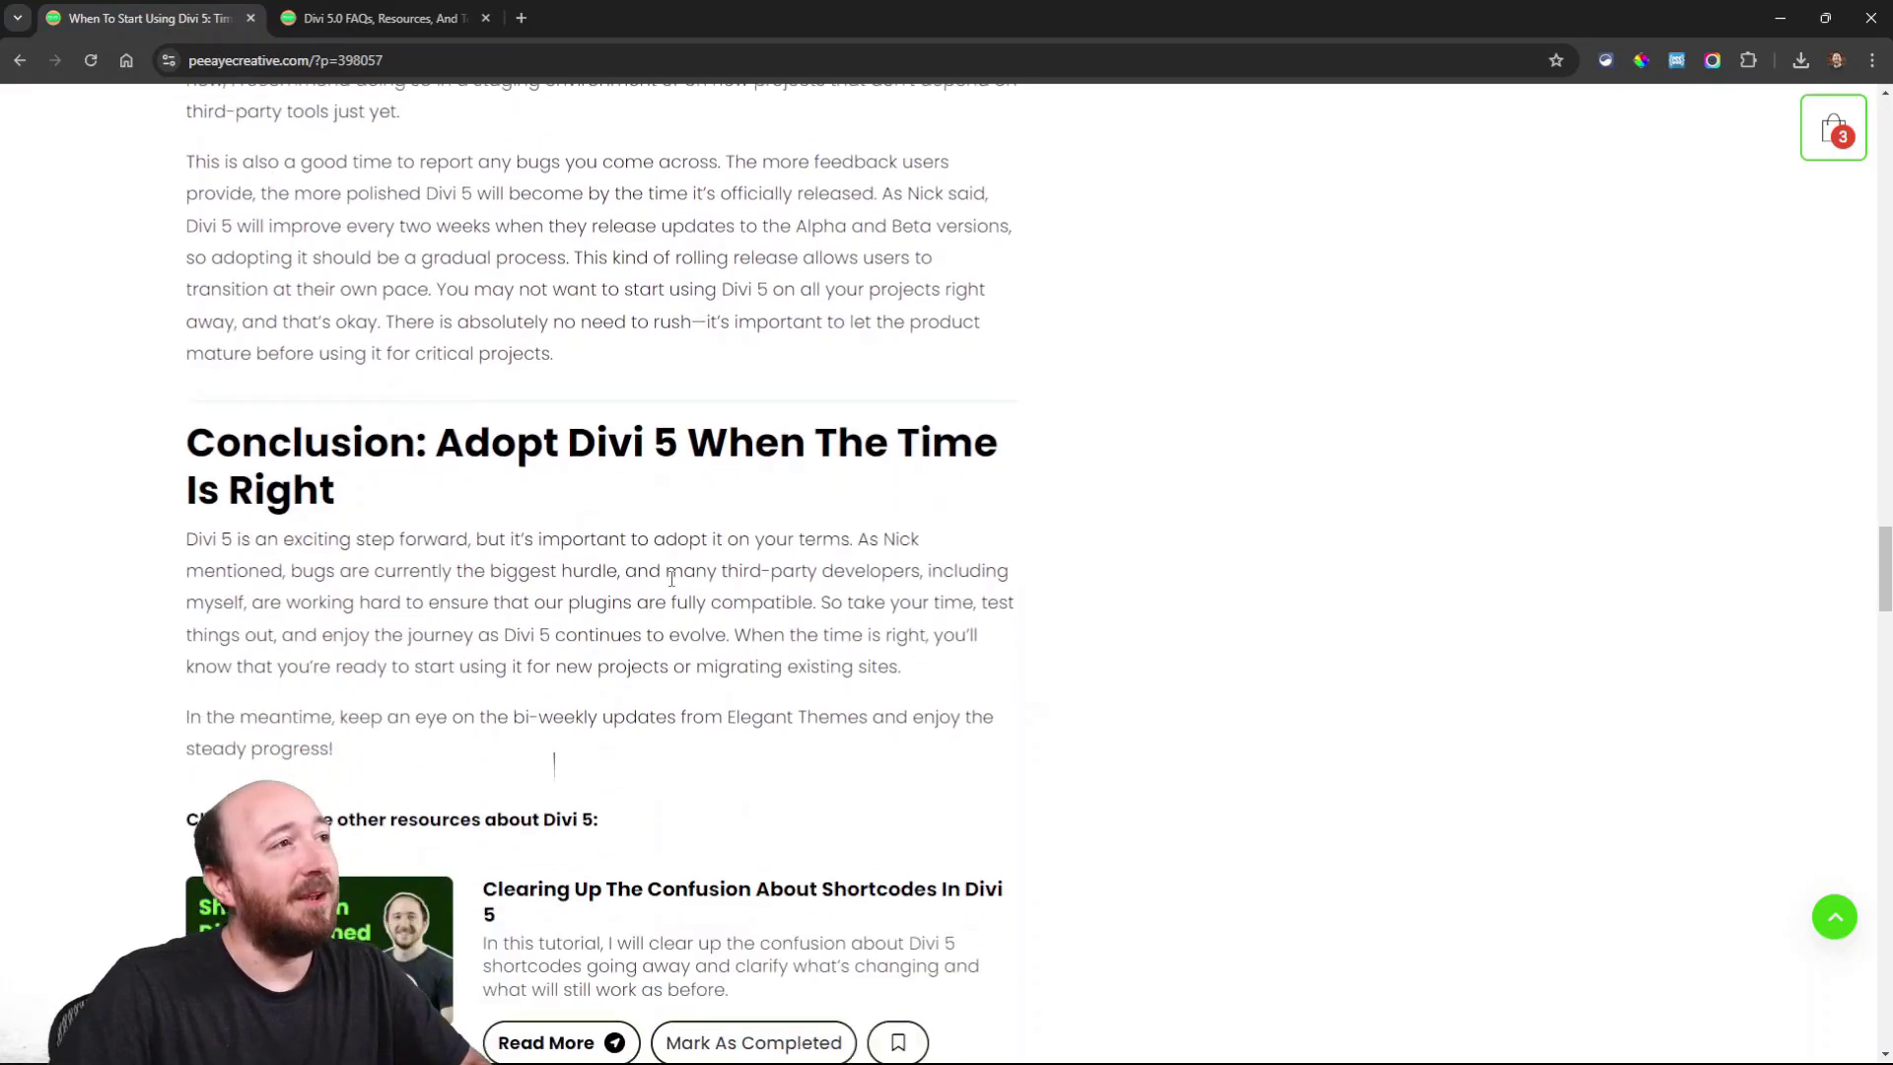